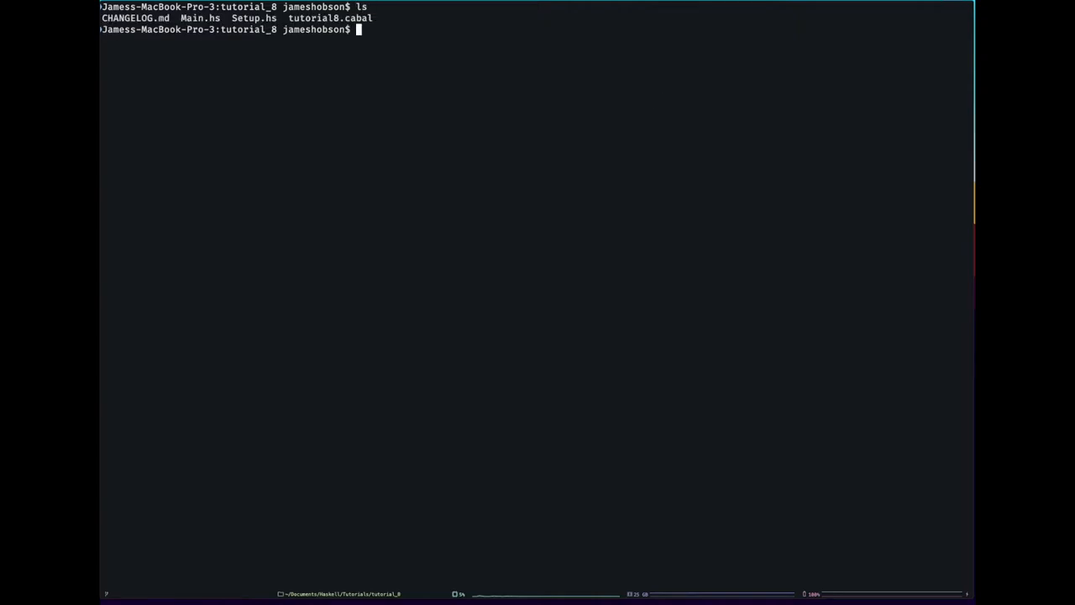
# Launch vim on Main.hs from the tutorial_8 folder.
pyautogui.write('vim Main.hs')
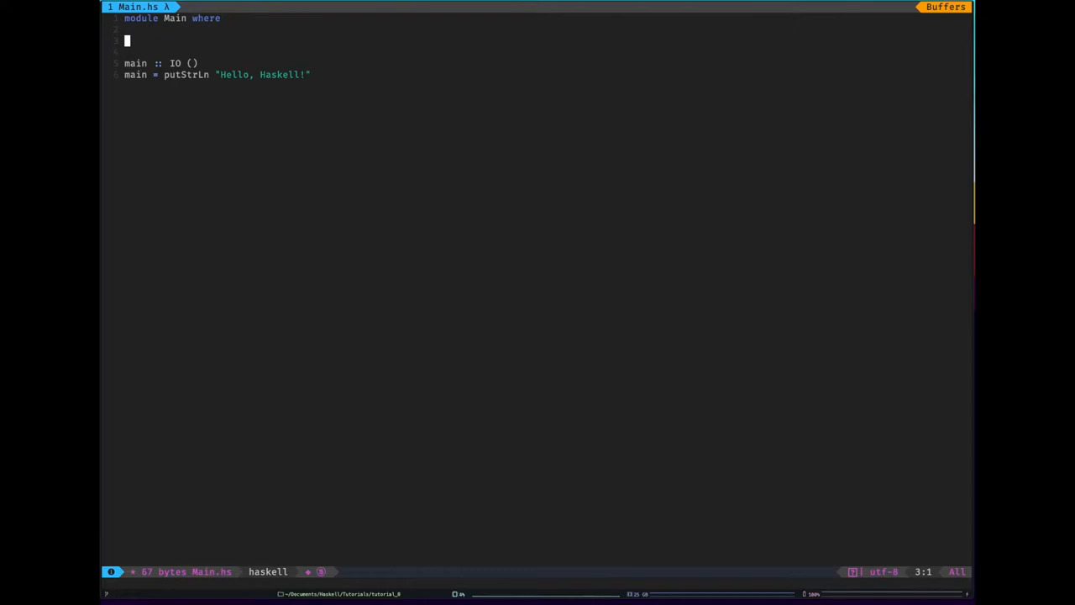
# Write the pipeline sketch [Lexical Analysis] → [Syntatic Analysis] → **** → [Evaluation] → on line 3.
pyautogui.write('[')
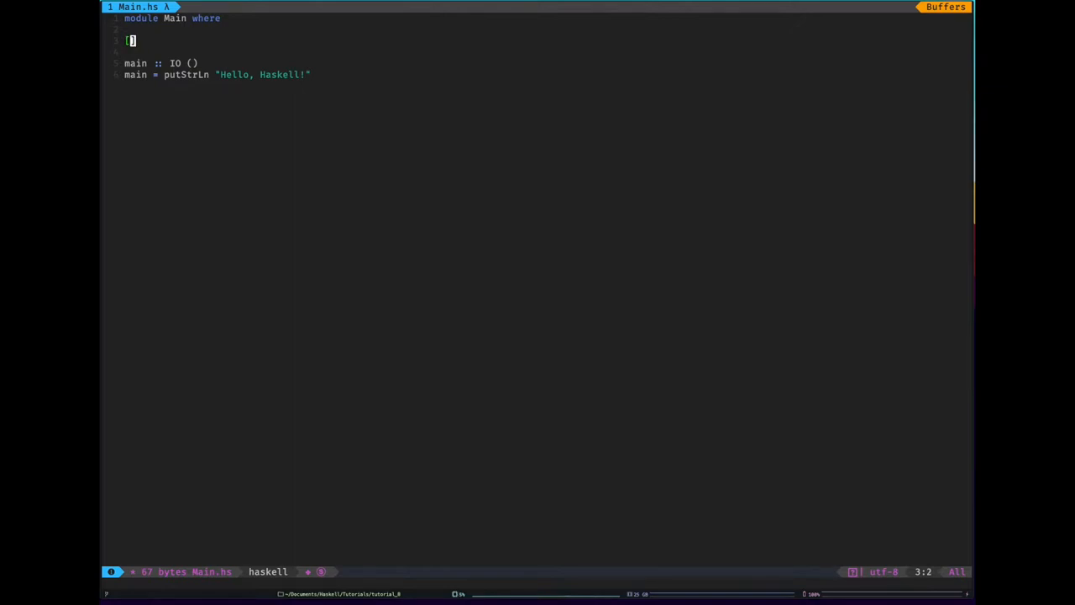
pyautogui.write('Lexical Analysis] ->')
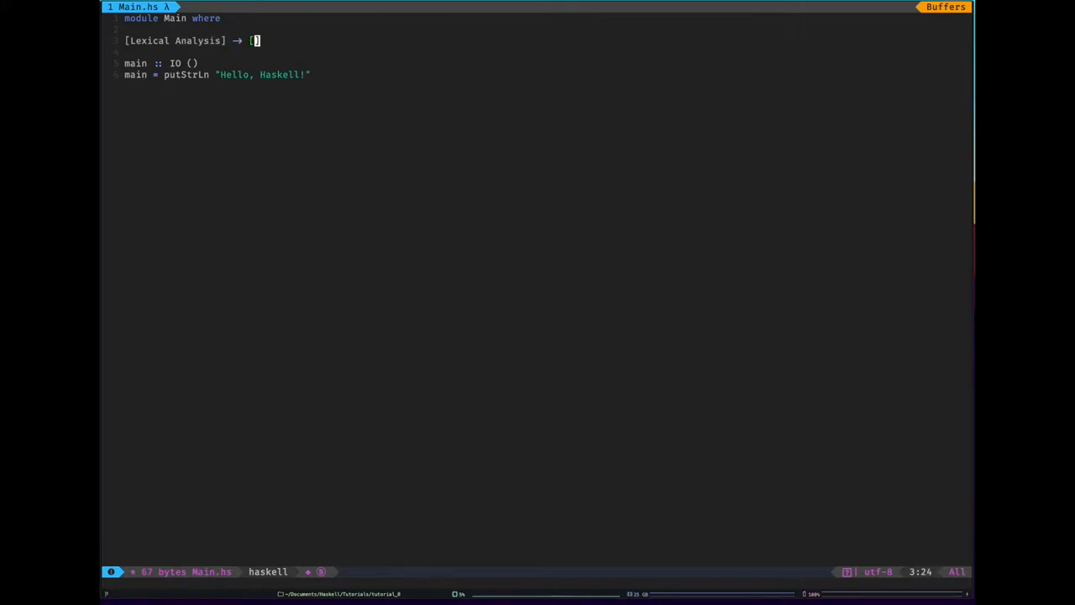
pyautogui.write('Syntatic Ana')
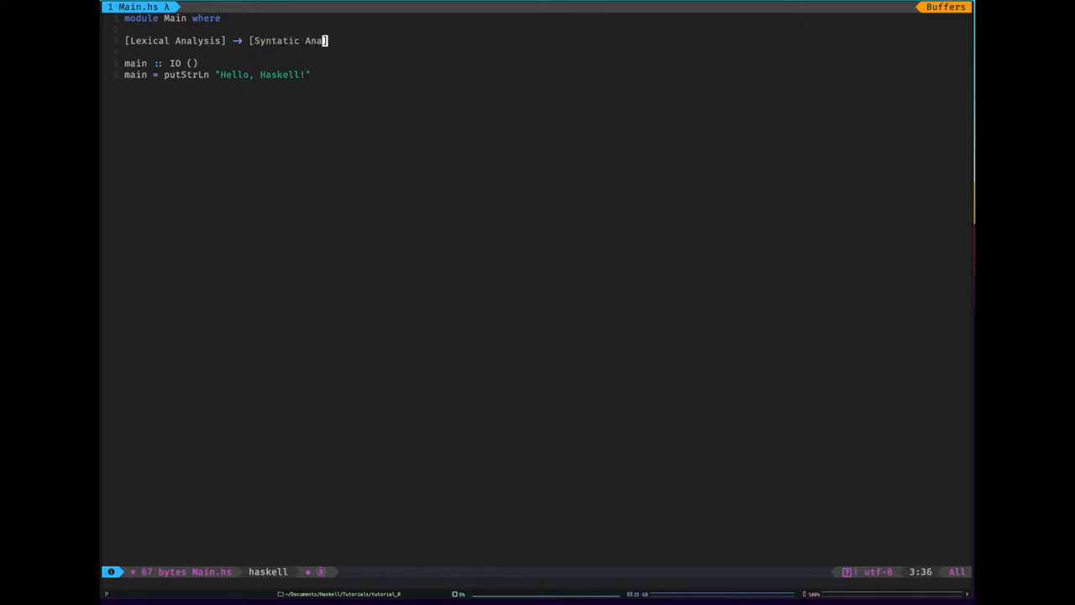
pyautogui.write('lysis]')
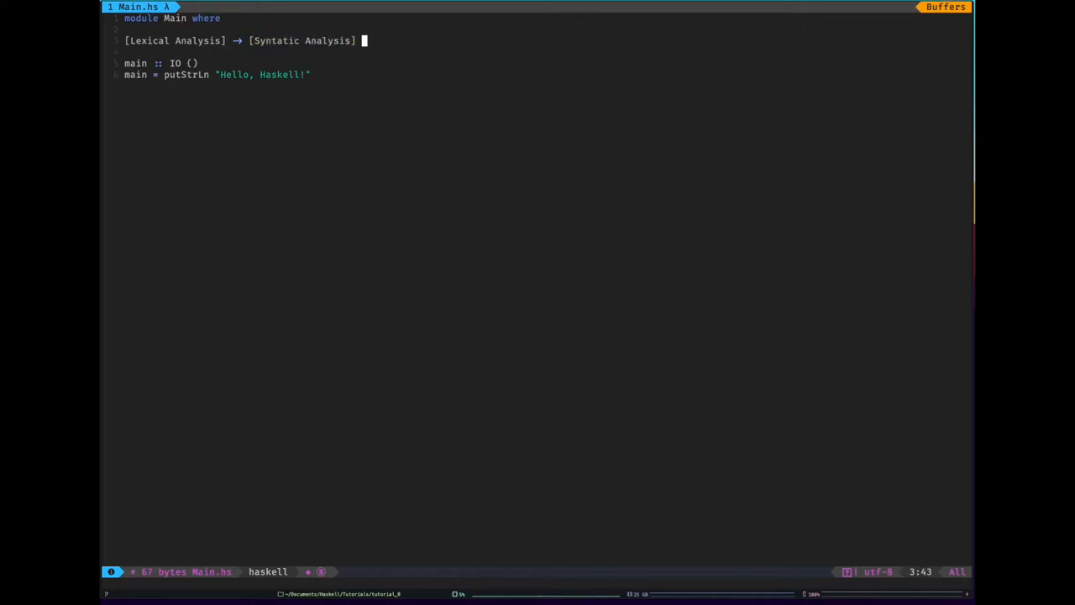
pyautogui.write('→ **** →')
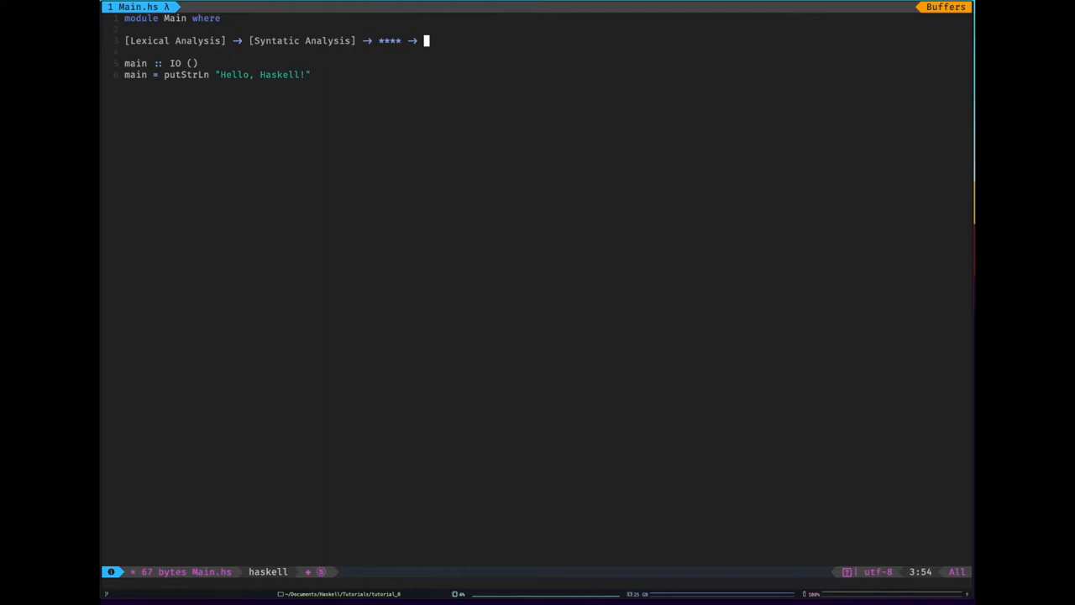
pyautogui.write('Evaluation] →')
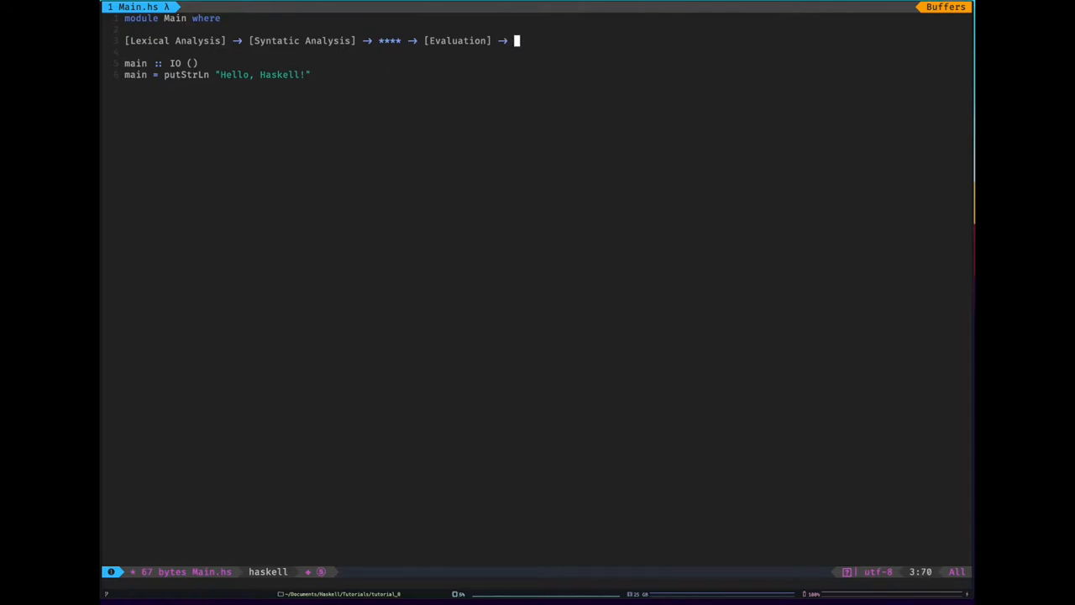
# Finish the sketch with [Output], then delete the whole line leaving a blank.
pyautogui.write('[Output]')
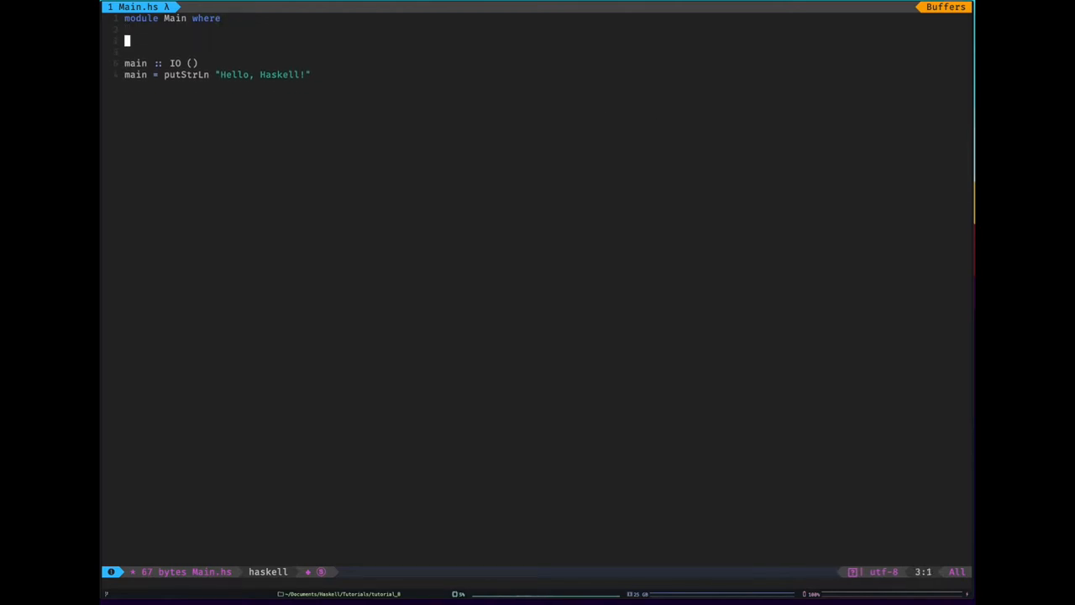
# Declare data Expr with Number Int, Plus Expr Expr, Minus Expr Expr, Var, plus a data Value stub.
pyautogui.write('data Ex')
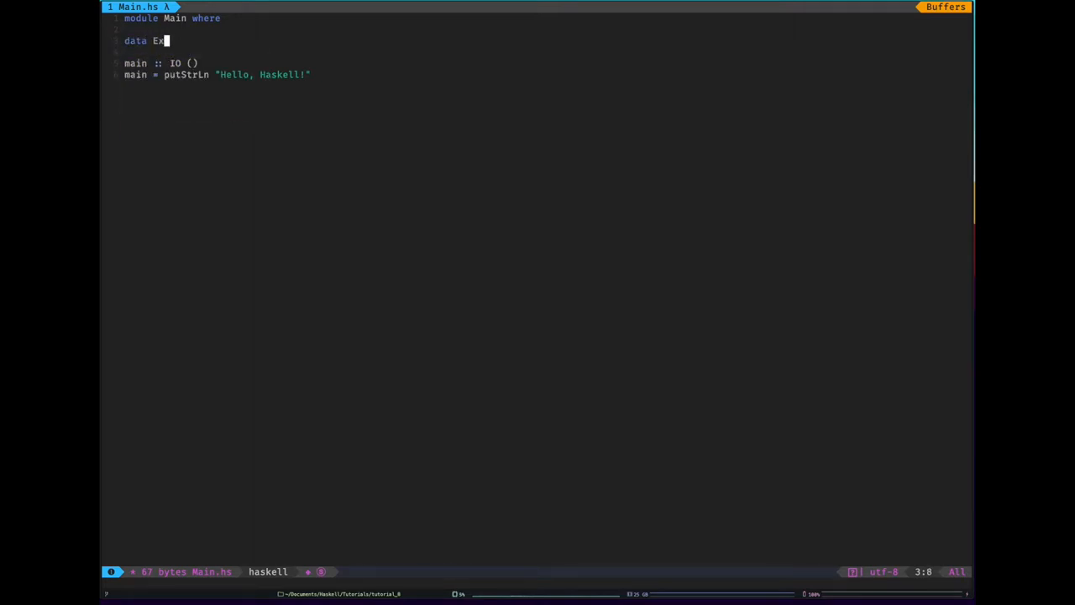
pyautogui.write('pr =')
pyautogui.write('data Value =')
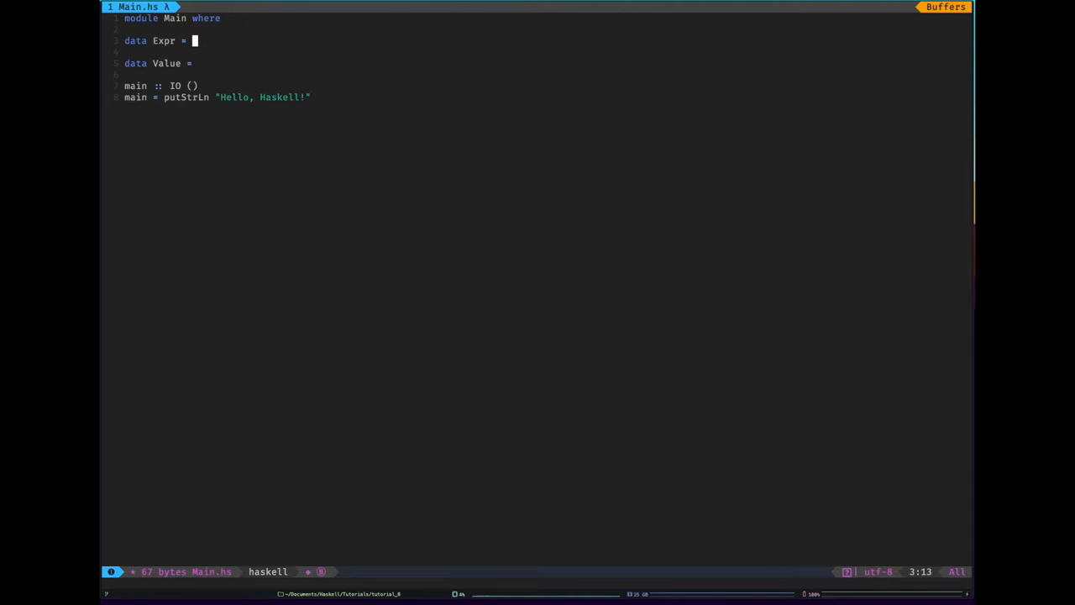
pyautogui.write('Number Int')
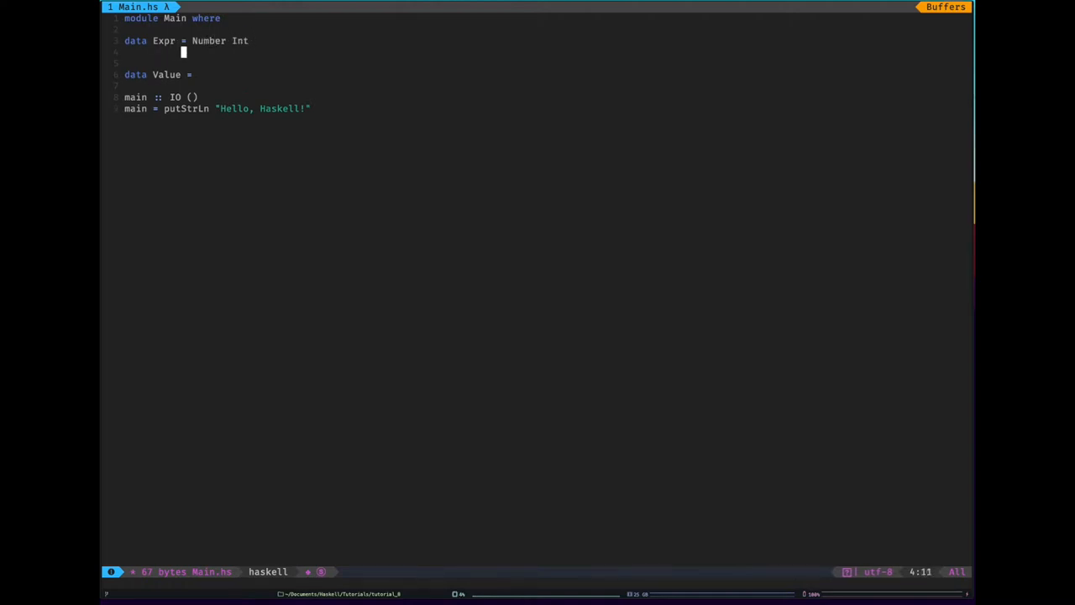
pyautogui.write('|')
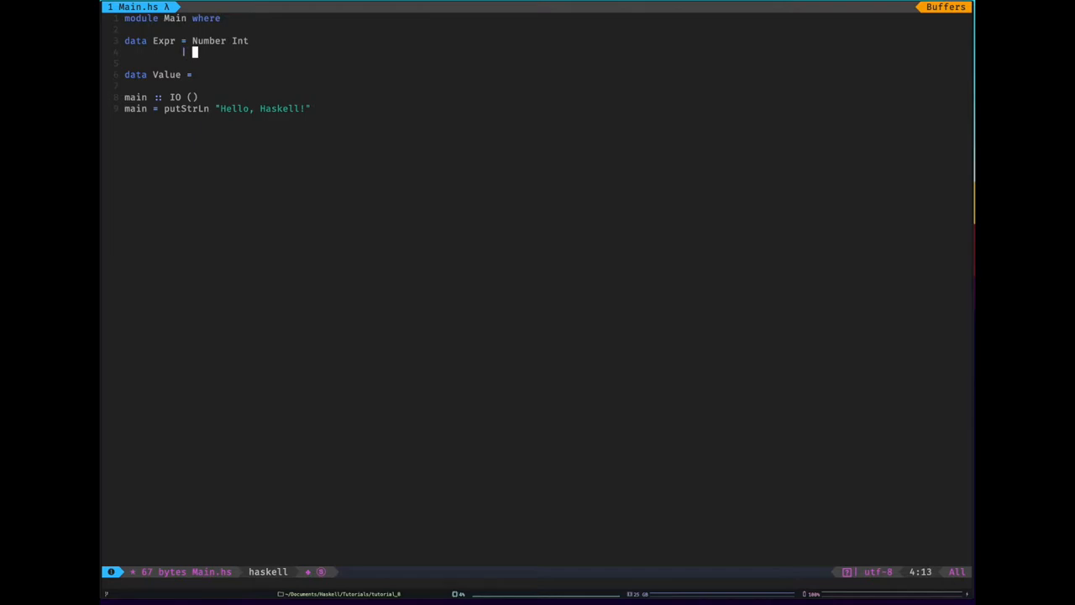
pyautogui.write('Plus Expr Expr')
pyautogui.write('| Minus Expr Epx')
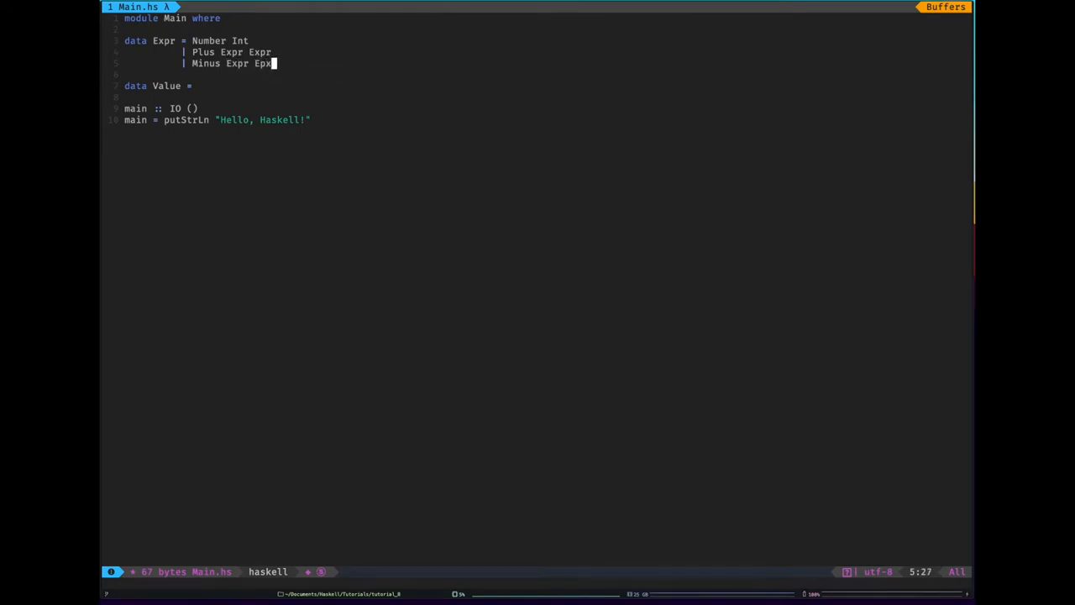
pyautogui.press('BackSpace')
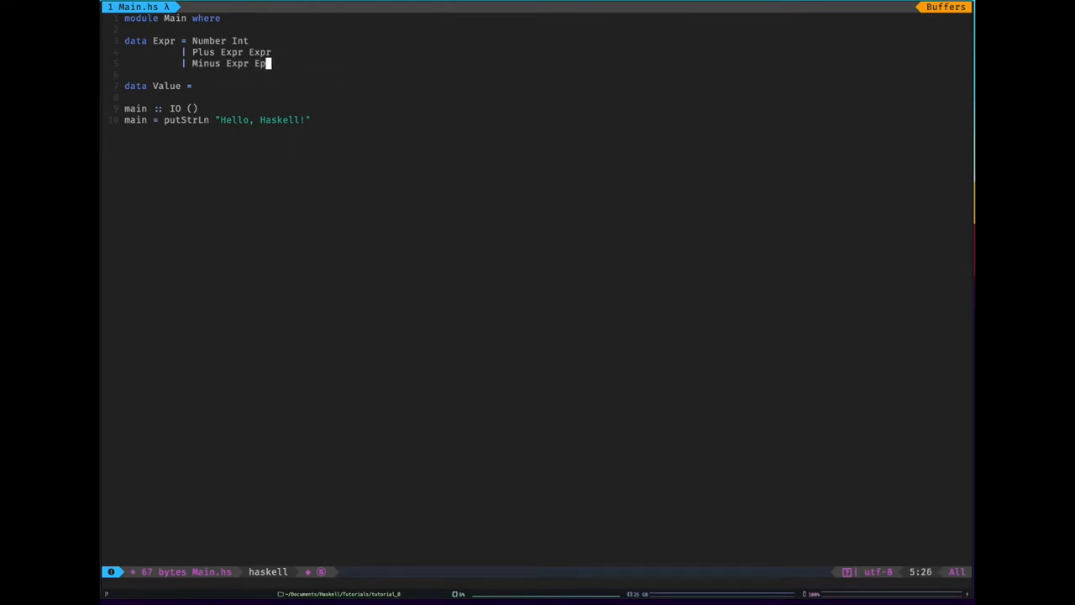
pyautogui.write('r')
pyautogui.write('| Var')
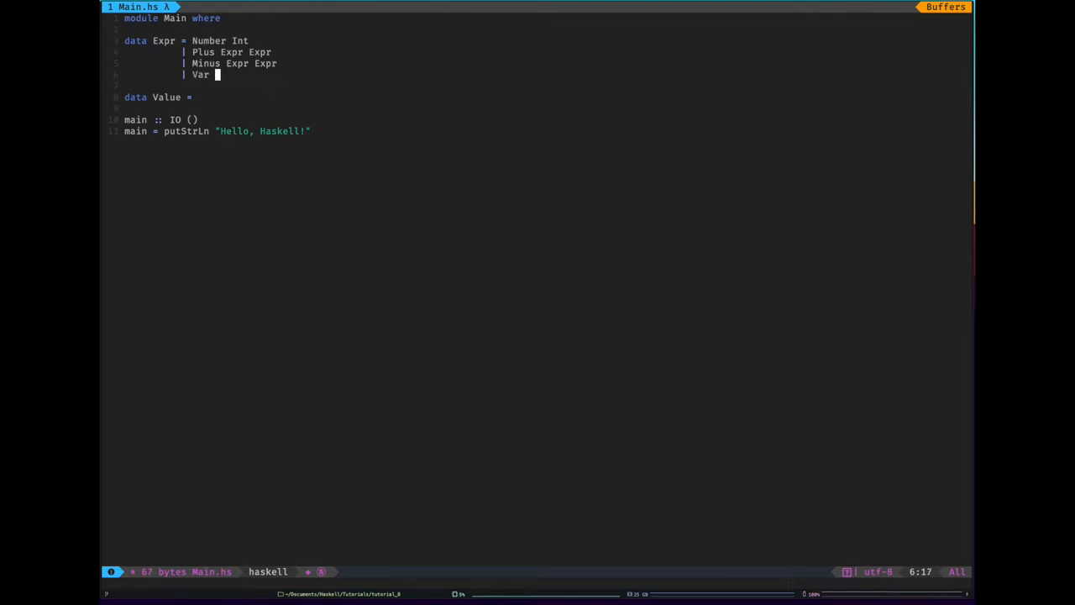
# Add type Ident = String, finish Var Ident, and add the Let Ident Expr Expr constructor.
pyautogui.write('Ident')
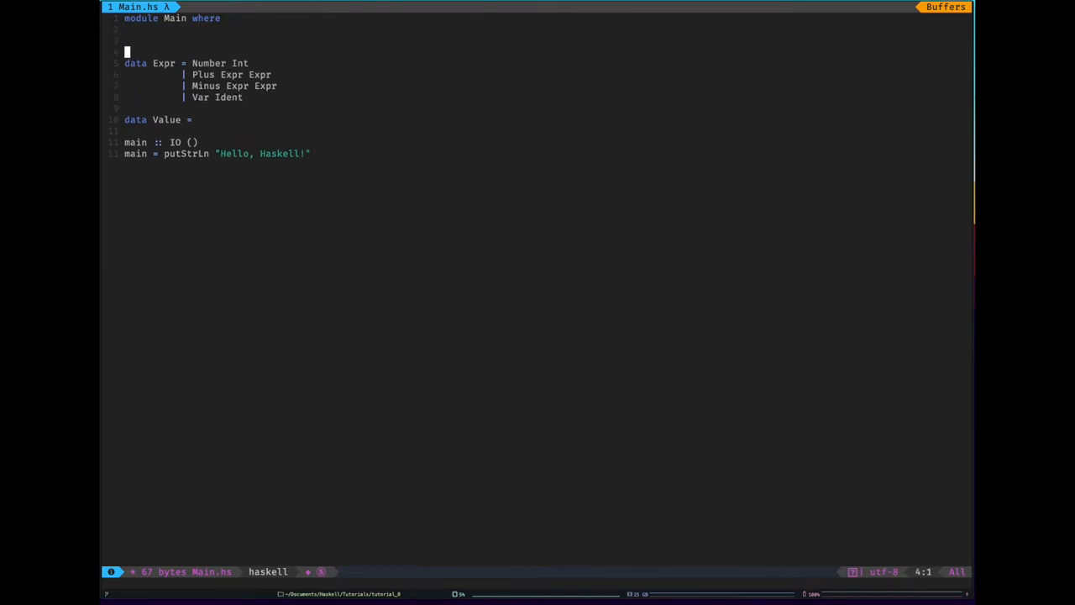
pyautogui.write('type')
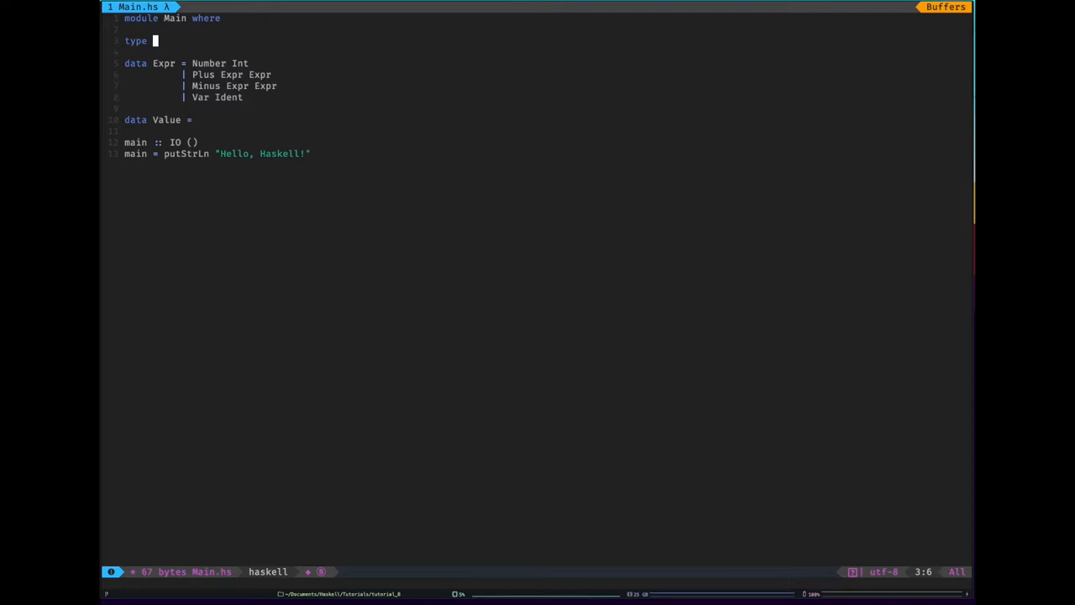
pyautogui.write('Ident = String')
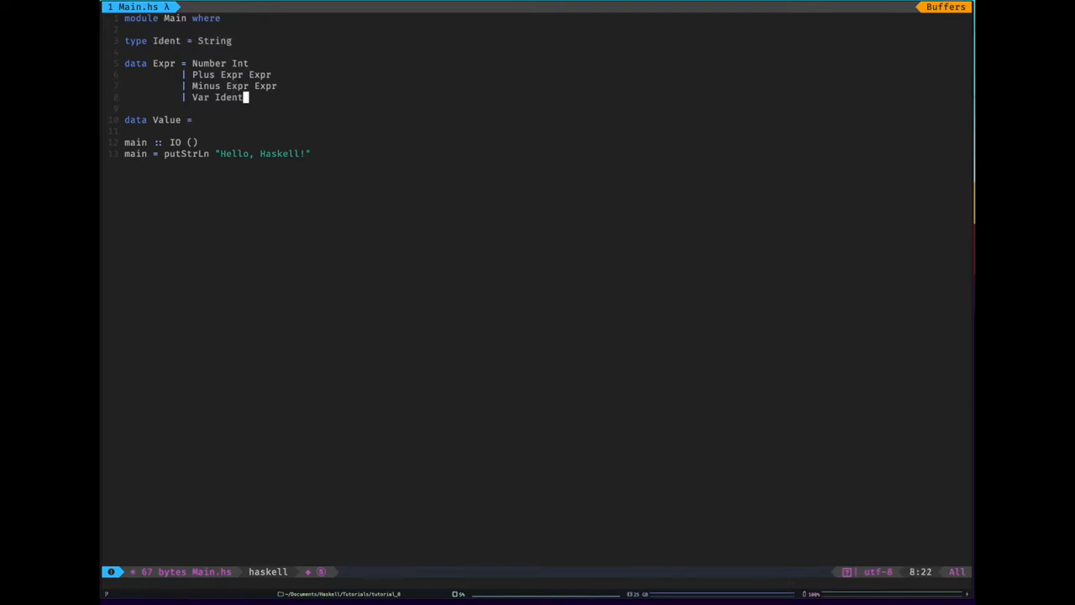
pyautogui.press('Enter')
pyautogui.write('| Let')
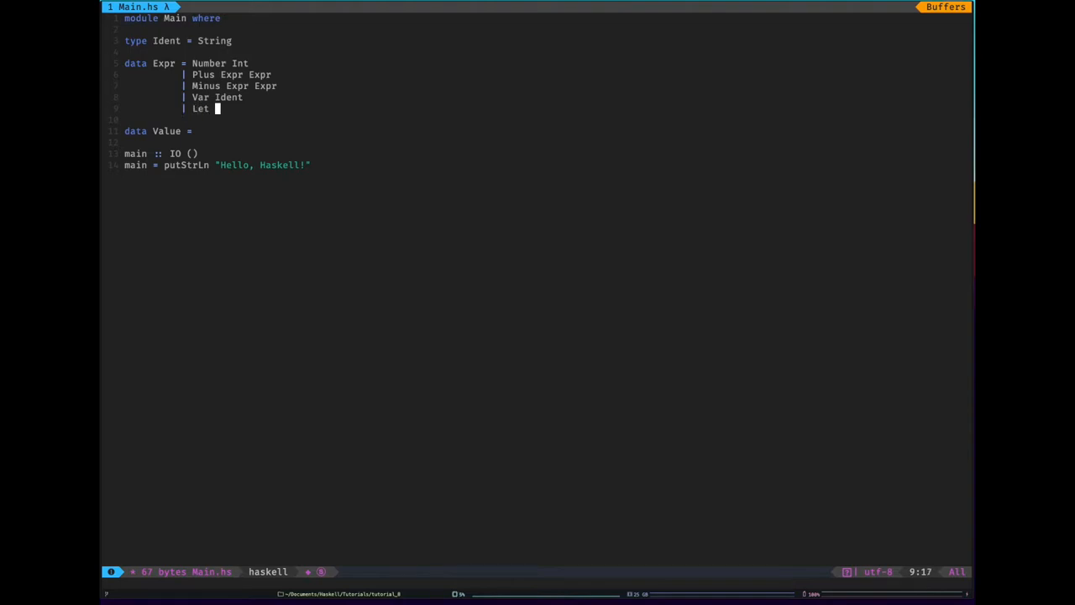
pyautogui.write('Ident')
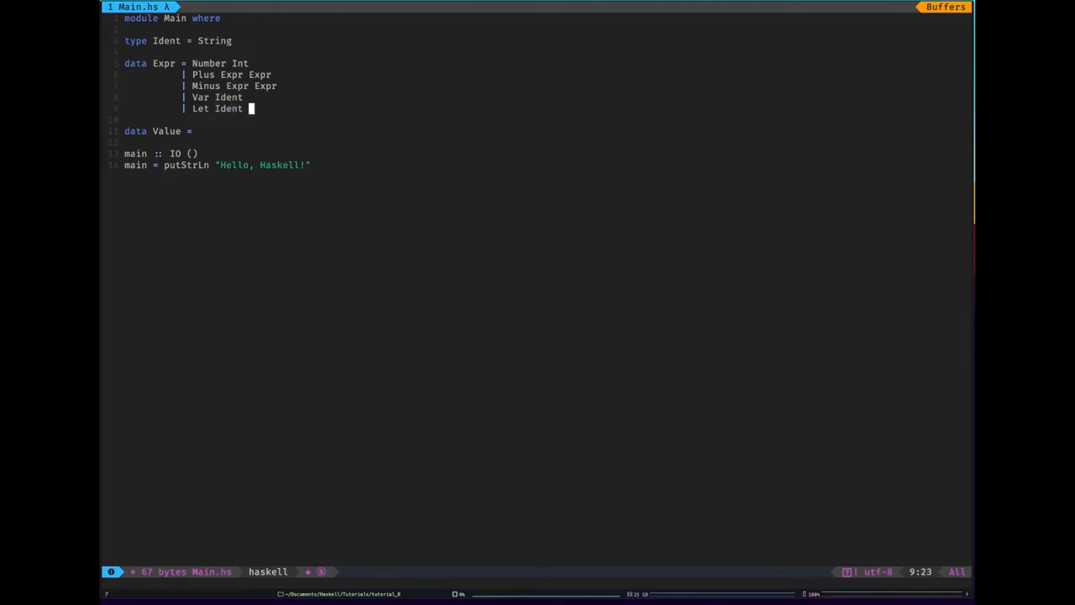
pyautogui.write('Ex')
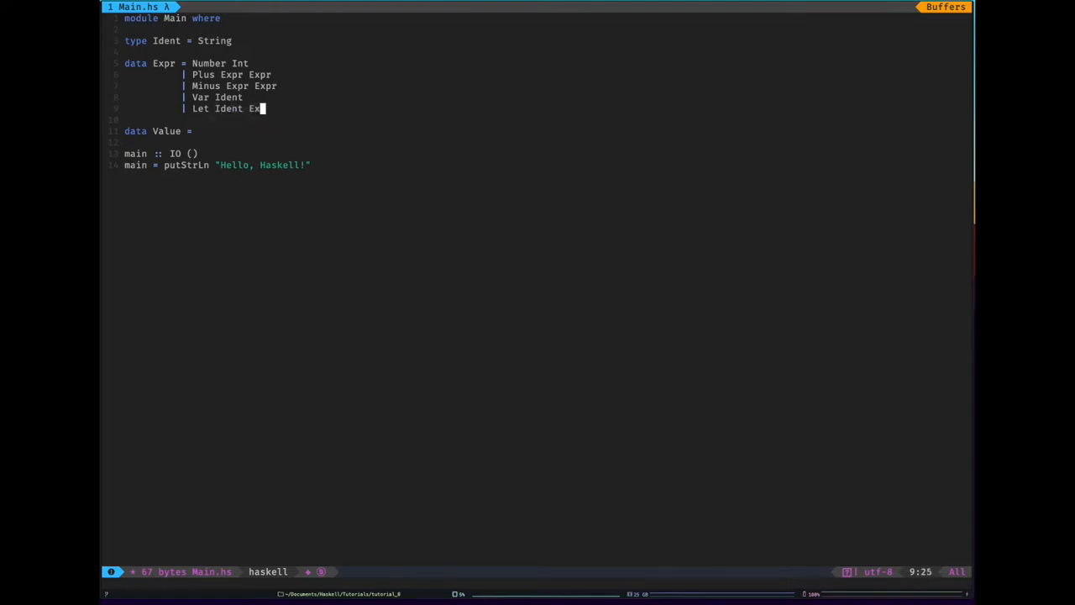
pyautogui.write('Expr')
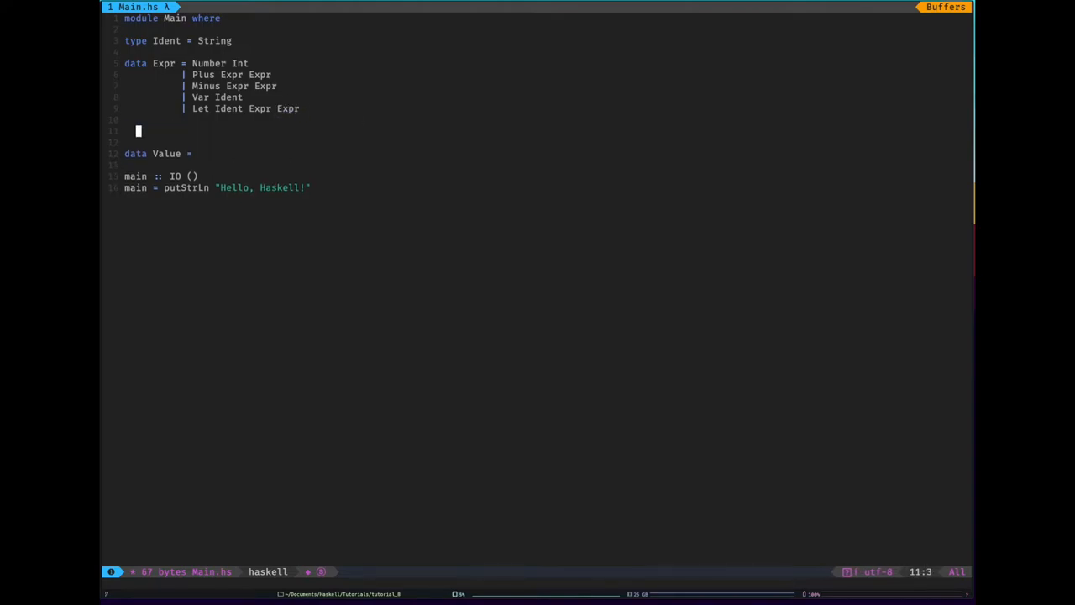
# Write a scratch 'let x = 7 in x + 4' example, remove it, and return to the Value stub.
pyautogui.write('let x =')
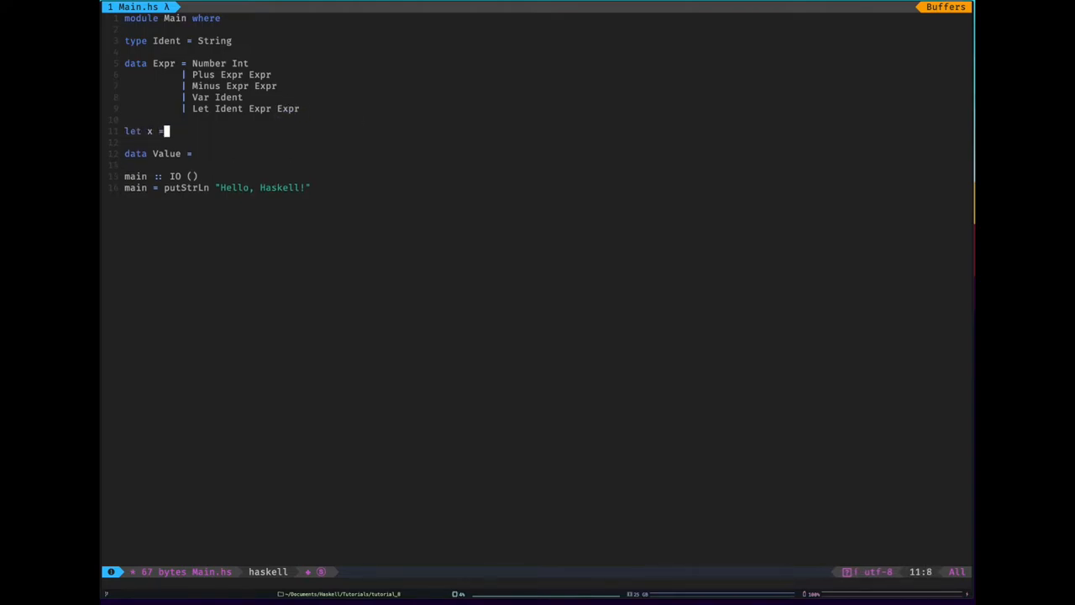
pyautogui.write('7 in')
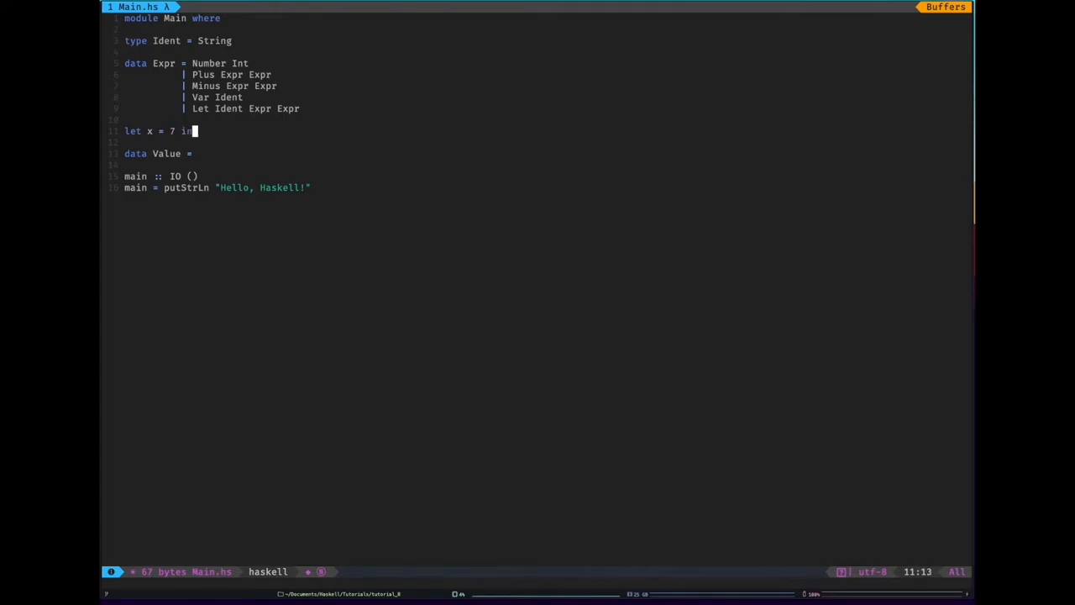
pyautogui.write('x + 4')
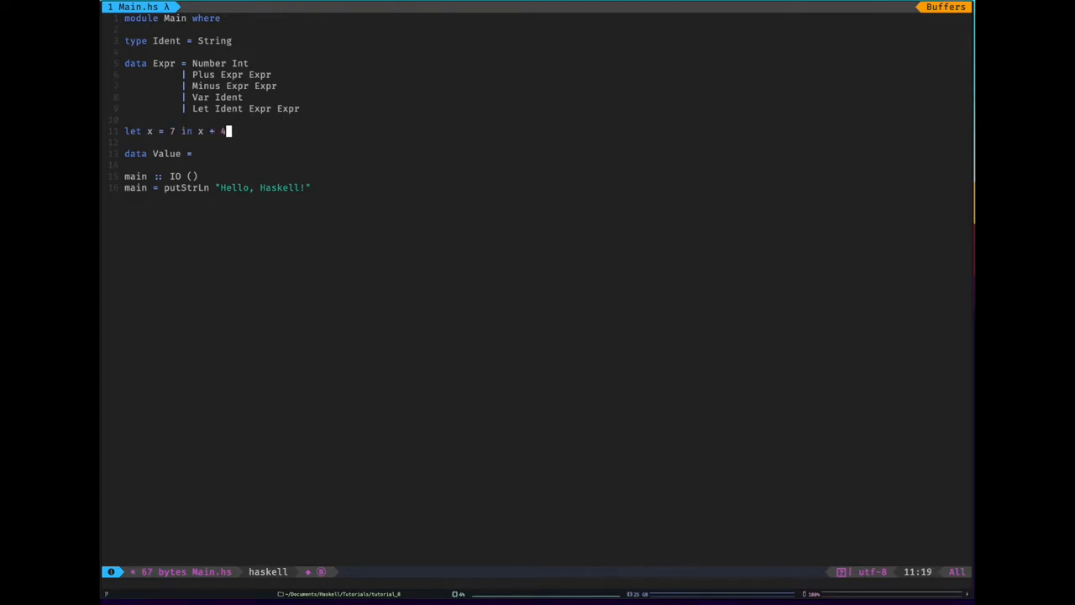
pyautogui.press('BackSpace')
pyautogui.write('data')
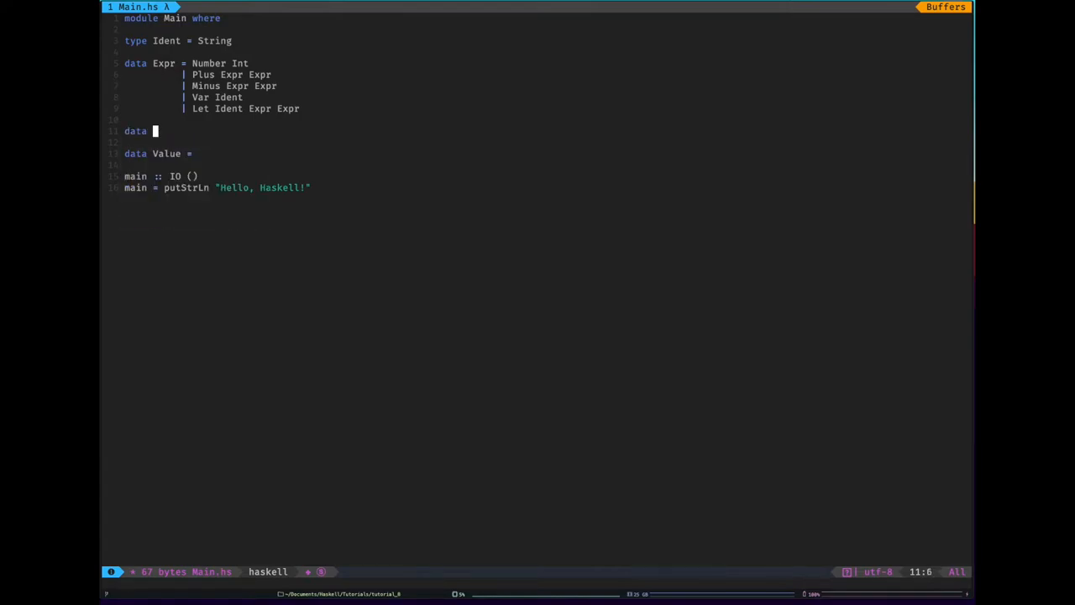
pyautogui.write('Value =')
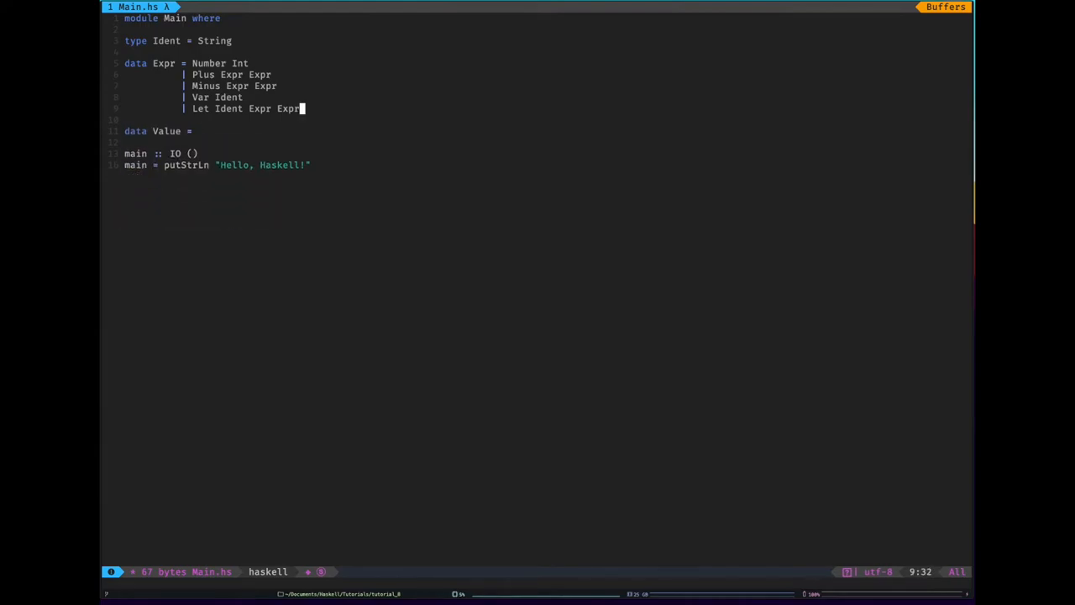
# Define Value as NumVal Int and write the eval :: Expr -> Value signature.
pyautogui.click(198, 132)
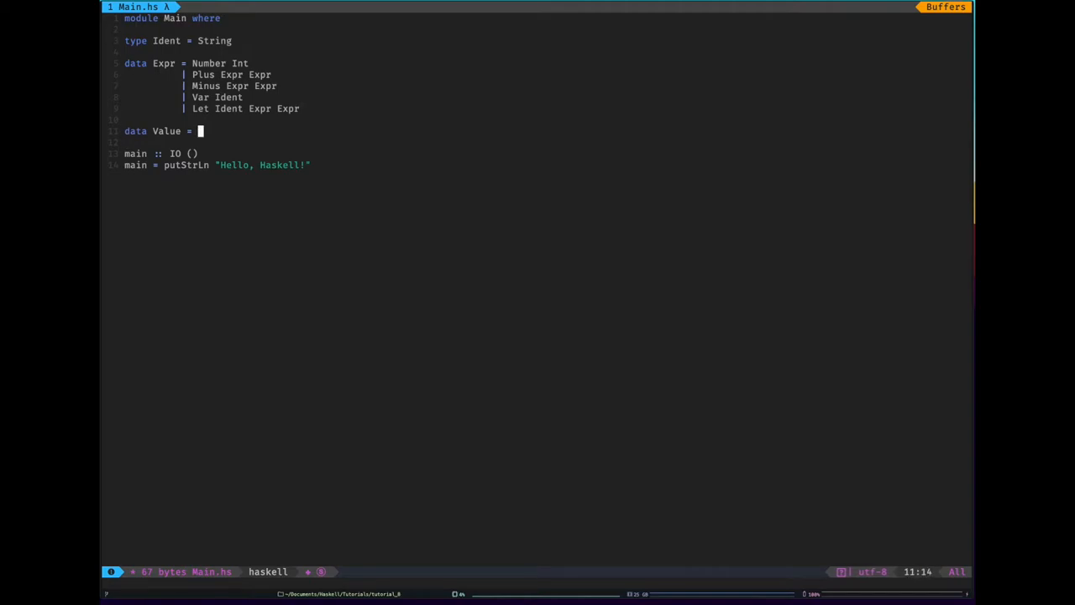
pyautogui.write('NumVal Int')
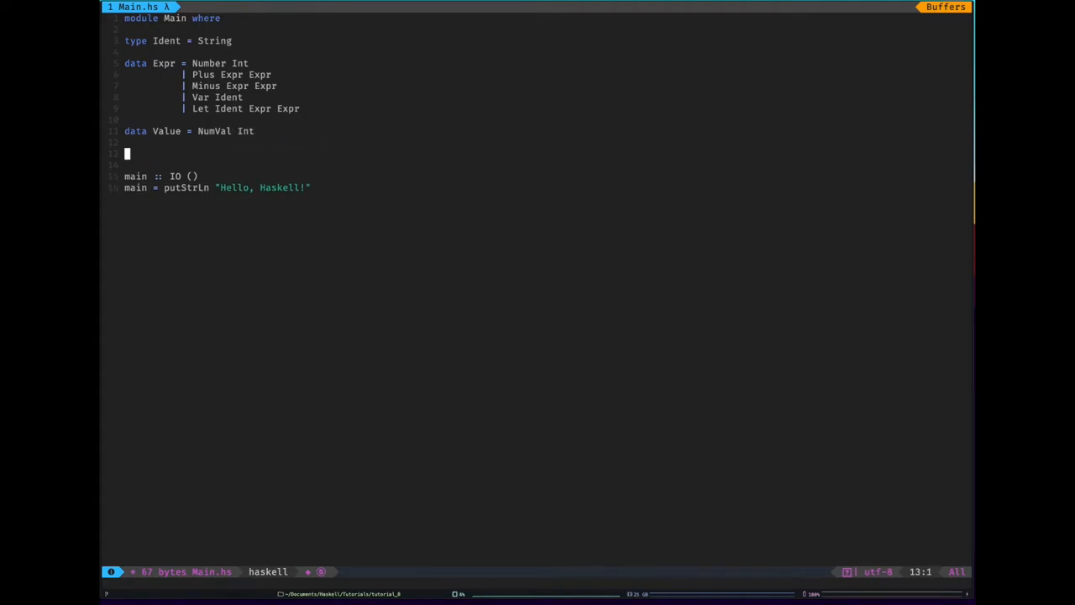
pyautogui.write('eval')
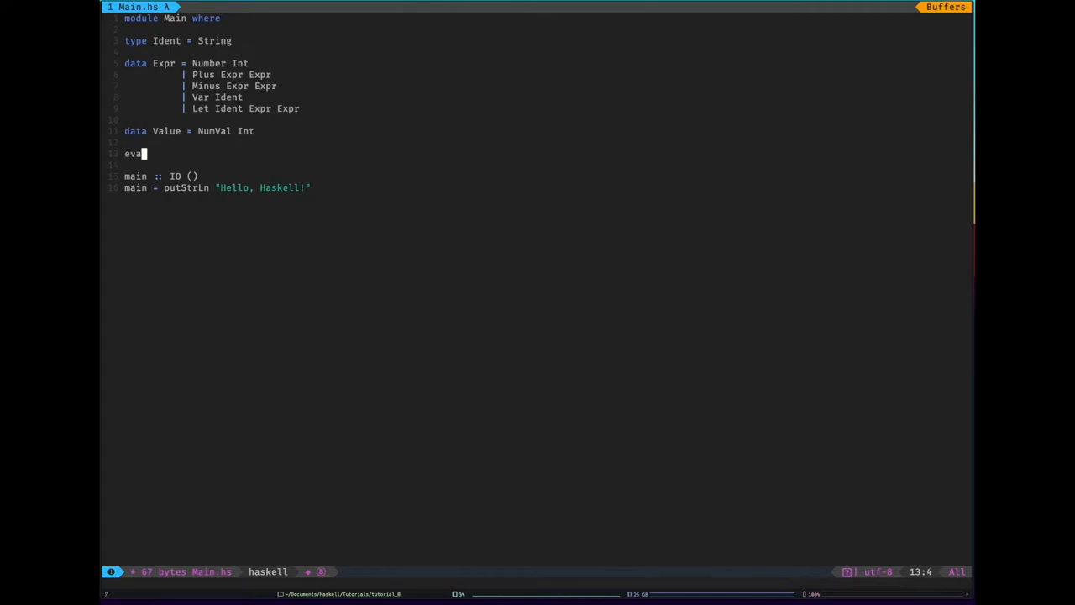
pyautogui.write('" :: "')
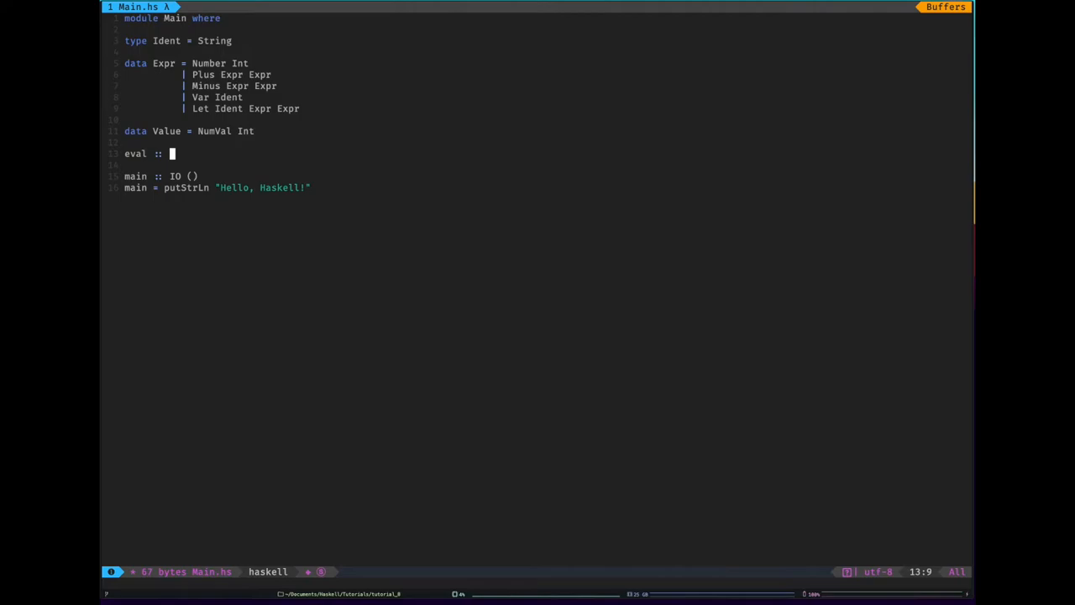
pyautogui.write('Expr ->')
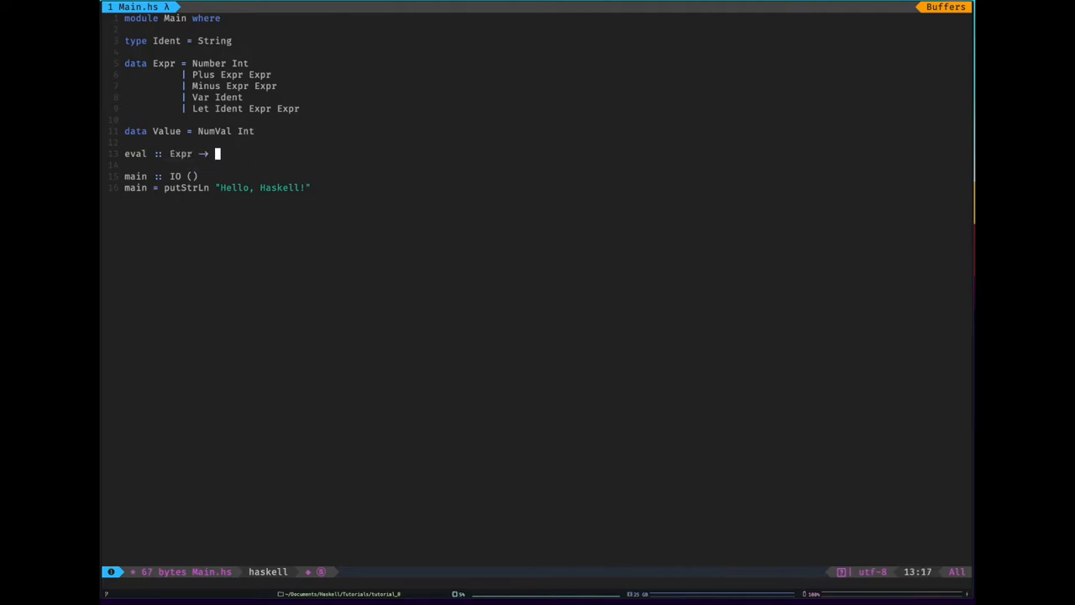
pyautogui.write('Value')
pyautogui.write('eval')
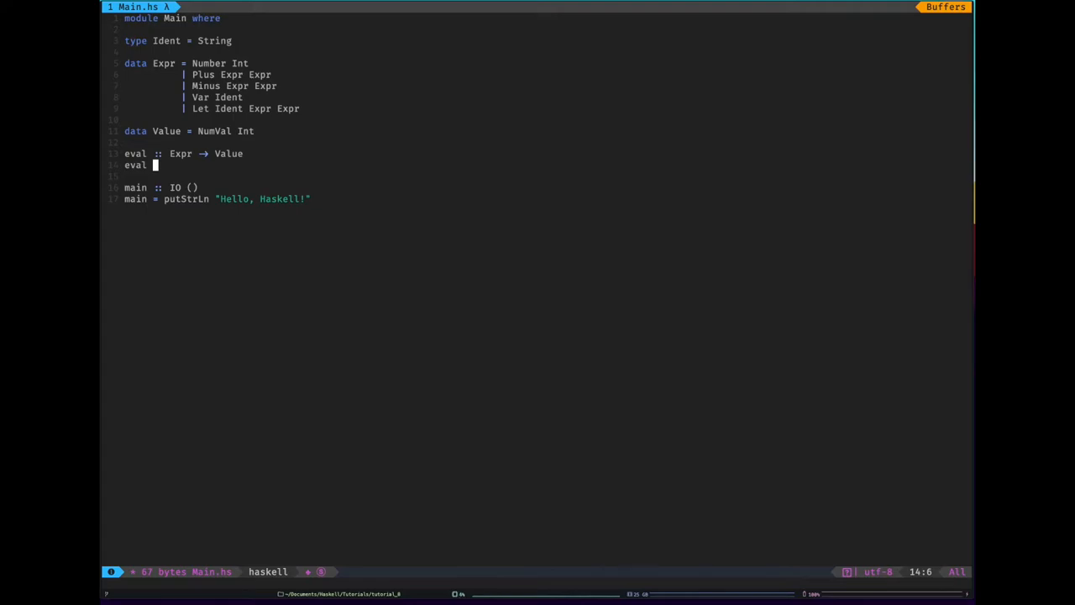
# Write eval (Number i) = NumVal i and begin the eval (Plus e1 e2) = eval e1 case.
pyautogui.write('(N')
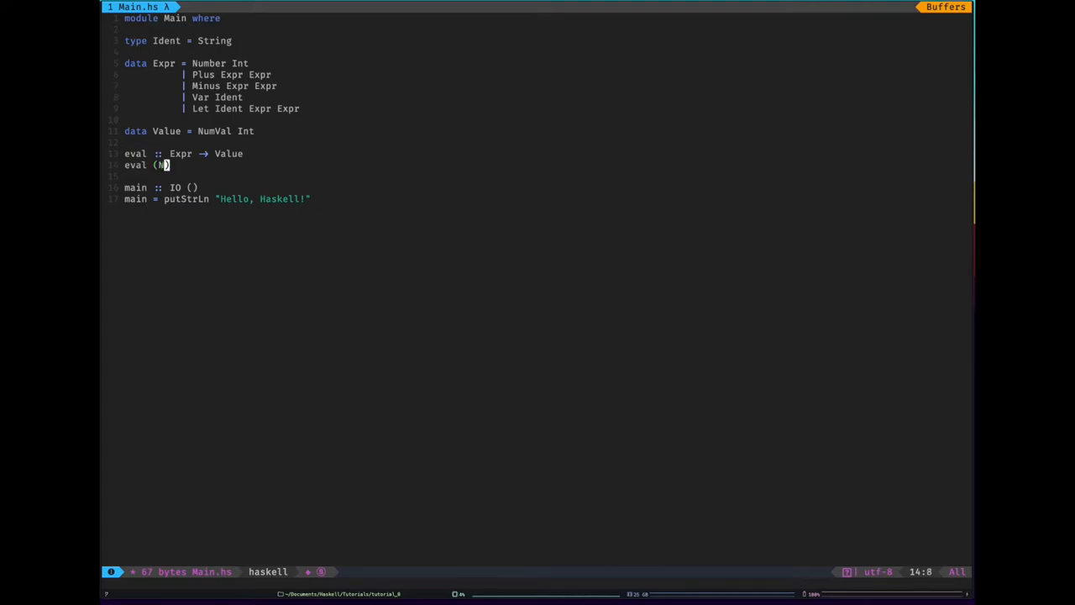
pyautogui.write('umber i')
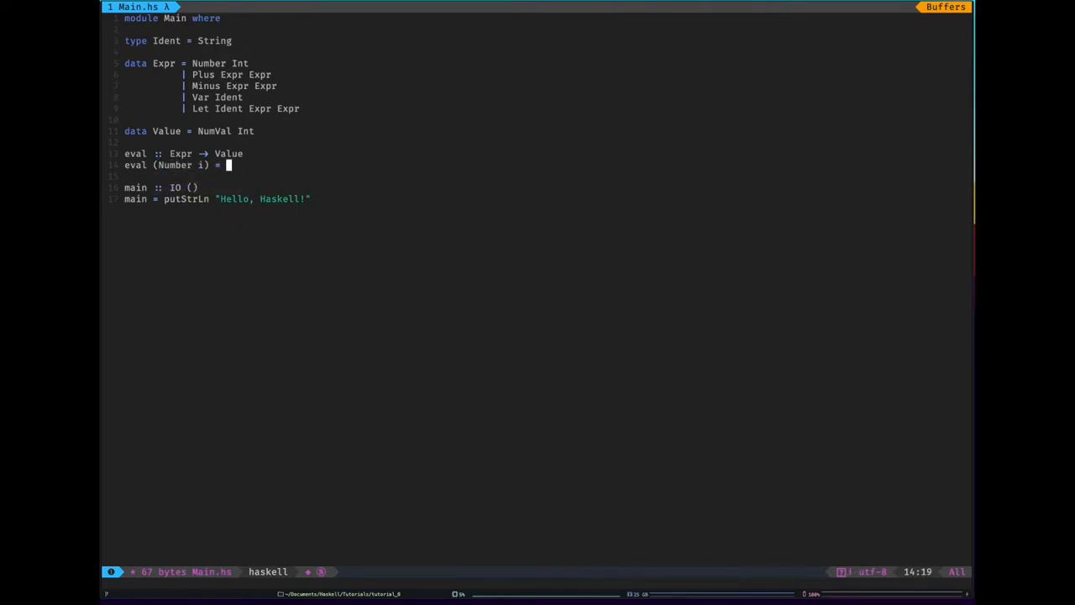
pyautogui.write('NumVal i')
pyautogui.write('eval (')
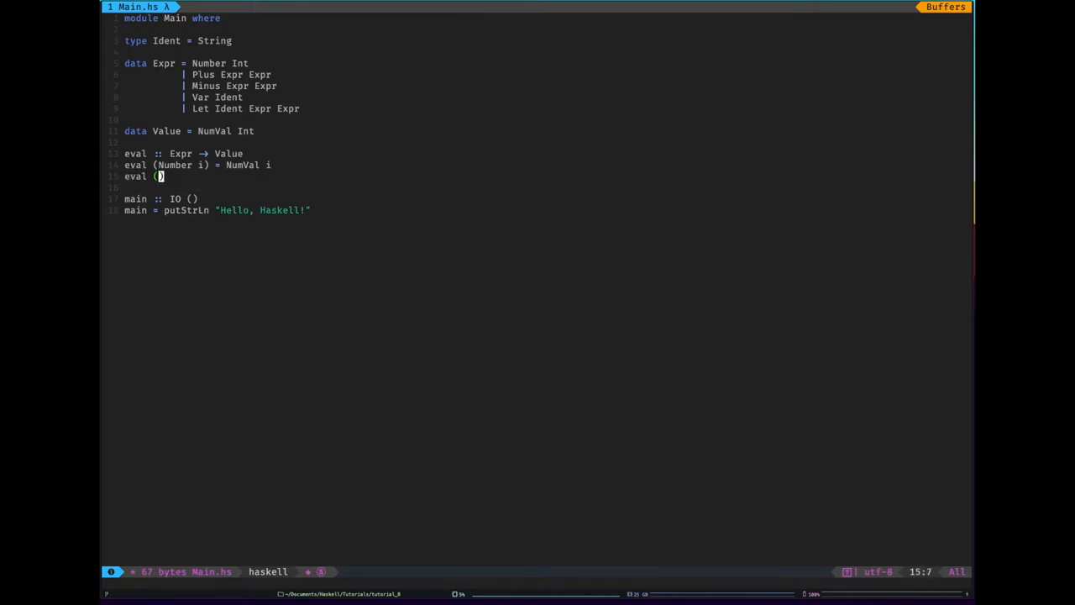
pyautogui.write('Plus e1 e2')
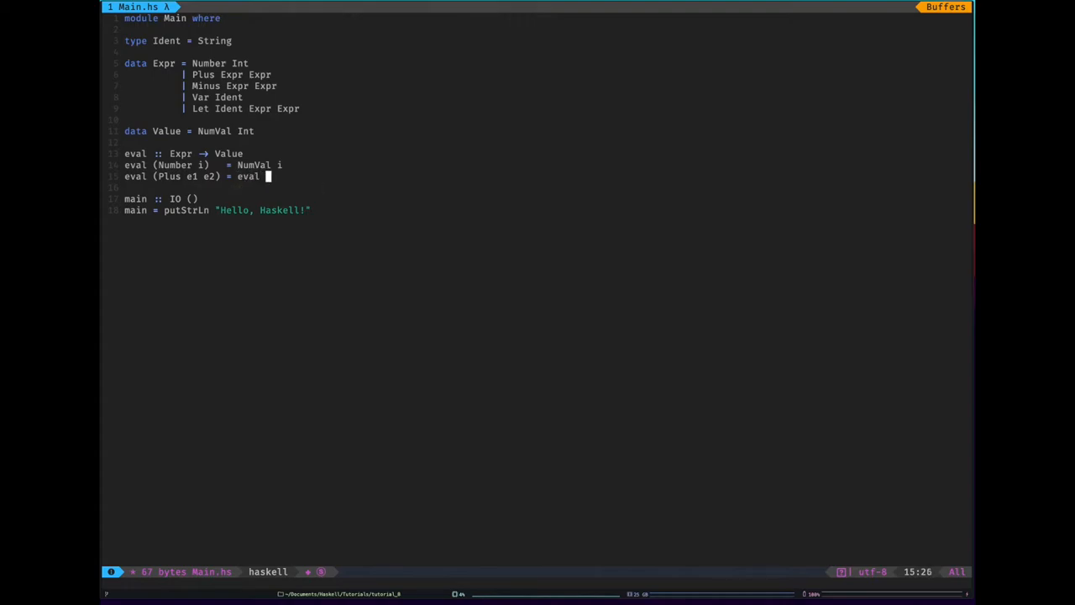
pyautogui.write('e1')
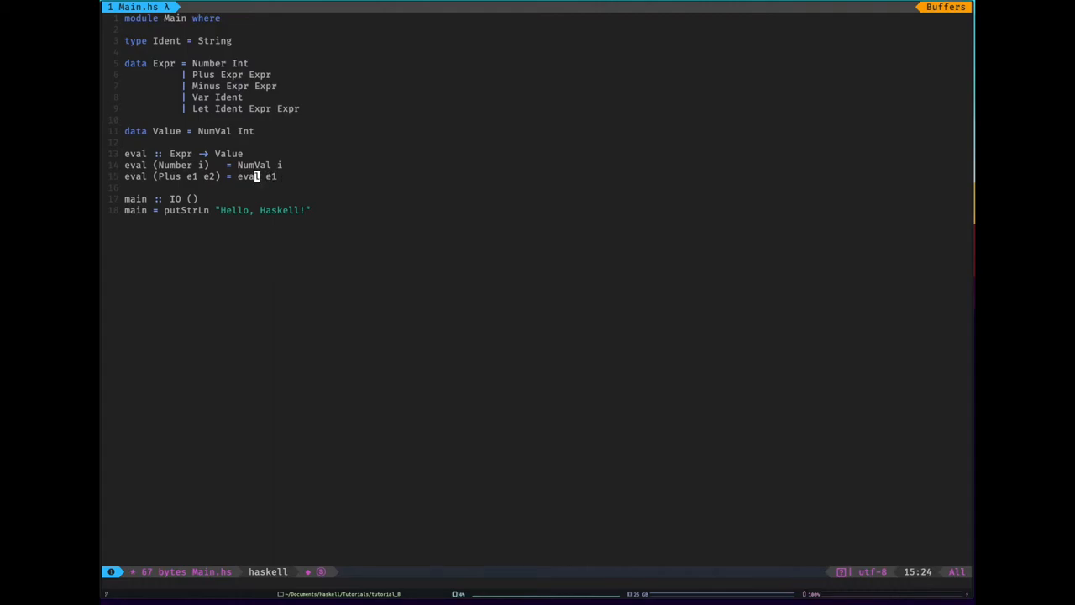
# Rewrite the Plus case with let bindings e1' = eval e1 and e2' = eval e2.
pyautogui.write('let')
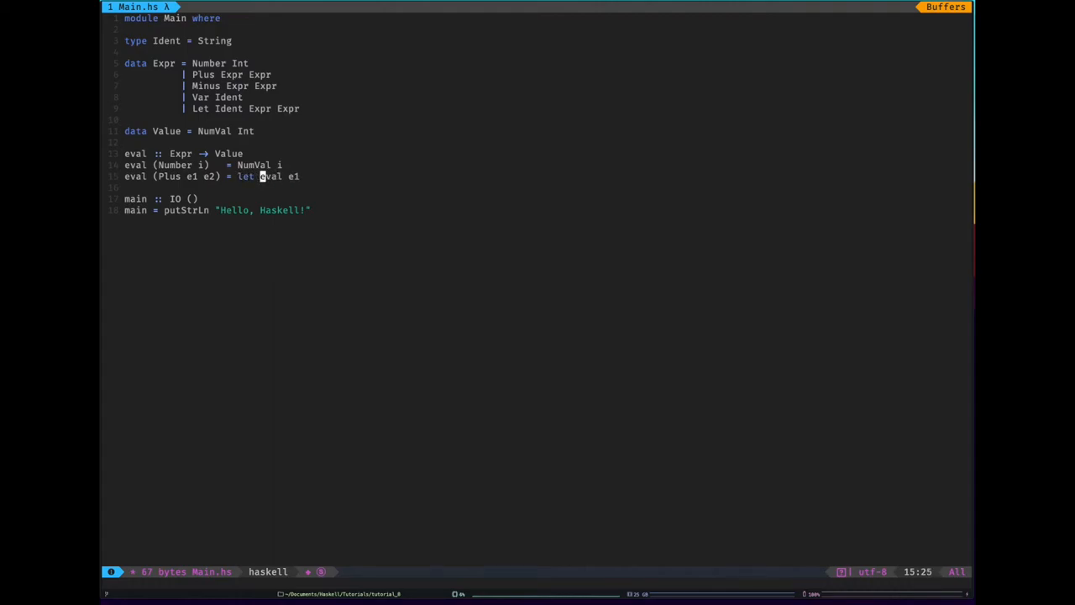
pyautogui.write("e1' =")
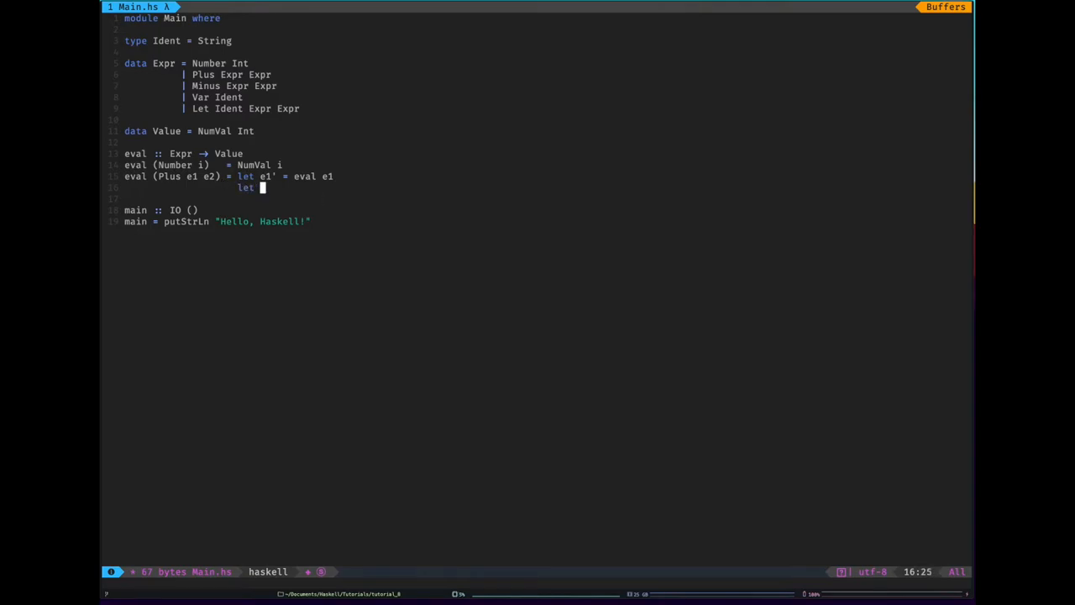
pyautogui.write("e2' =")
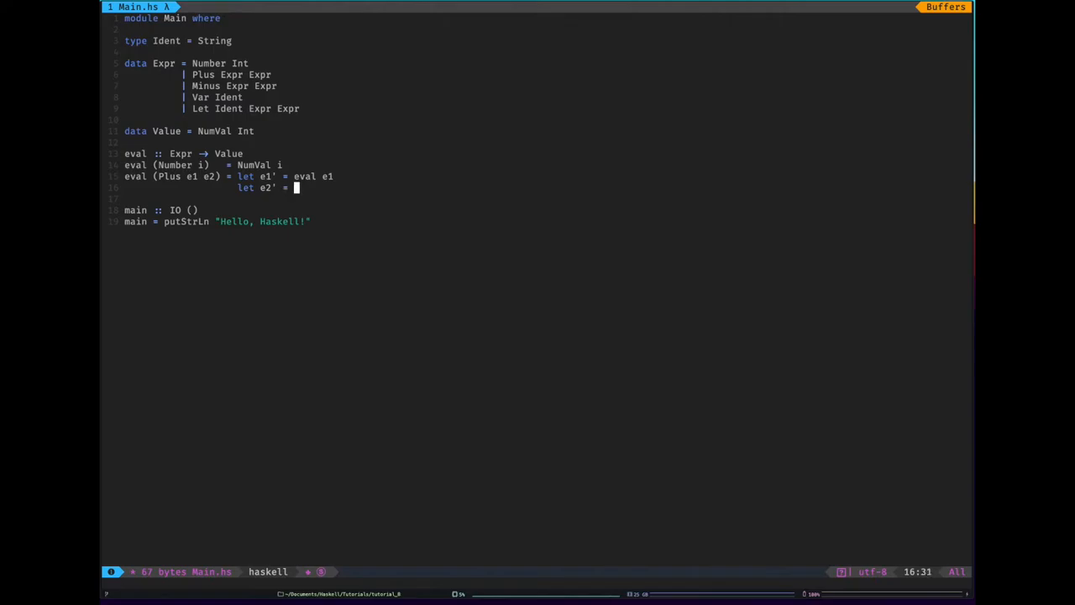
pyautogui.write('eval')
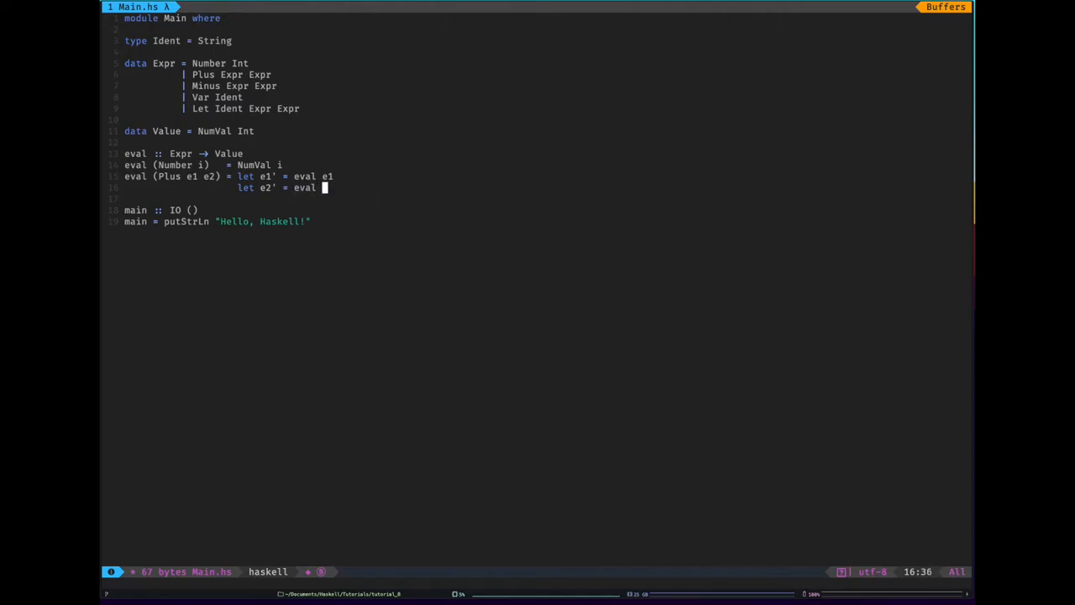
pyautogui.write("2'")
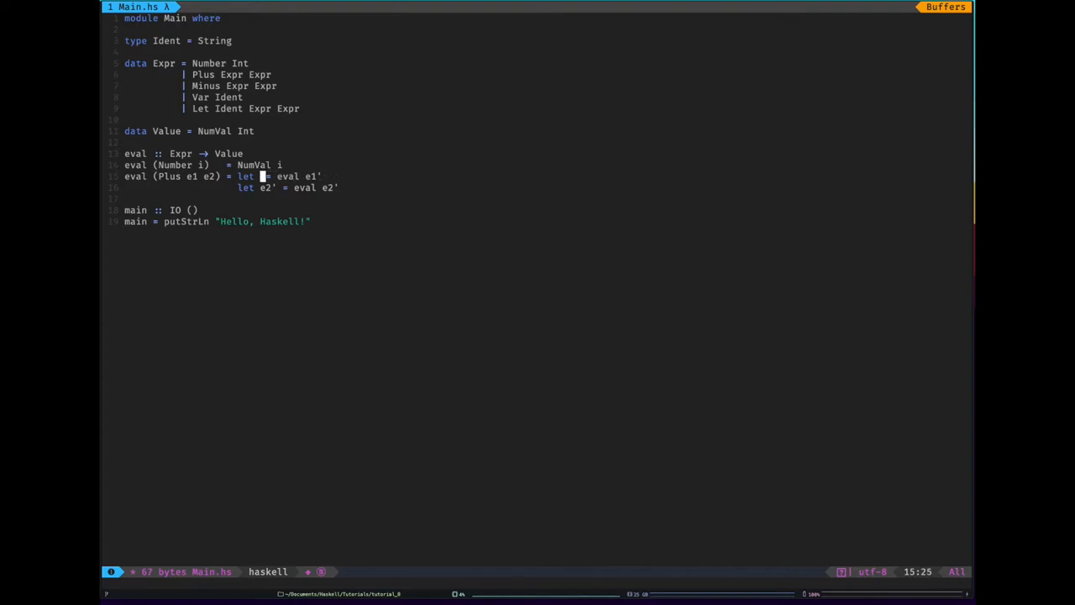
# Turn the bindings into (NumVal n1) and (NumVal n2) patterns and return NumVal (n1 + n2).
pyautogui.write('()')
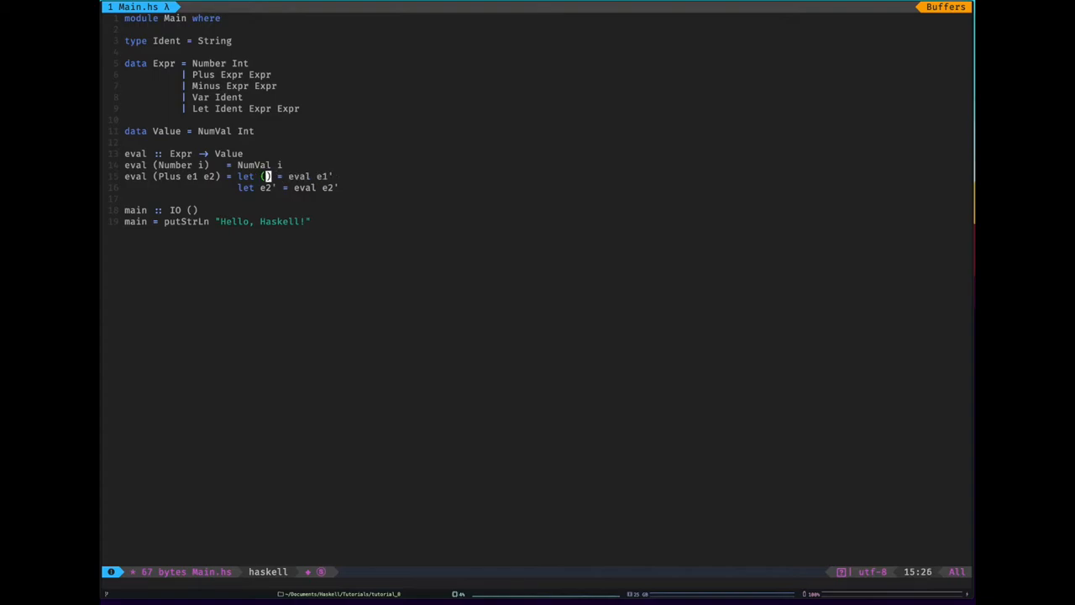
pyautogui.write('NumVal')
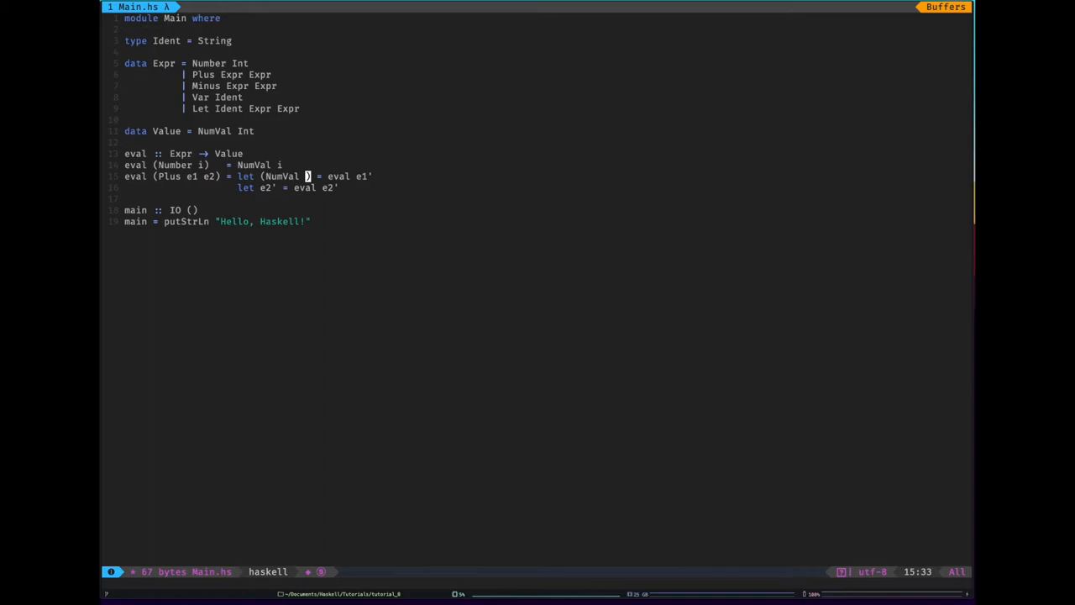
pyautogui.write('n1')
pyautogui.click(239, 187)
pyautogui.write('(')
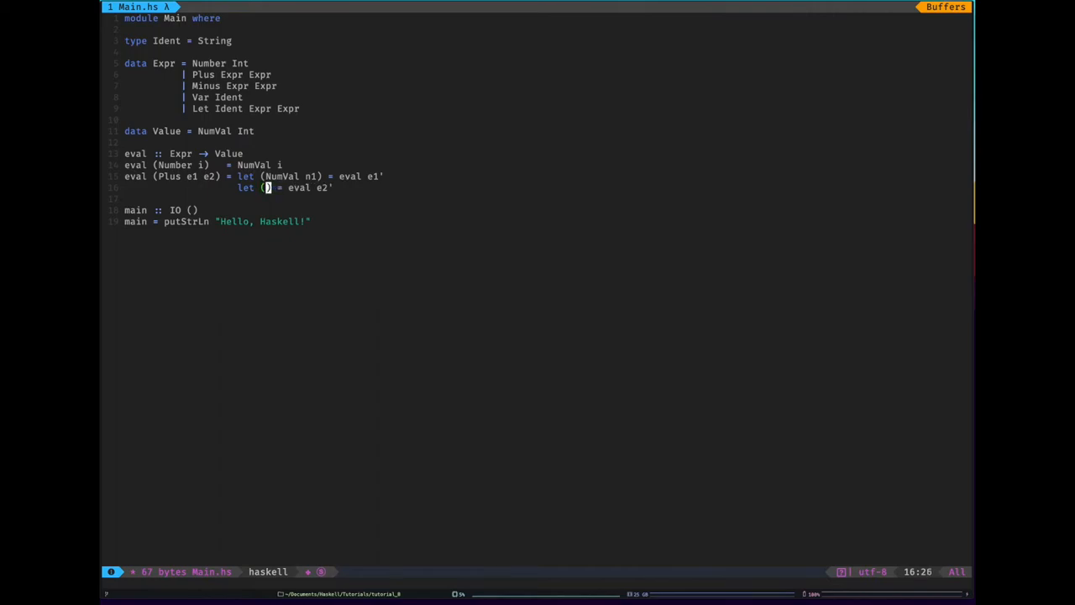
pyautogui.write('NumVal n2')
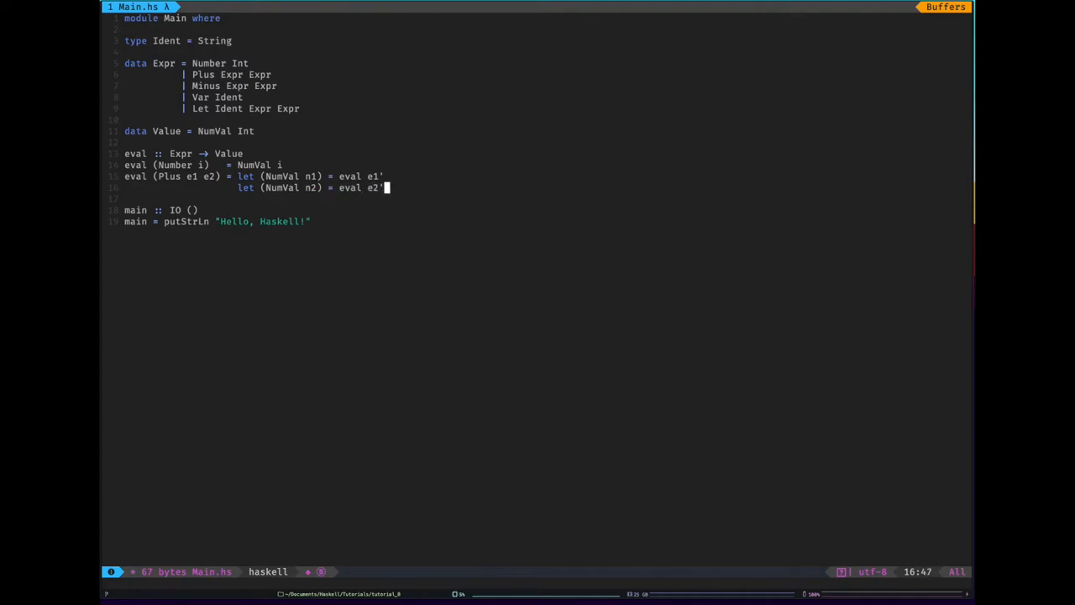
pyautogui.write('inst')
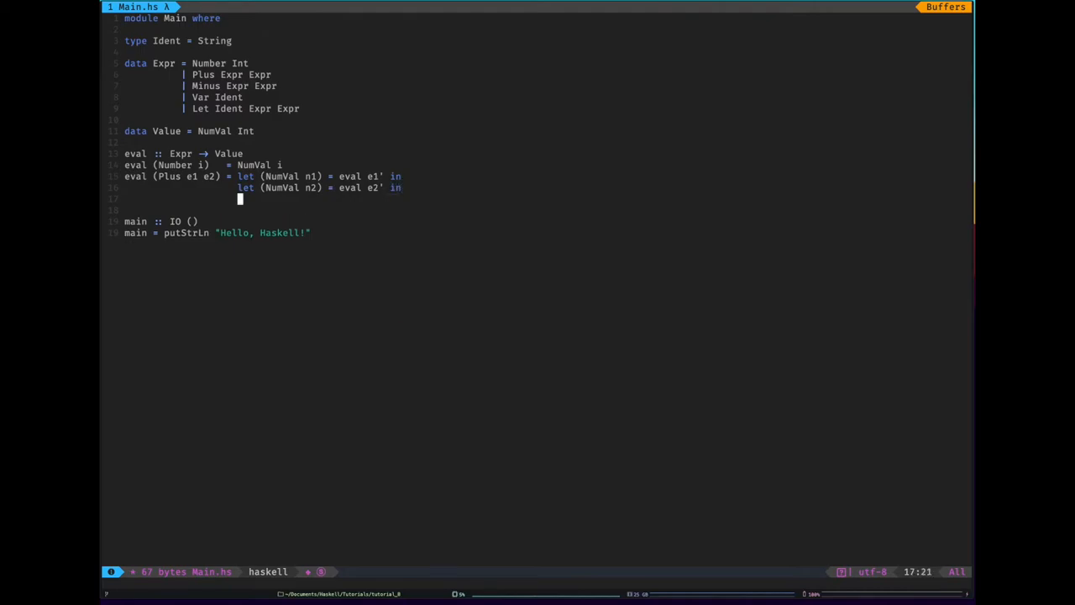
pyautogui.write('NumVal (')
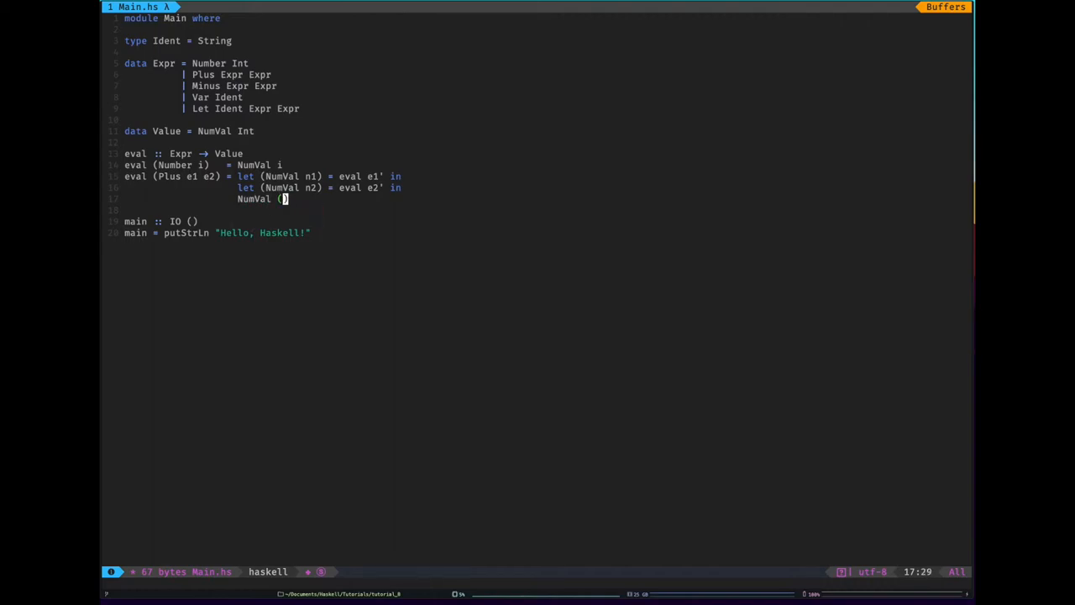
pyautogui.write('n1 + n2')
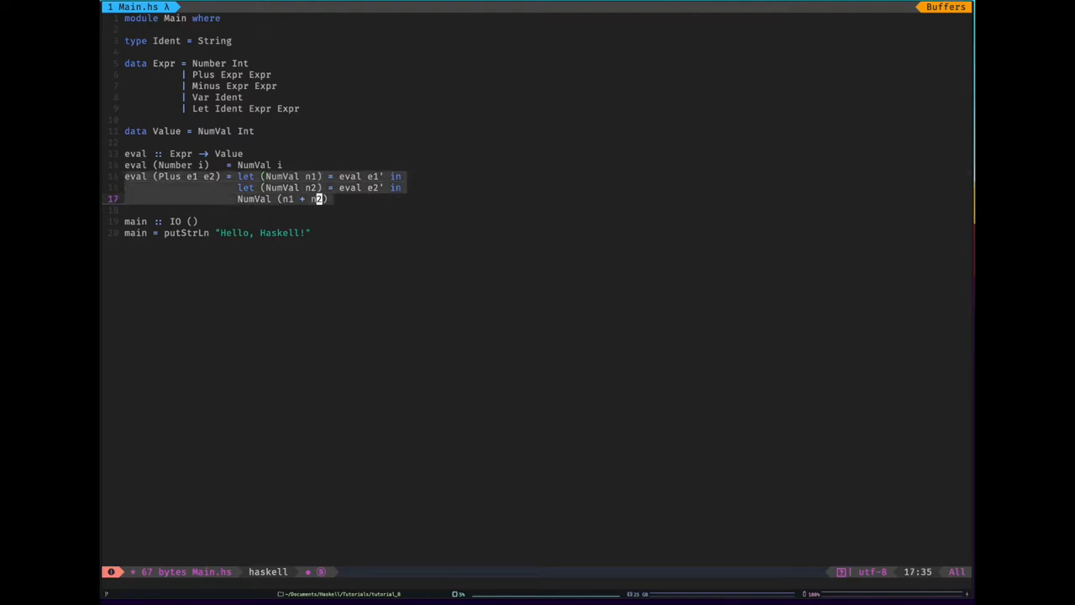
pyautogui.press('y')
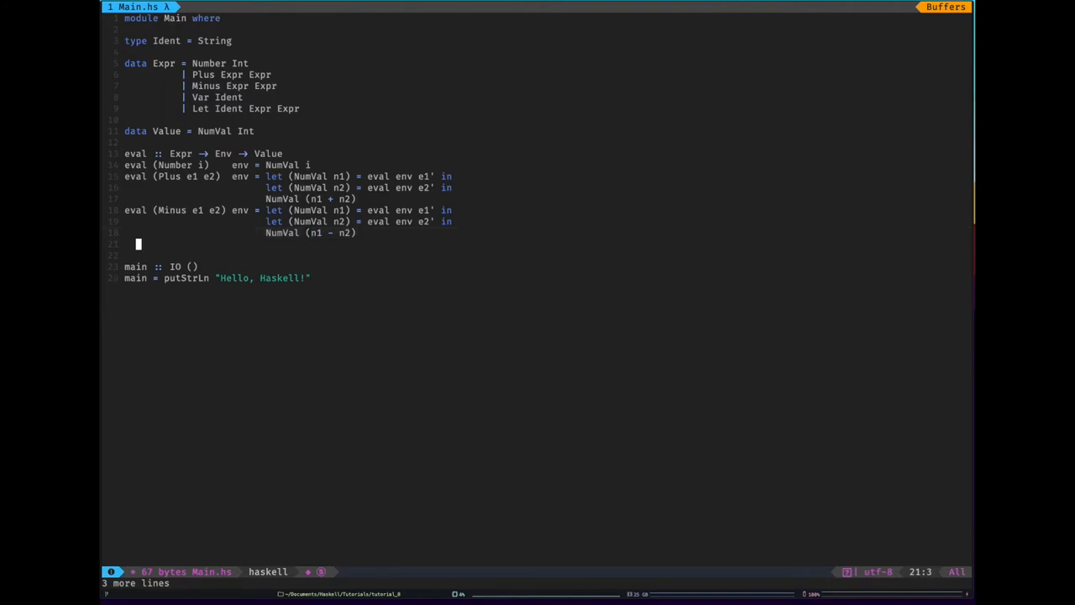
# Add the Var case: eval (Var i) env = find env i.
pyautogui.write('eval')
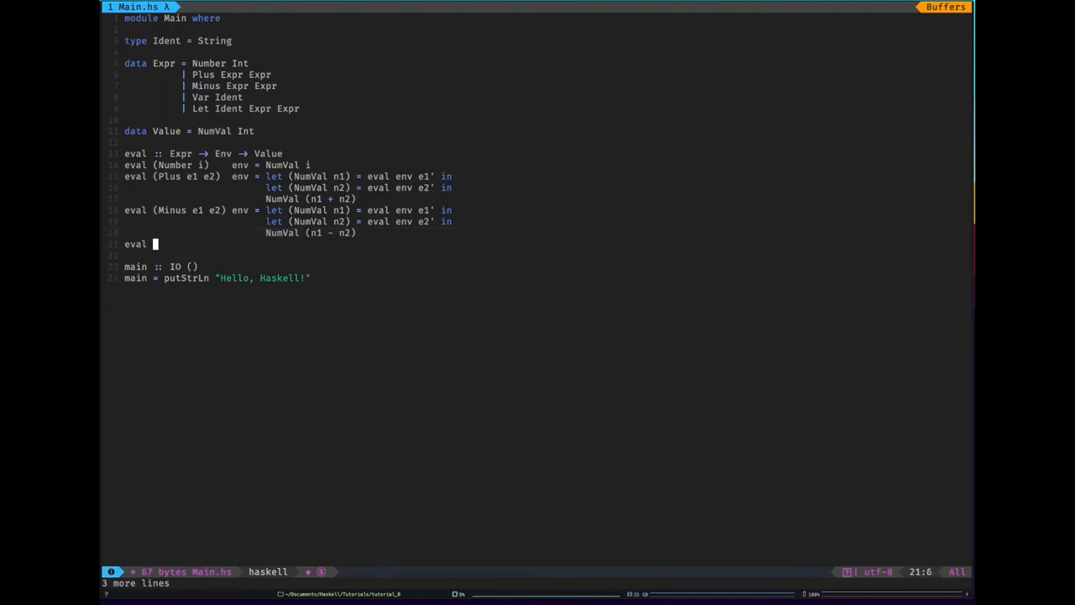
pyautogui.write('(Var')
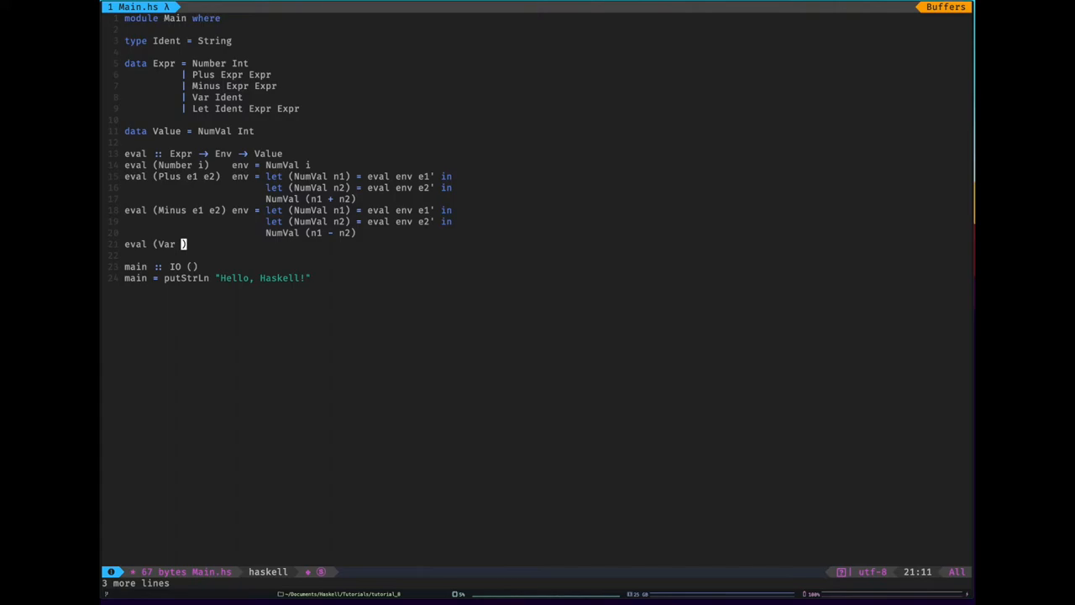
pyautogui.write('i)')
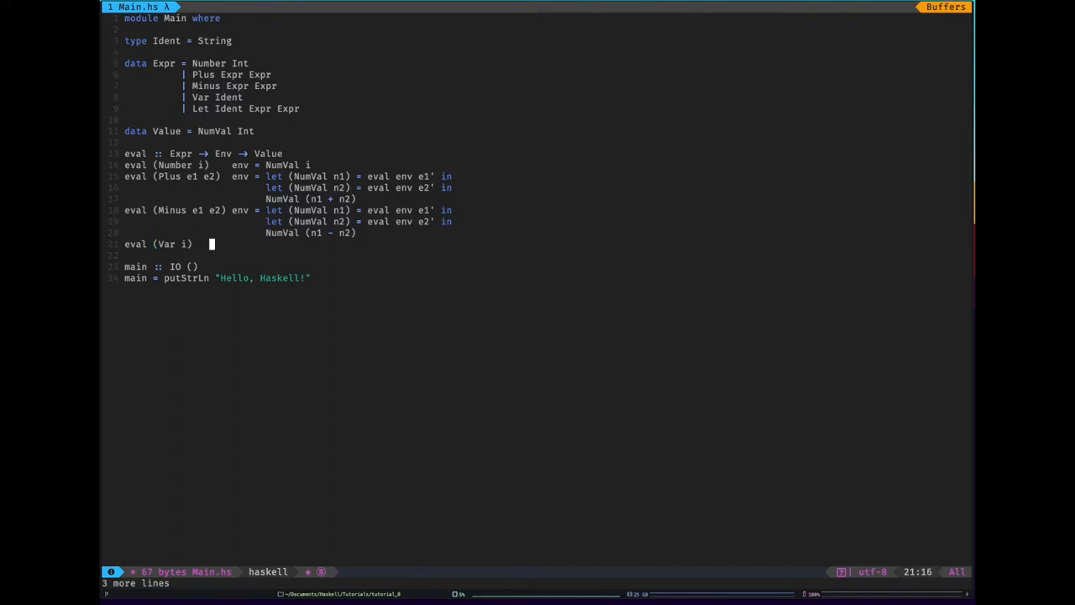
pyautogui.write('env')
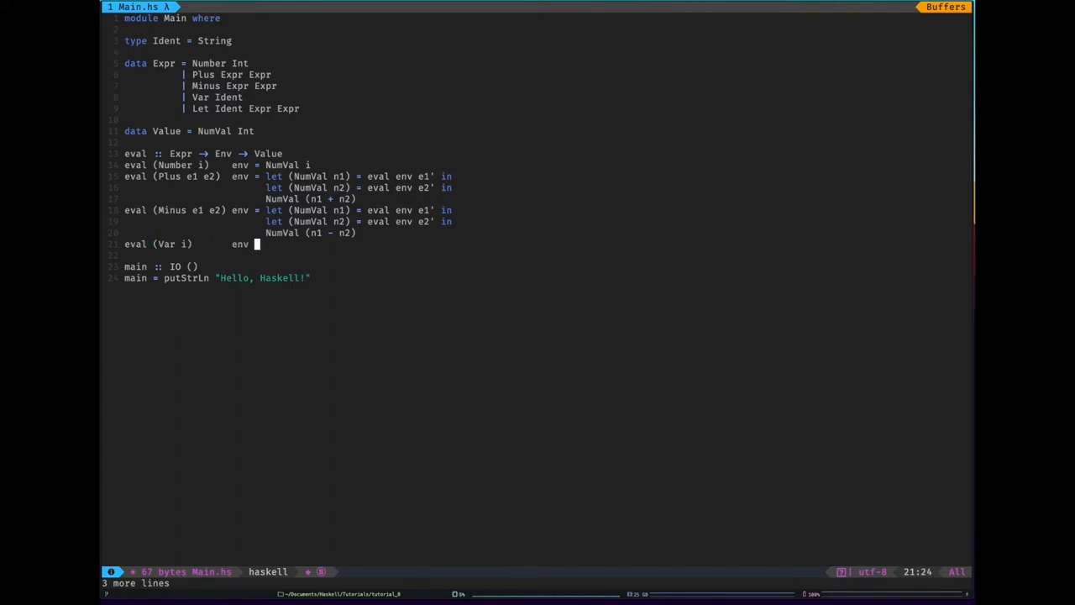
pyautogui.write('=')
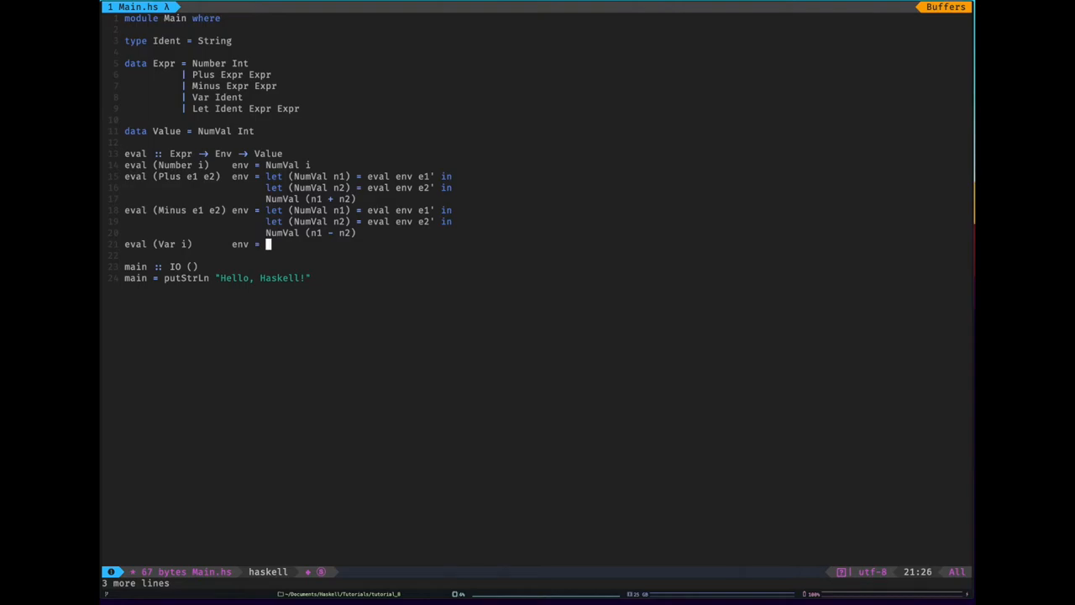
pyautogui.write('find')
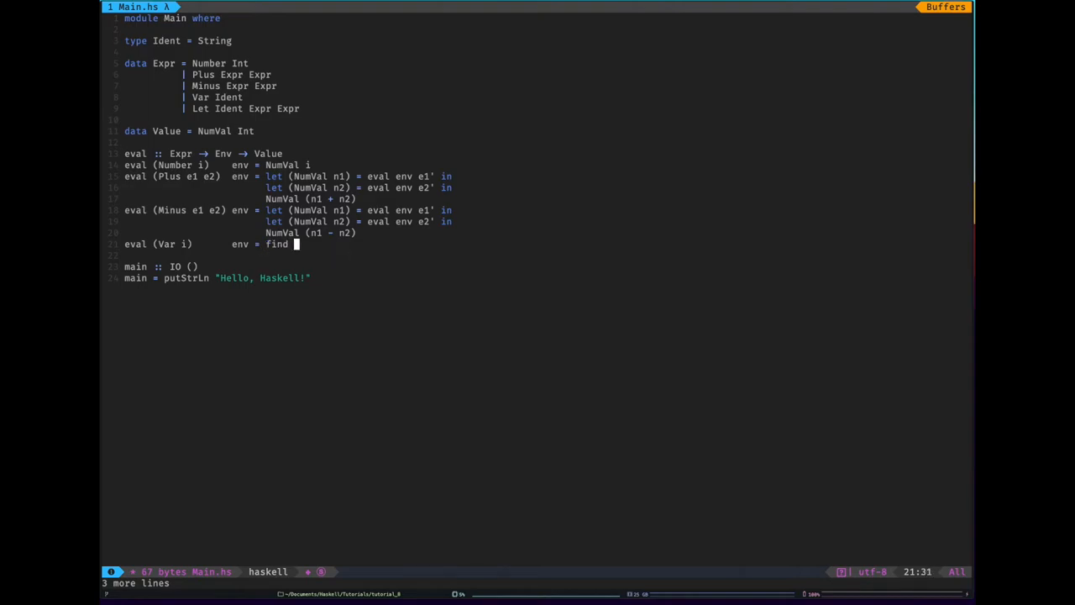
pyautogui.write('env i')
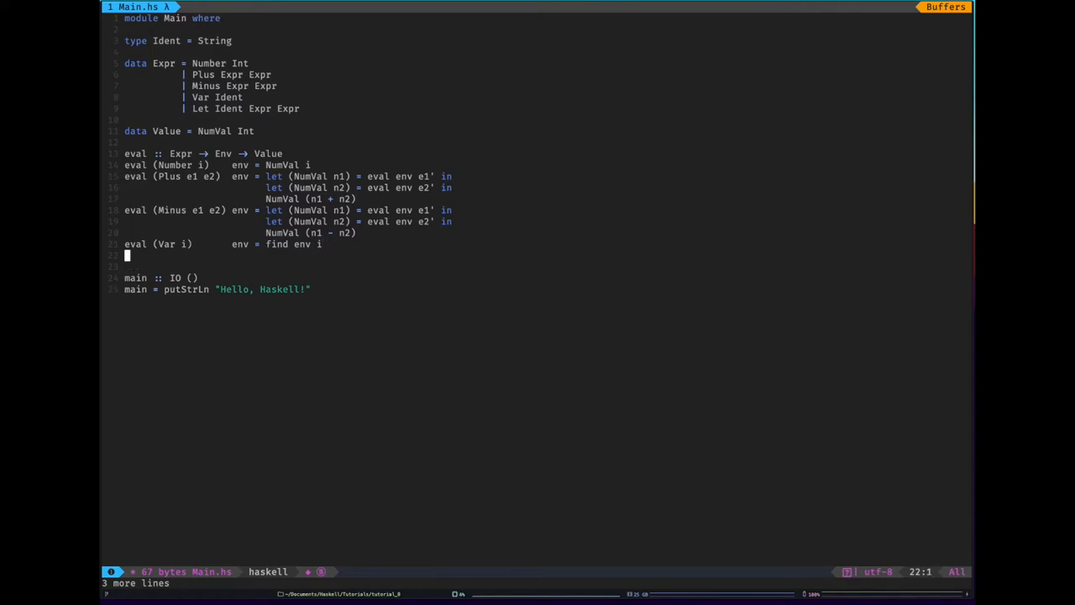
# Add the Let case: eval (Let i e1 e2) env = eval e2 (elab ...).
pyautogui.write('eval')
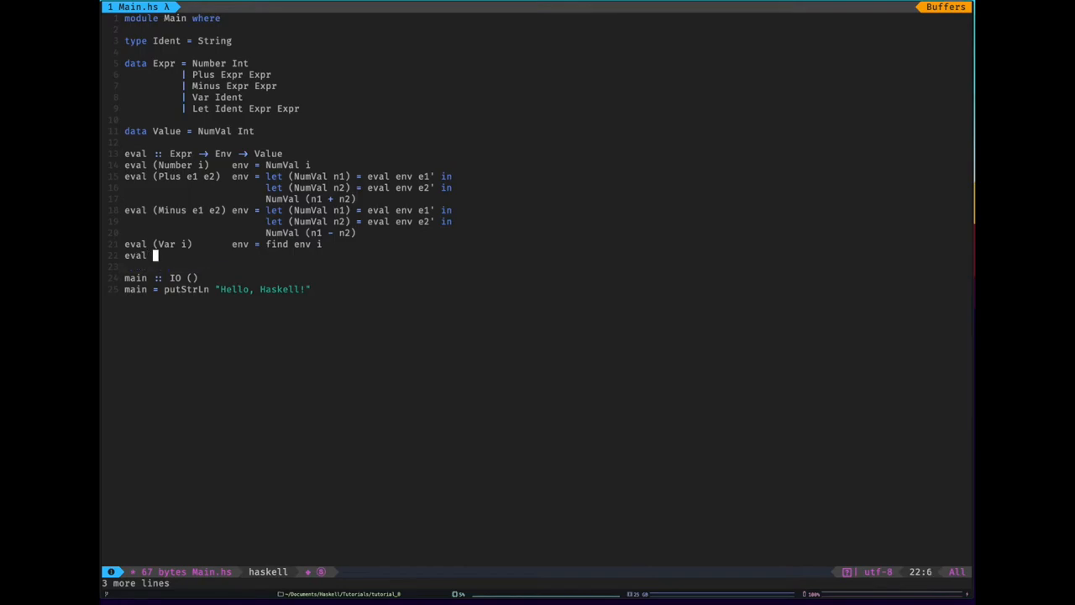
pyautogui.write('(Let)')
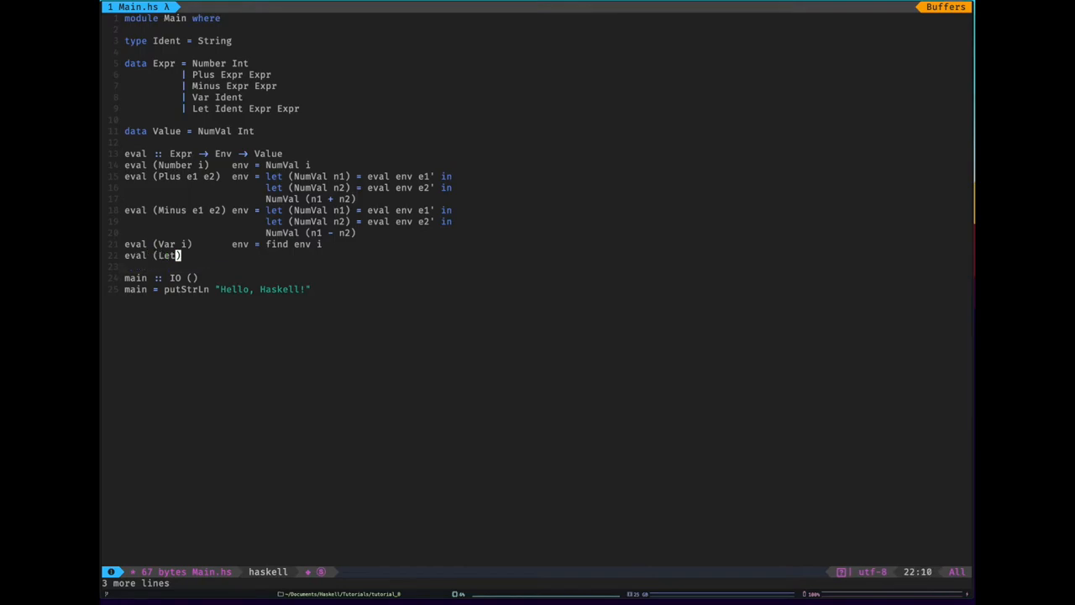
pyautogui.write('i e1 e1')
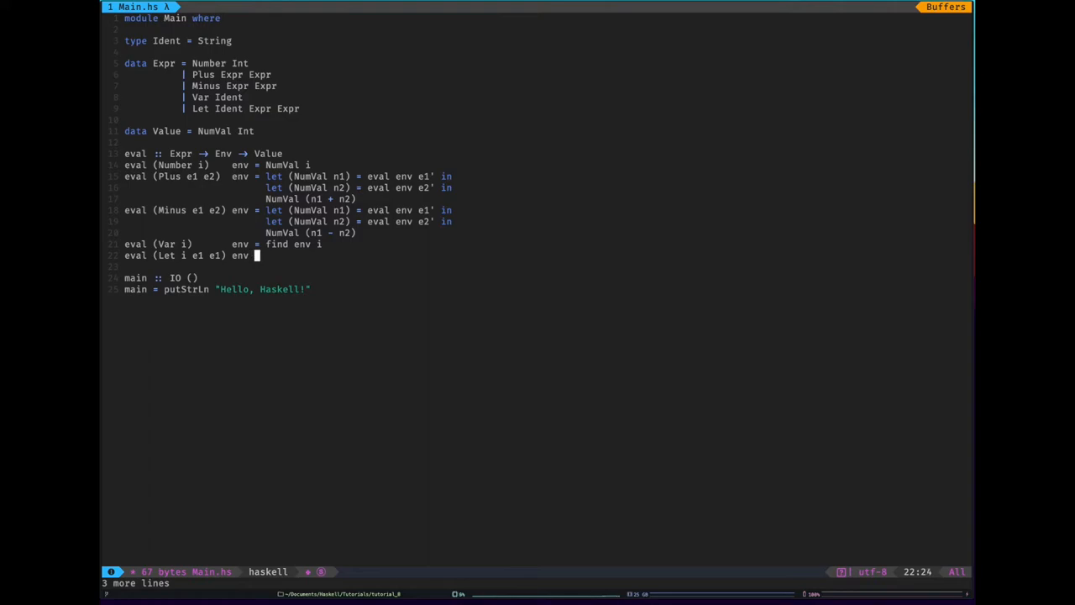
pyautogui.write('=')
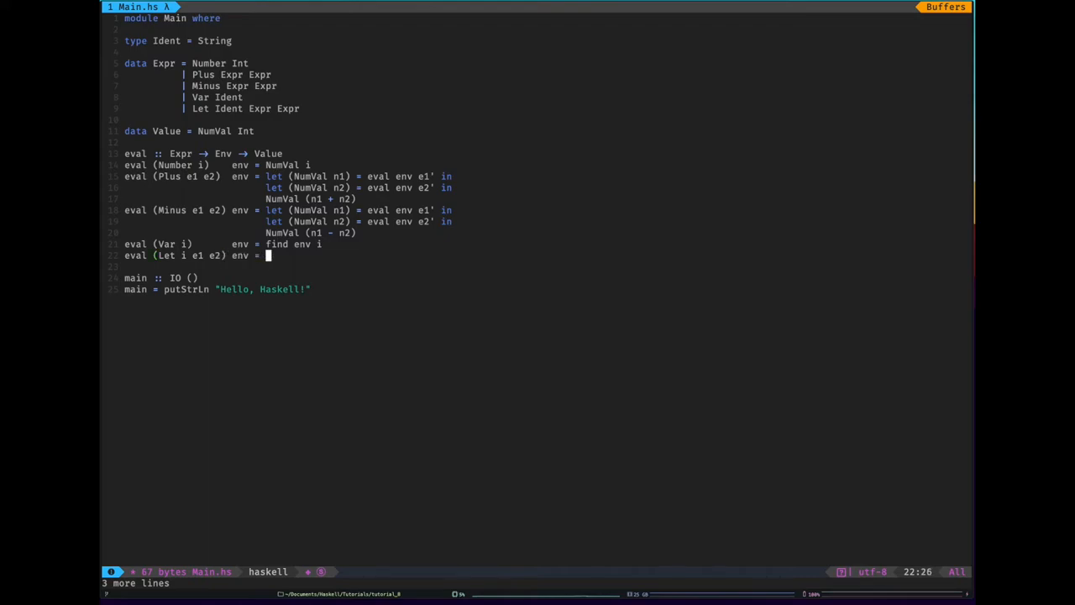
pyautogui.write('eval')
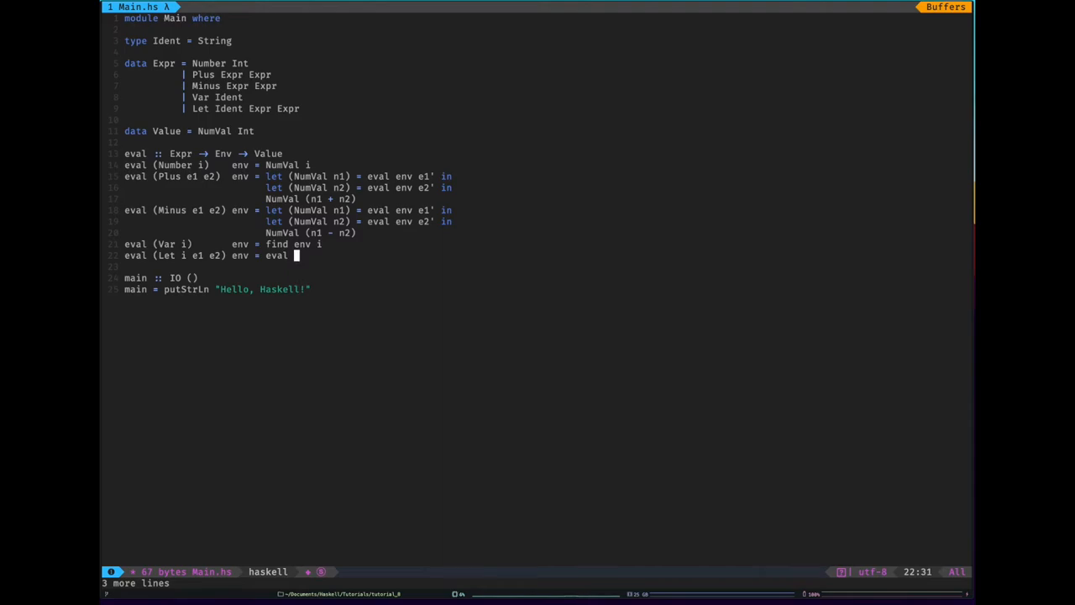
pyautogui.write('2 env')
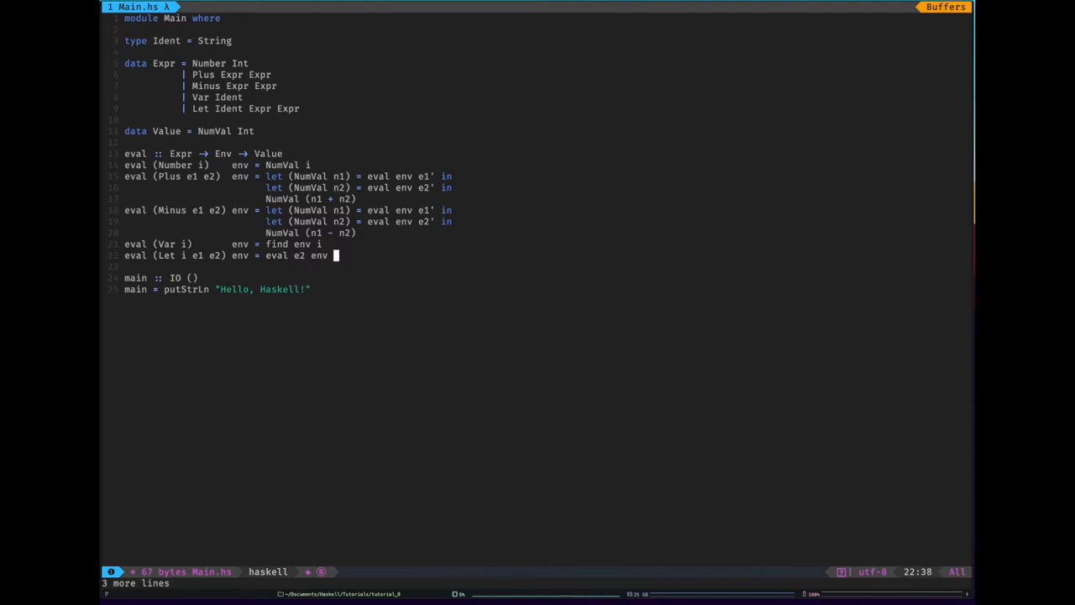
pyautogui.press('BackSpace')
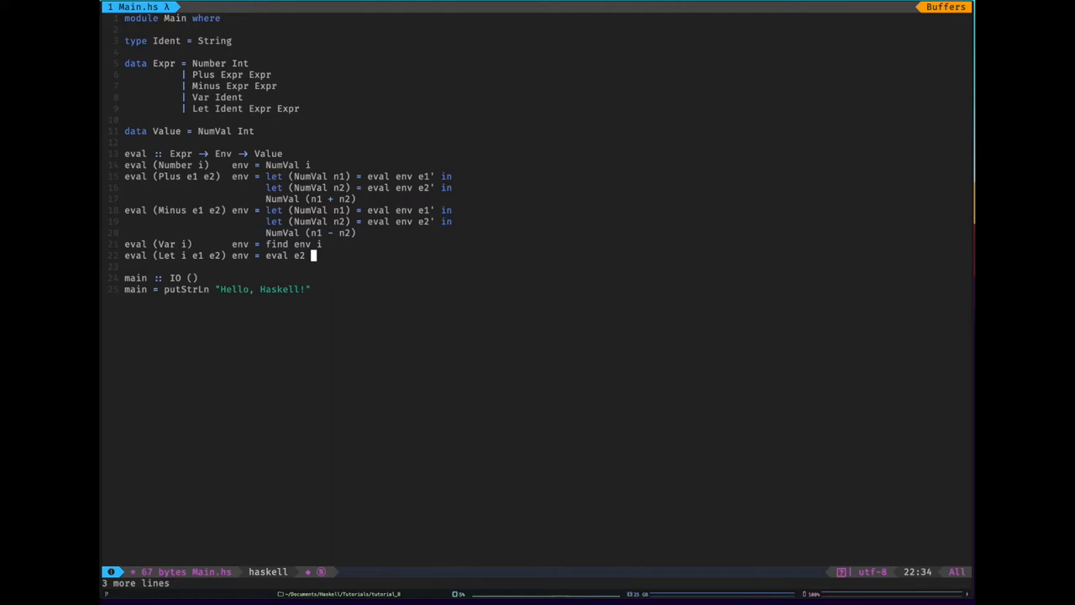
pyautogui.write('(')
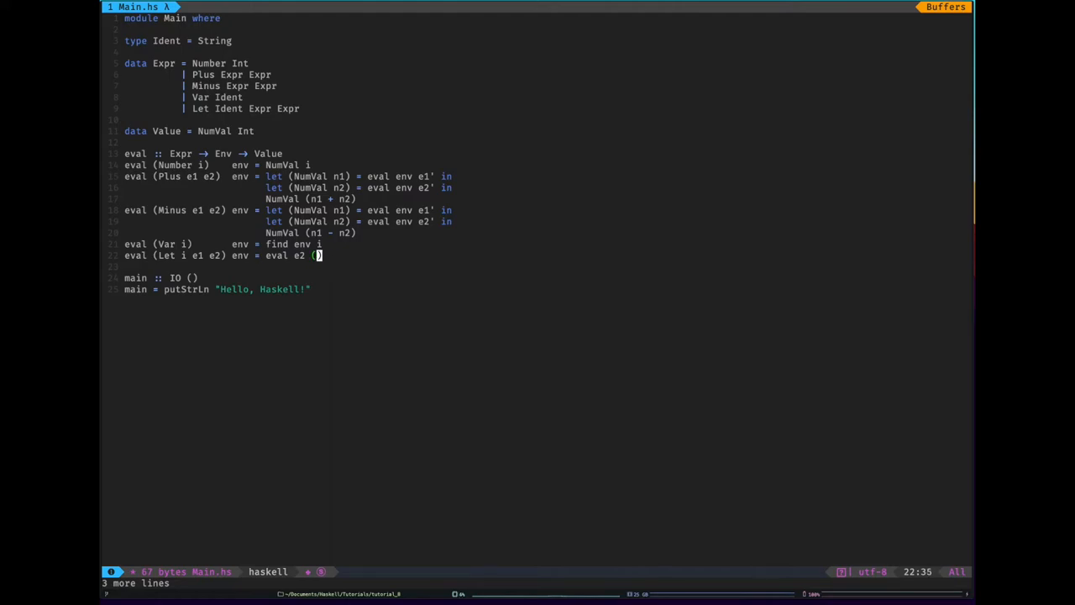
pyautogui.write('elabl')
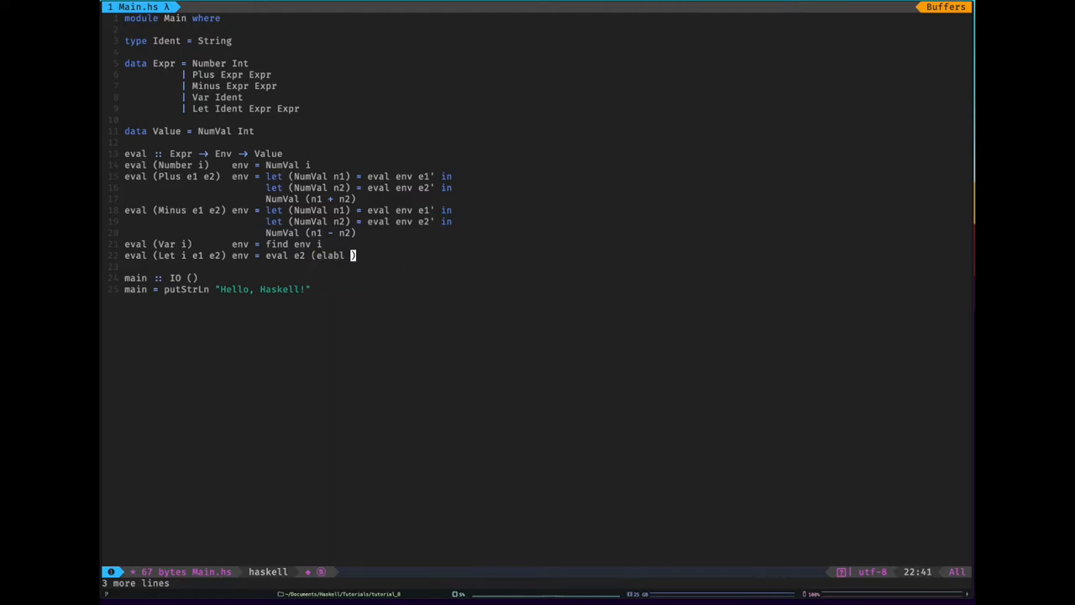
pyautogui.press('BackSpace')
pyautogui.write('type Env =')
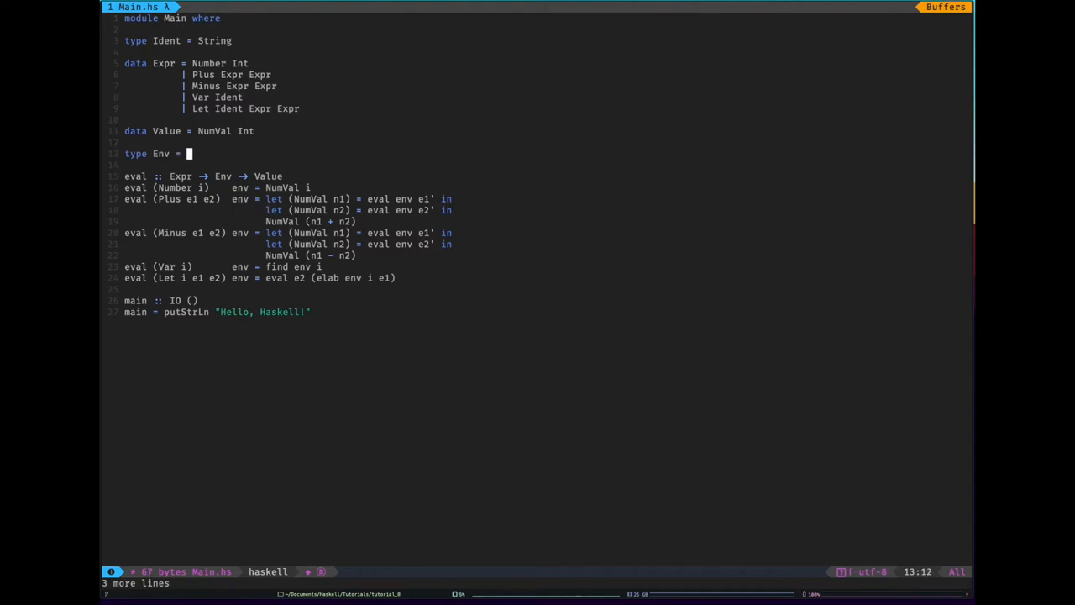
# Define type Env = [(Ident, Value)] and begin the find function below eval.
pyautogui.write('[')
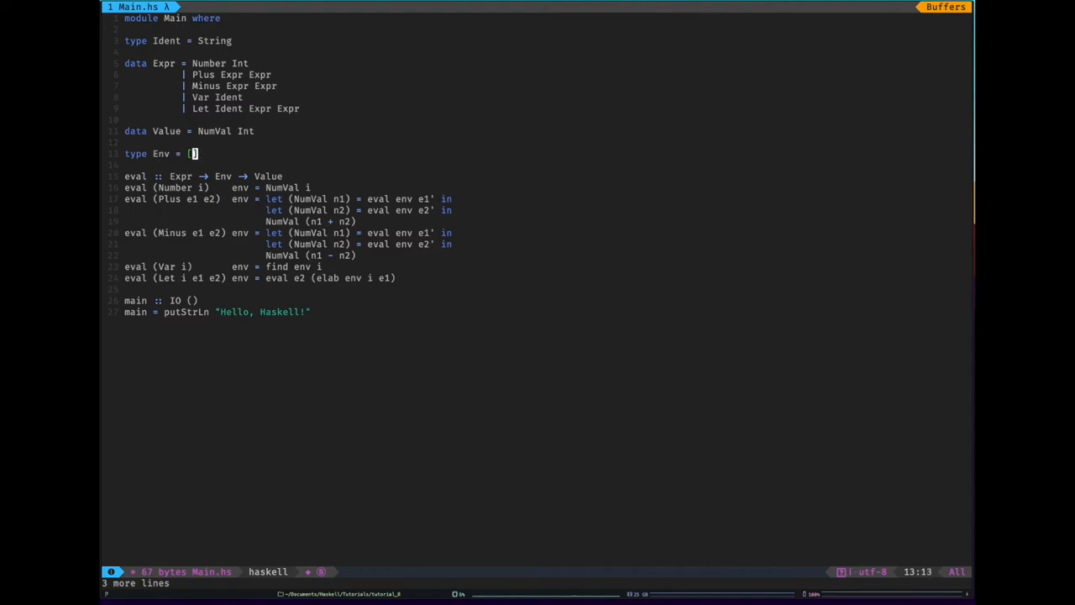
pyautogui.write('(Ident, Value')
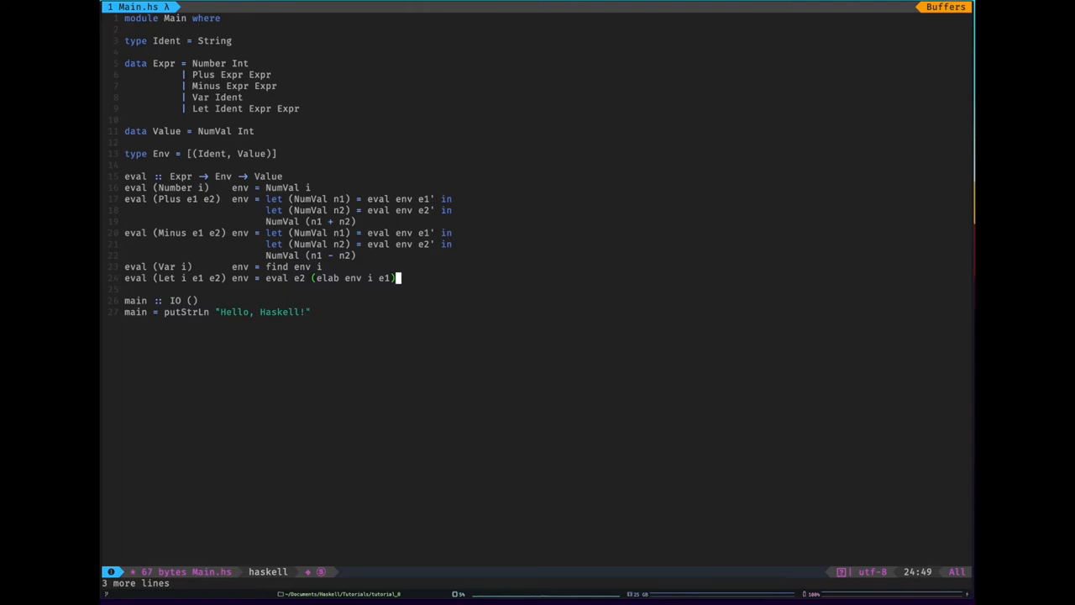
pyautogui.write('find')
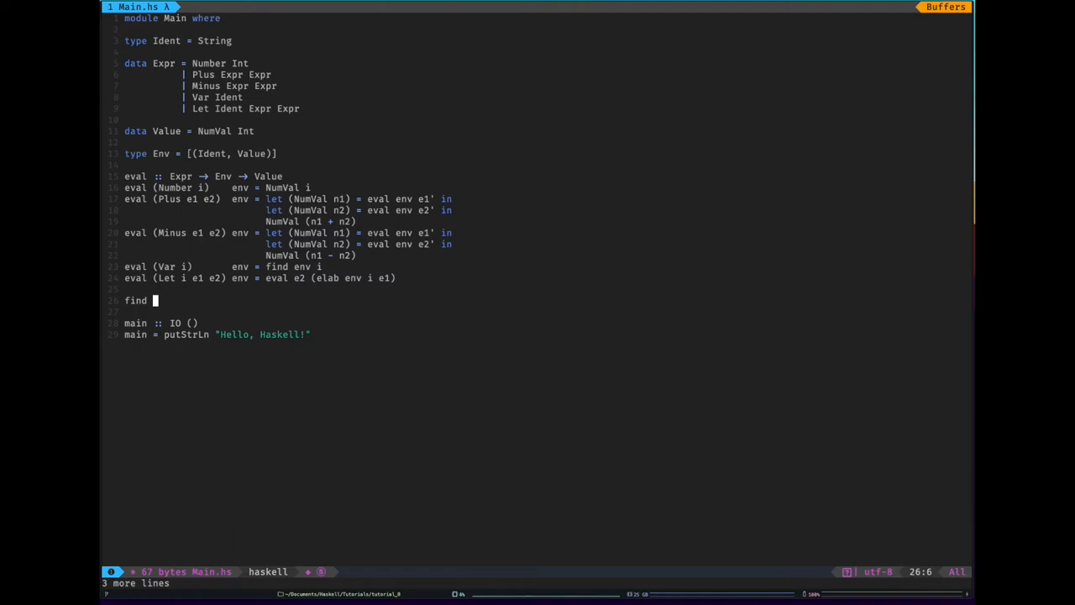
# Write find env i = snd $ head $ filter (\(i', _) -> i == i') env.
pyautogui.write('env i =')
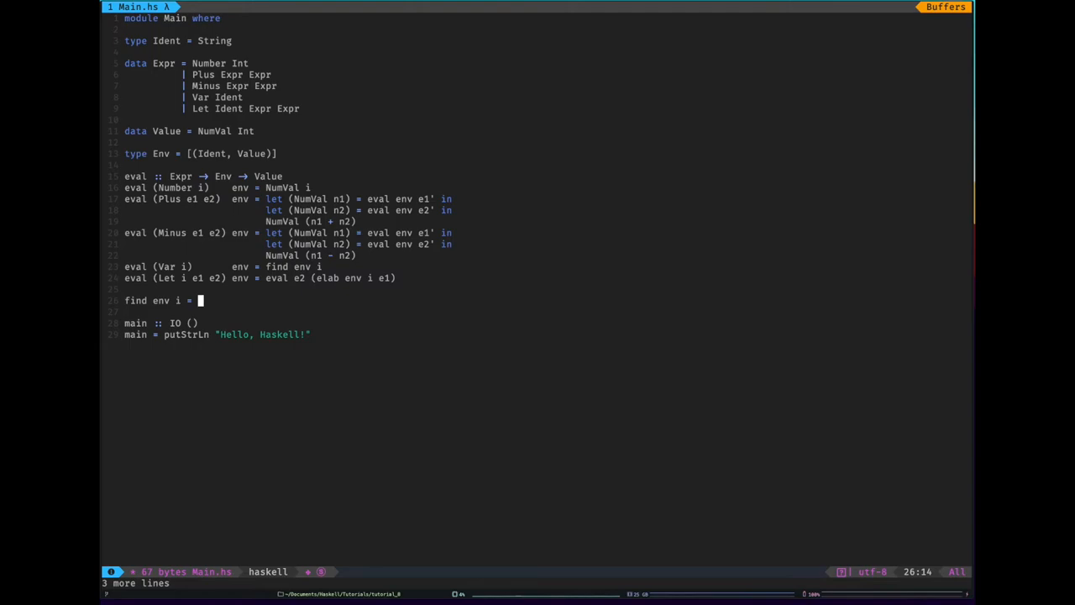
pyautogui.write('fildt')
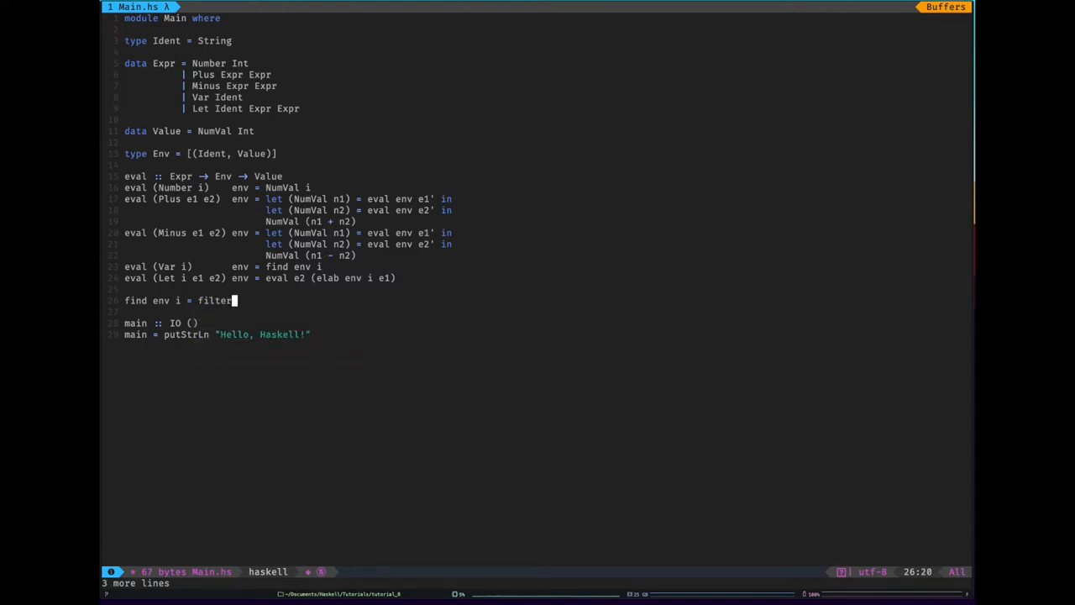
pyautogui.write('()) env')
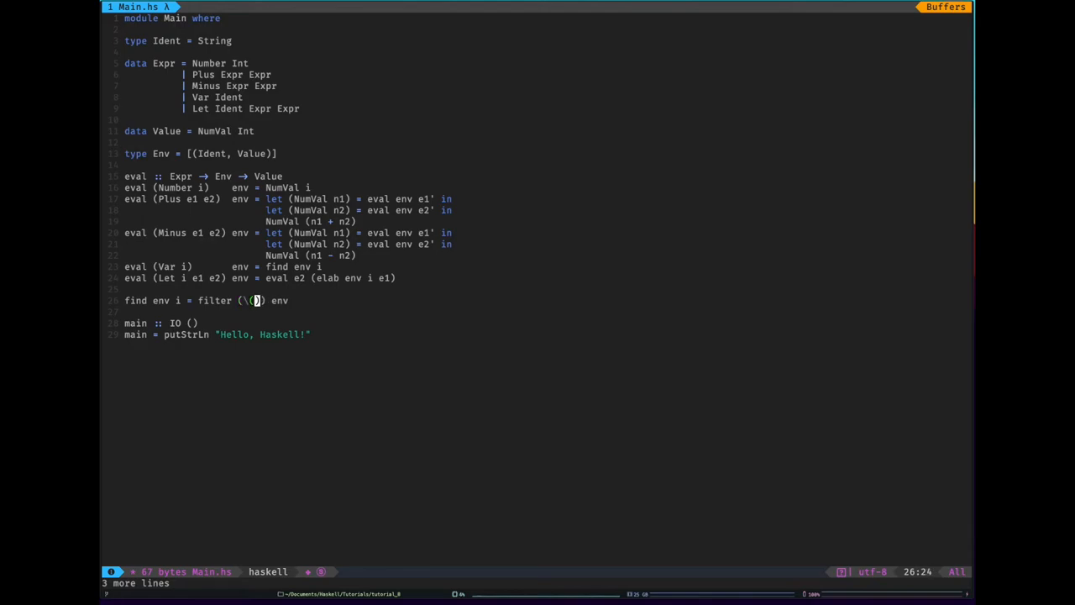
pyautogui.write("i',")
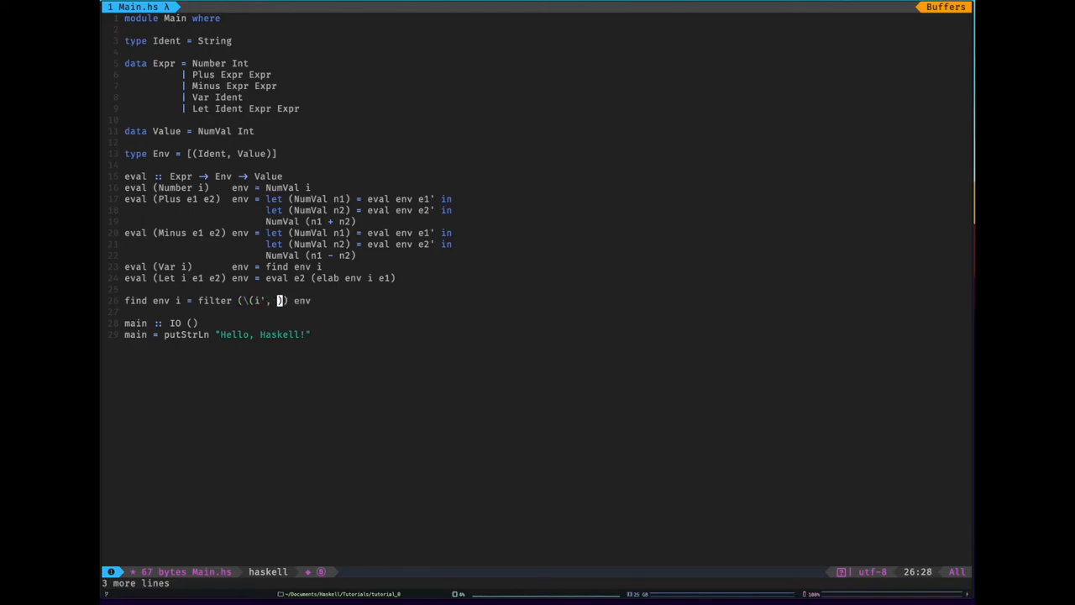
pyautogui.write('_) -')
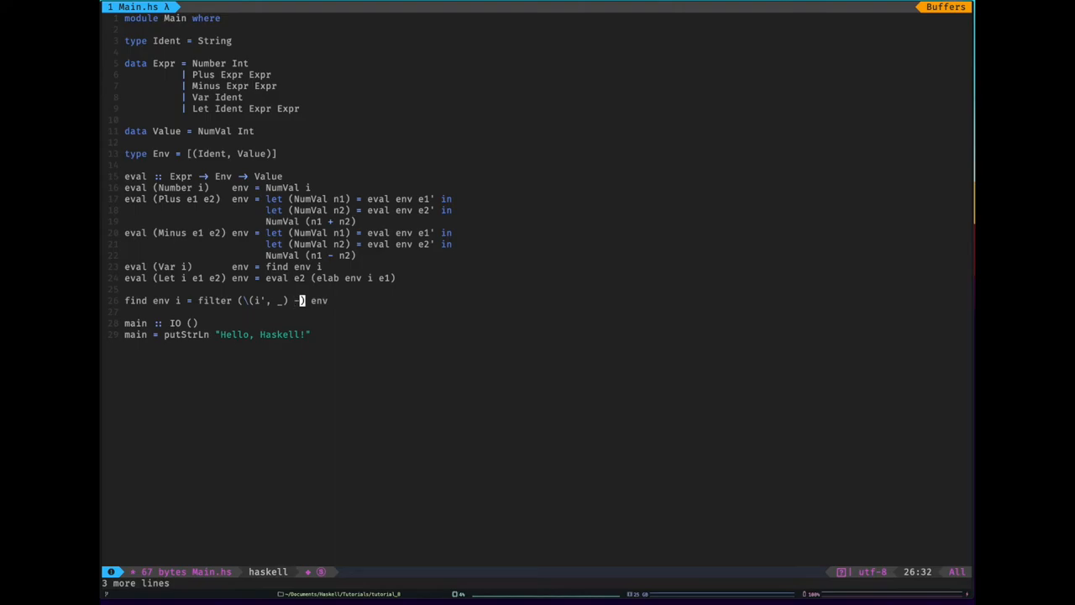
pyautogui.write('i == i')
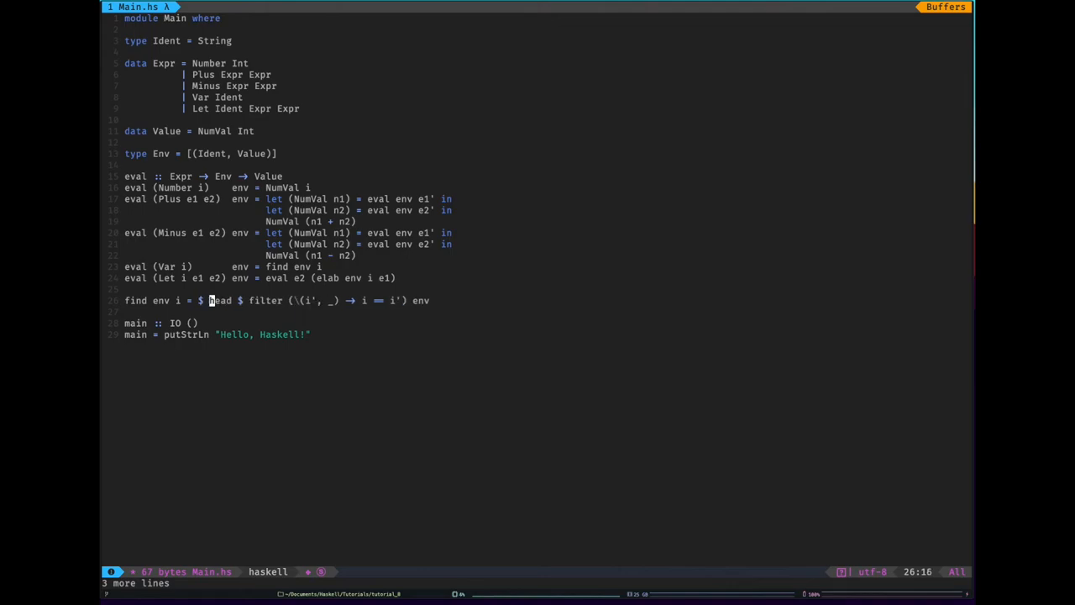
pyautogui.write('snd')
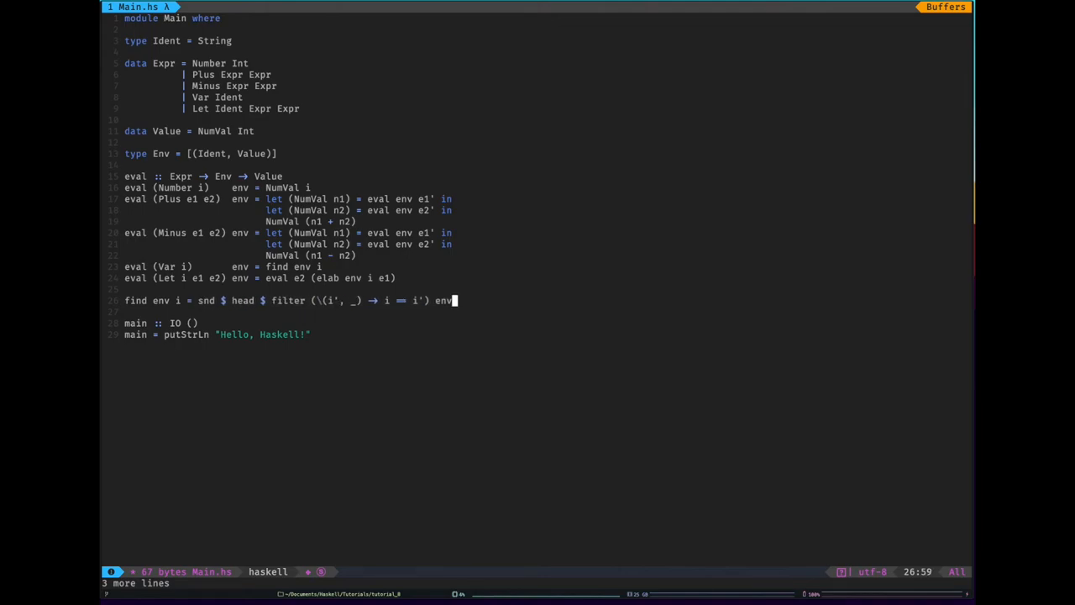
pyautogui.press('enter')
pyautogui.write('elab')
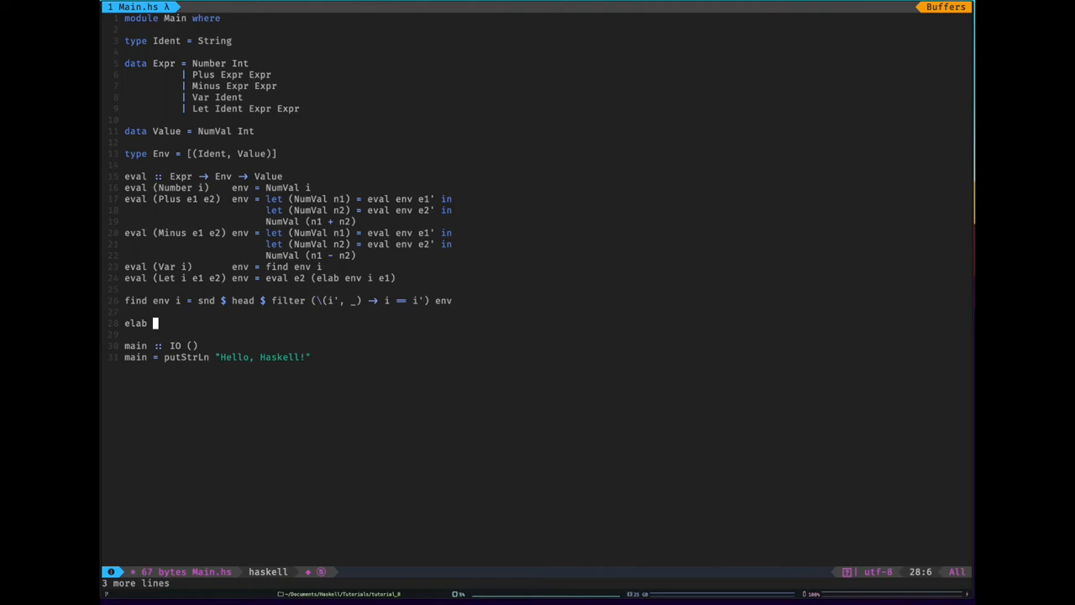
# Write elab env i e = (i, eval ...) : env, then save and quit Vim.
pyautogui.write('env')
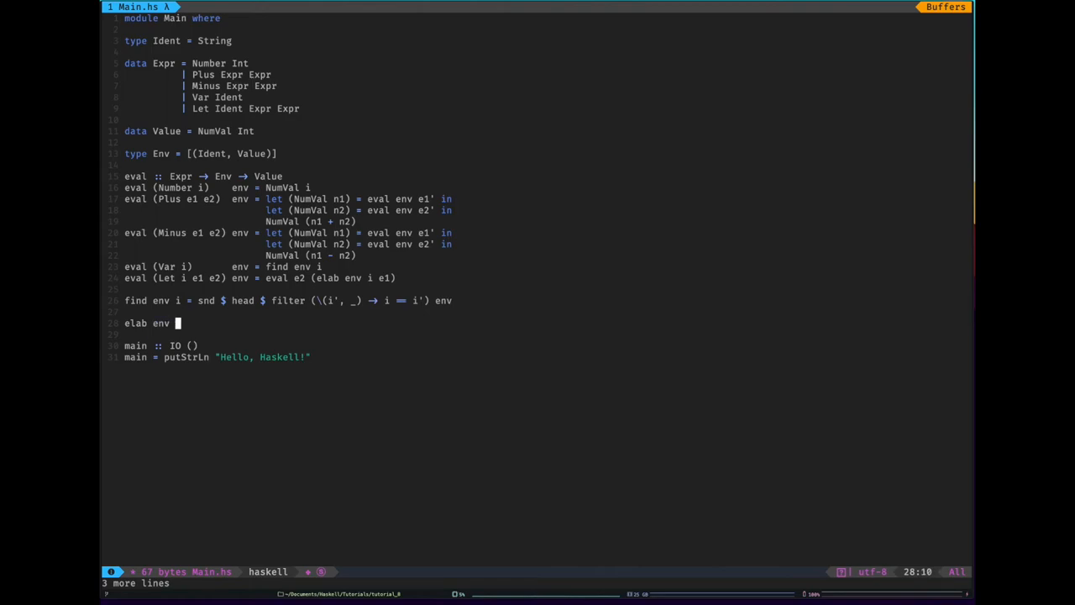
pyautogui.write('i')
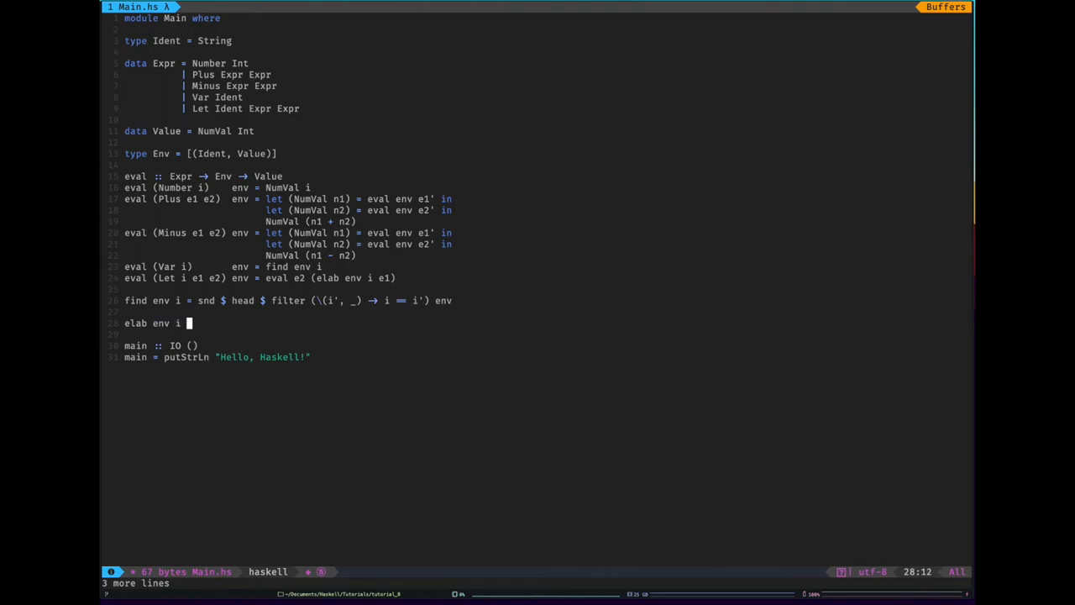
pyautogui.write('e =')
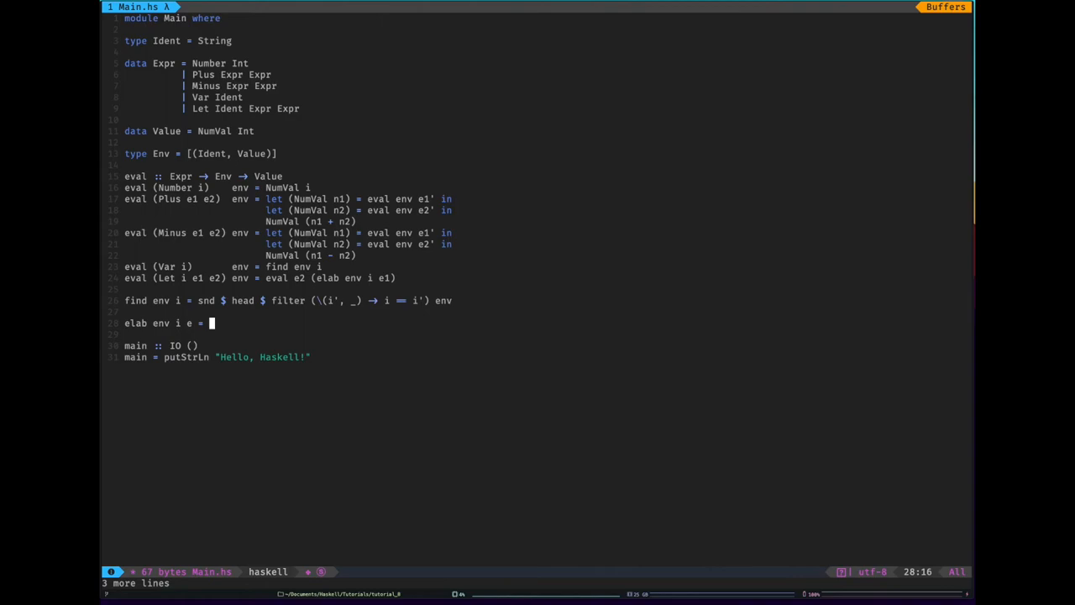
pyautogui.write('env')
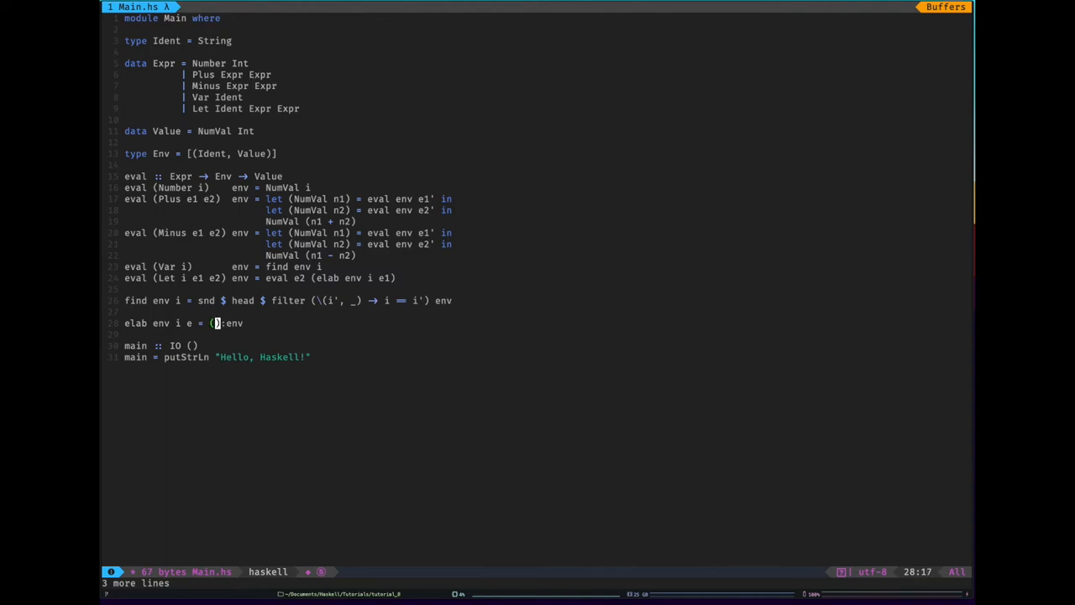
pyautogui.write('i,')
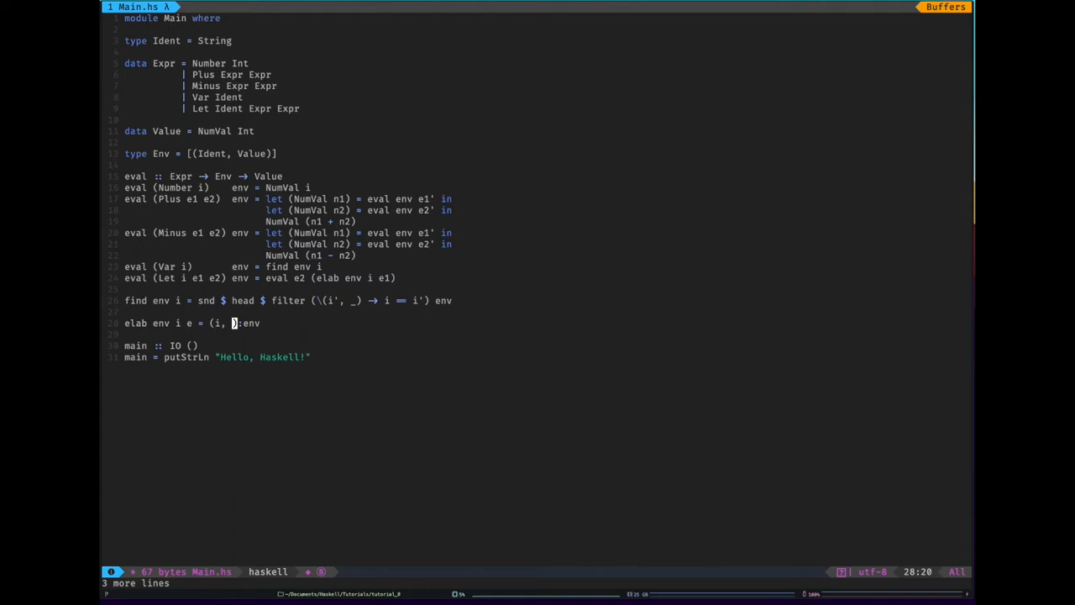
pyautogui.write('e')
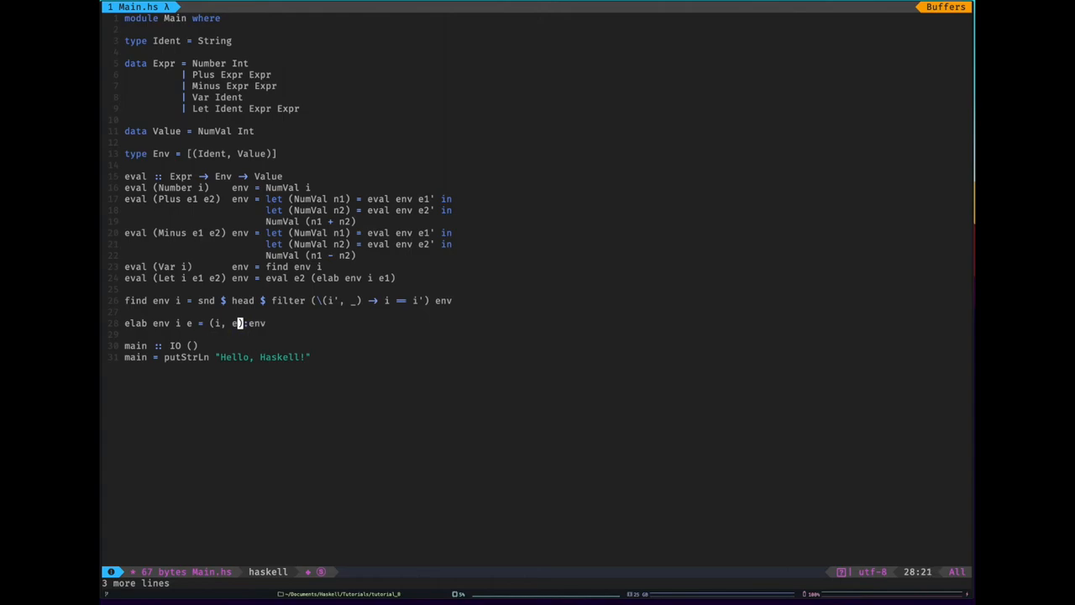
pyautogui.write('val')
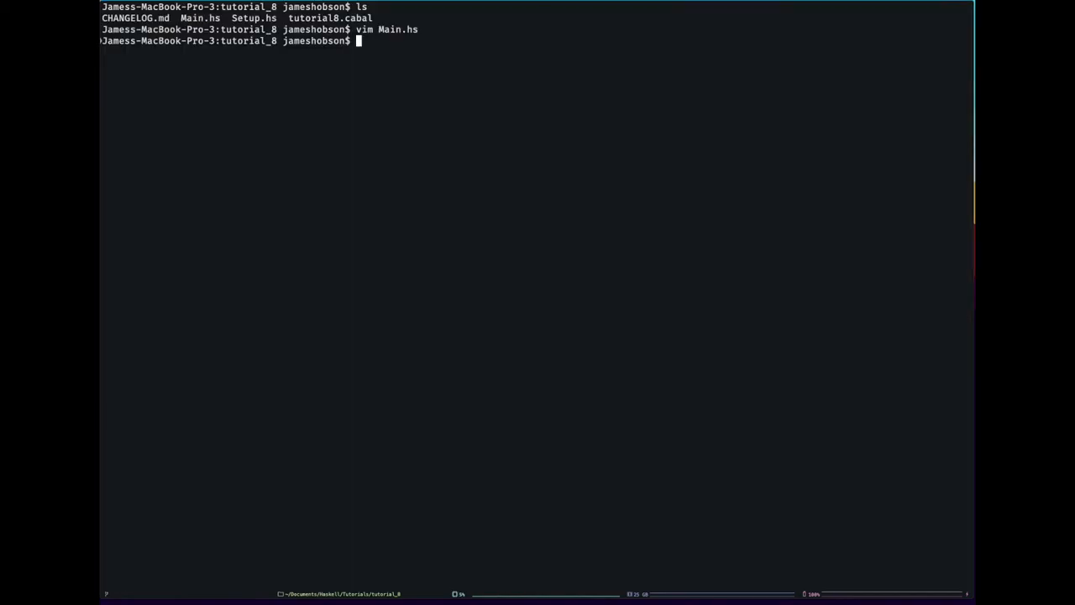
# Run cabal repl in tutorial_8 to compile and load Main.hs, then query :t void.
pyautogui.write('cabal repl')
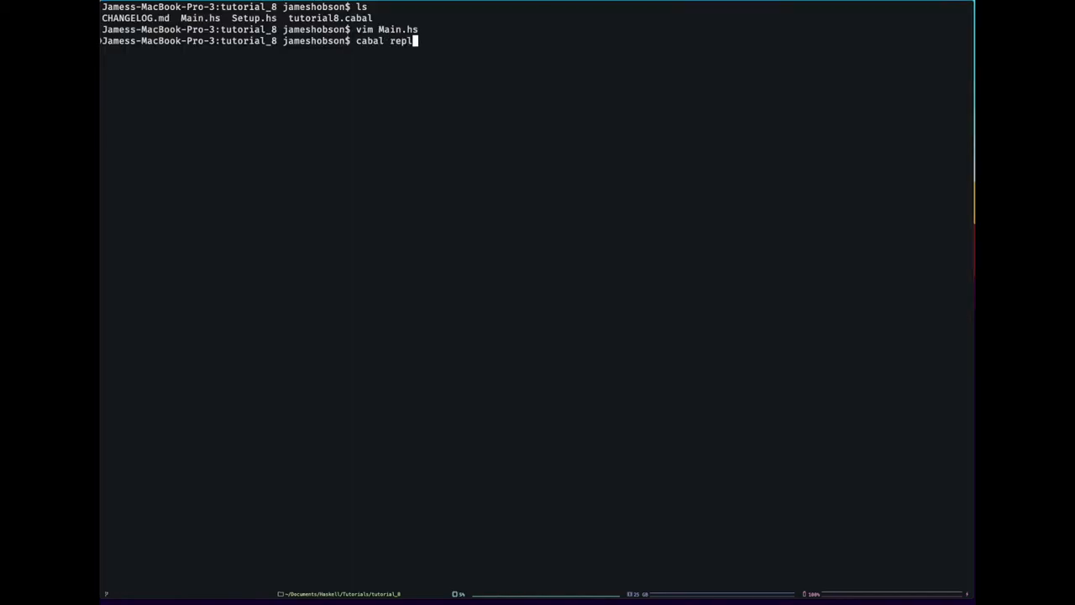
pyautogui.press('enter')
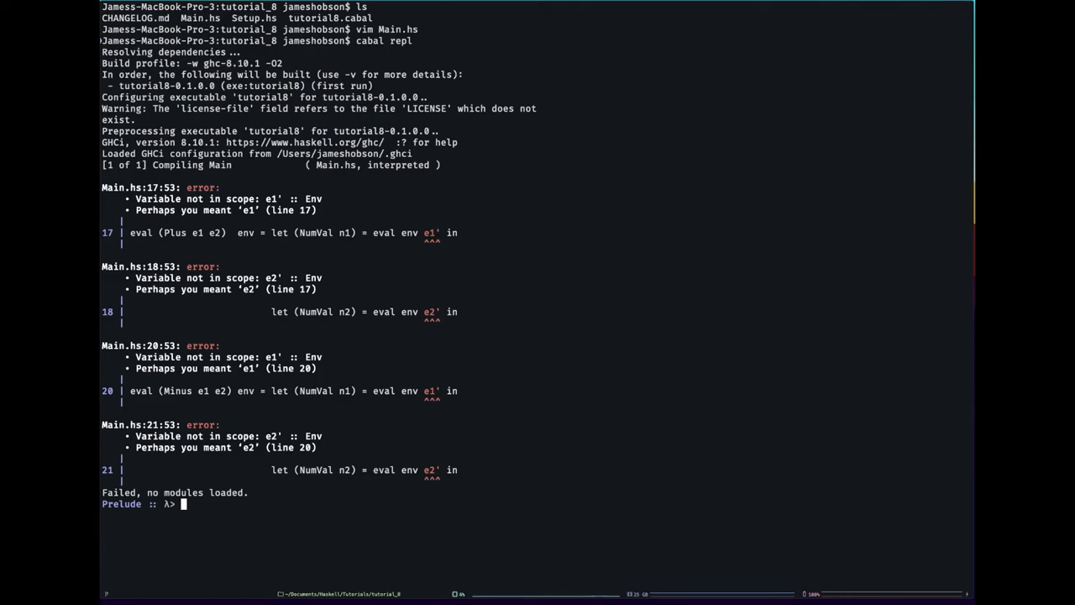
pyautogui.write(':t void')
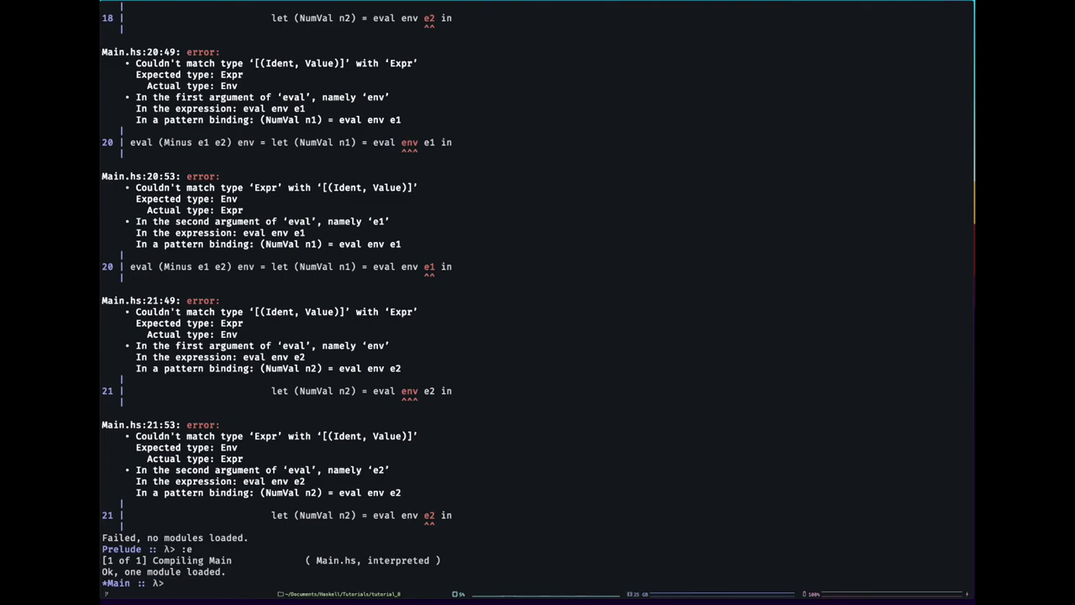
# Bind expr = Plus (Number 10) (Number 12) at the GHCi prompt.
pyautogui.write('expr =')
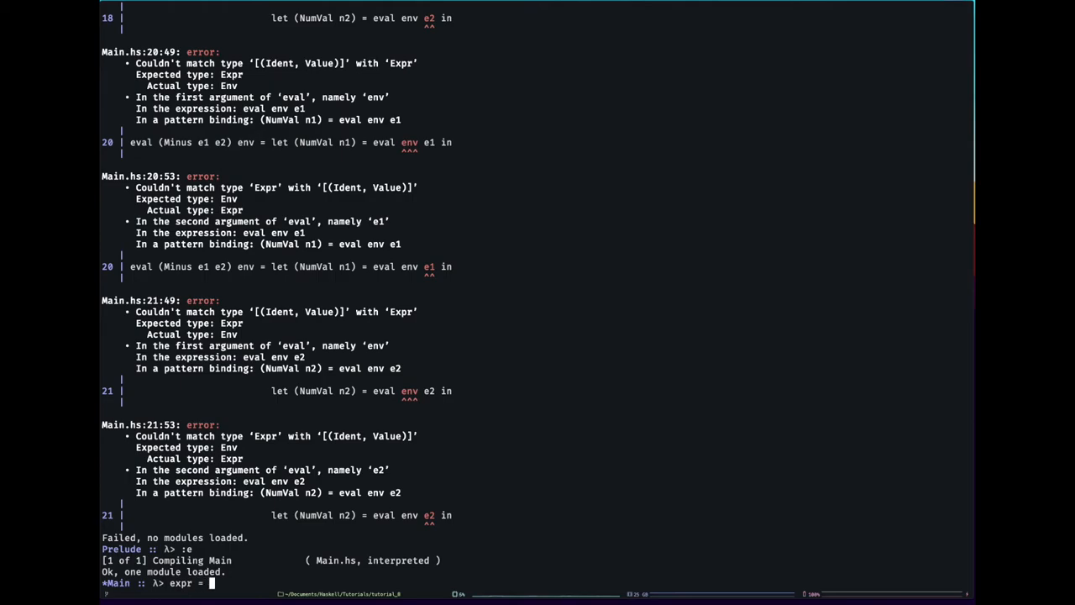
pyautogui.write('Plus (Number')
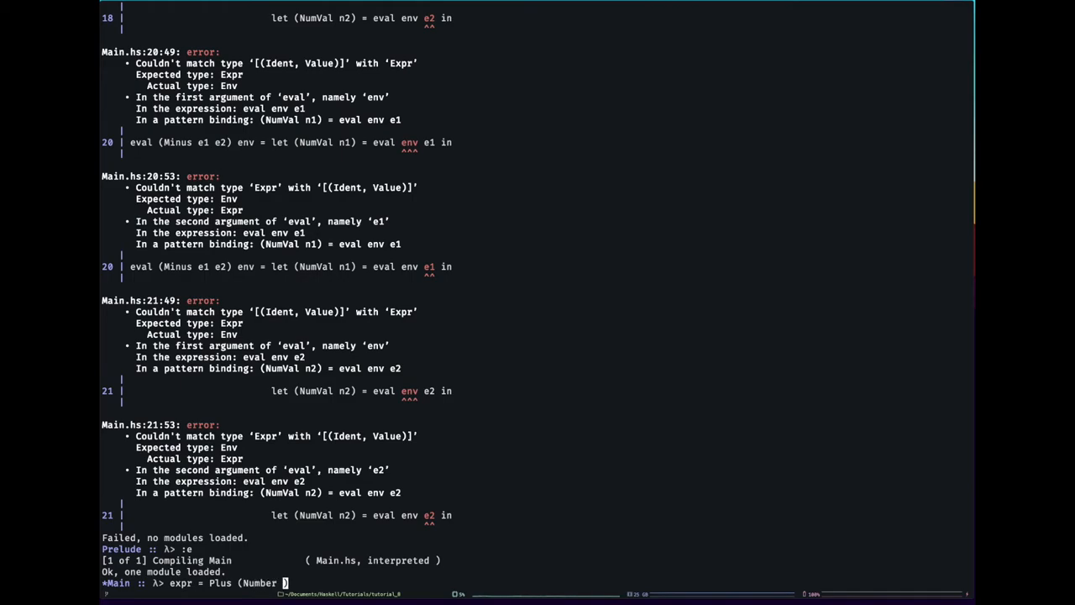
pyautogui.write('10')
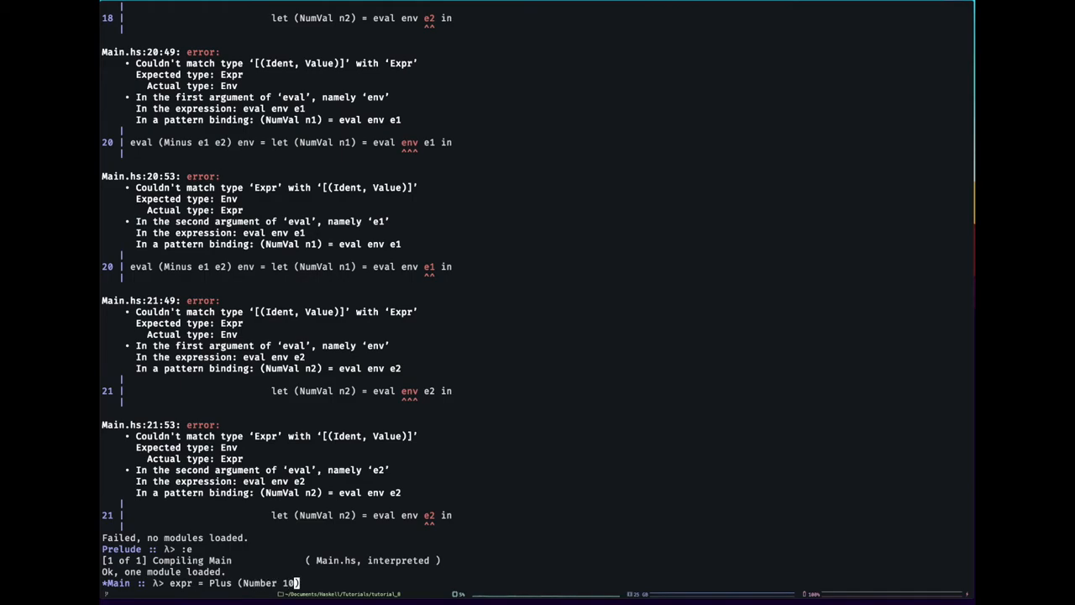
pyautogui.write('(Number 12')
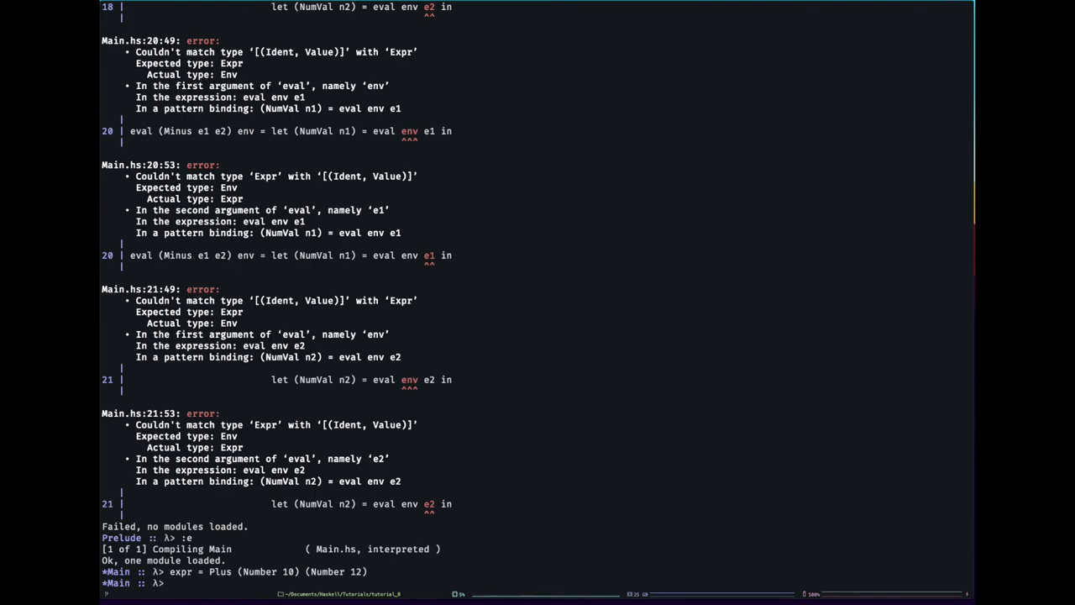
# Run eval expr [], hit the missing Show Value instance, and reopen Main.hs.
pyautogui.write('eval []')
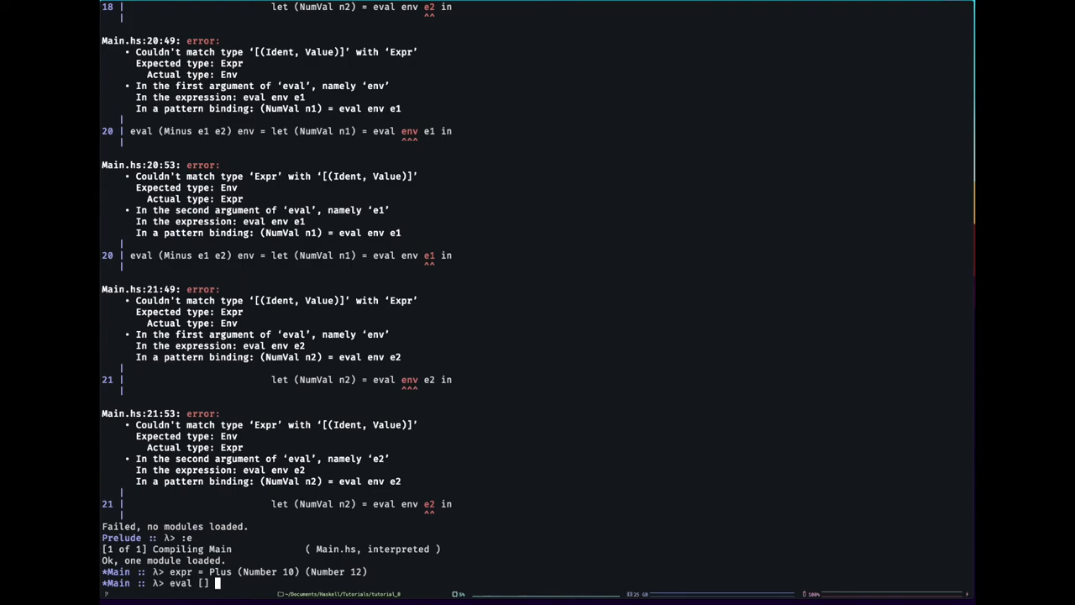
pyautogui.write('expr')
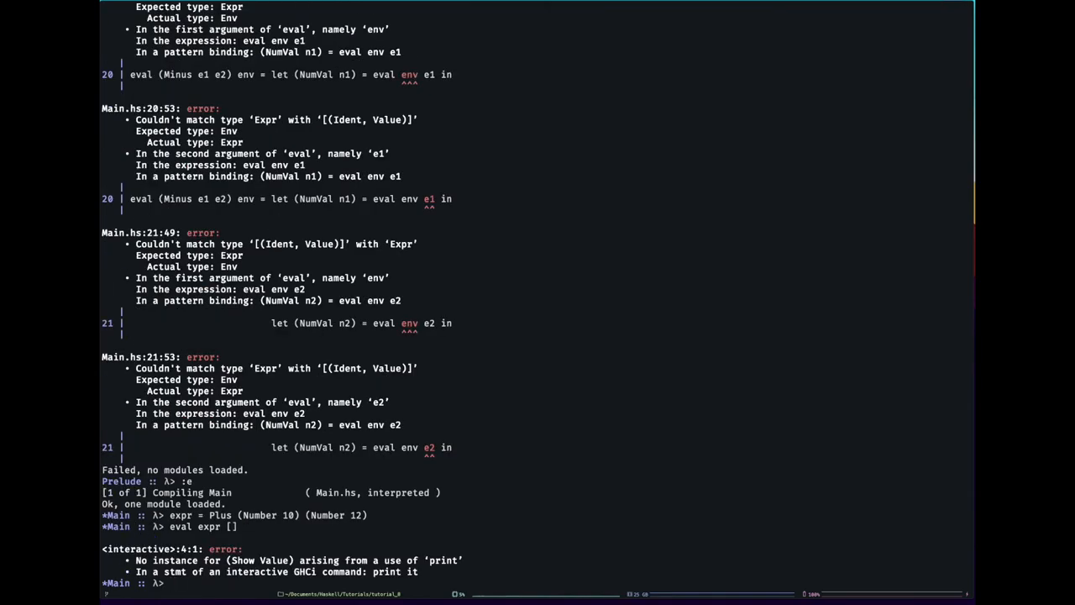
pyautogui.write(':')
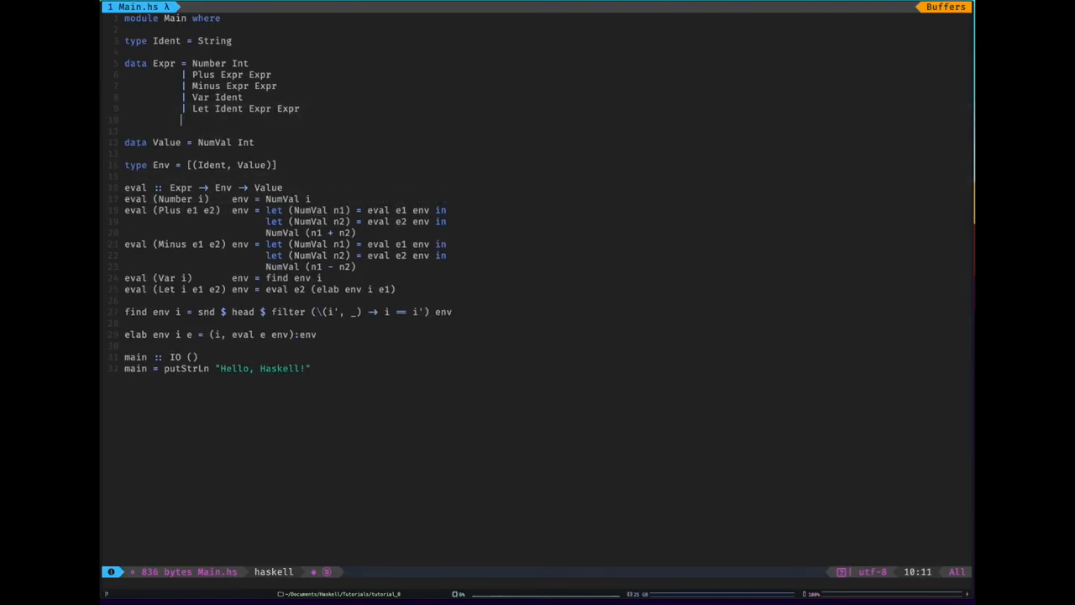
# Add deriving Show to the Expr and Value declarations and save with :wq.
pyautogui.write('deriving')
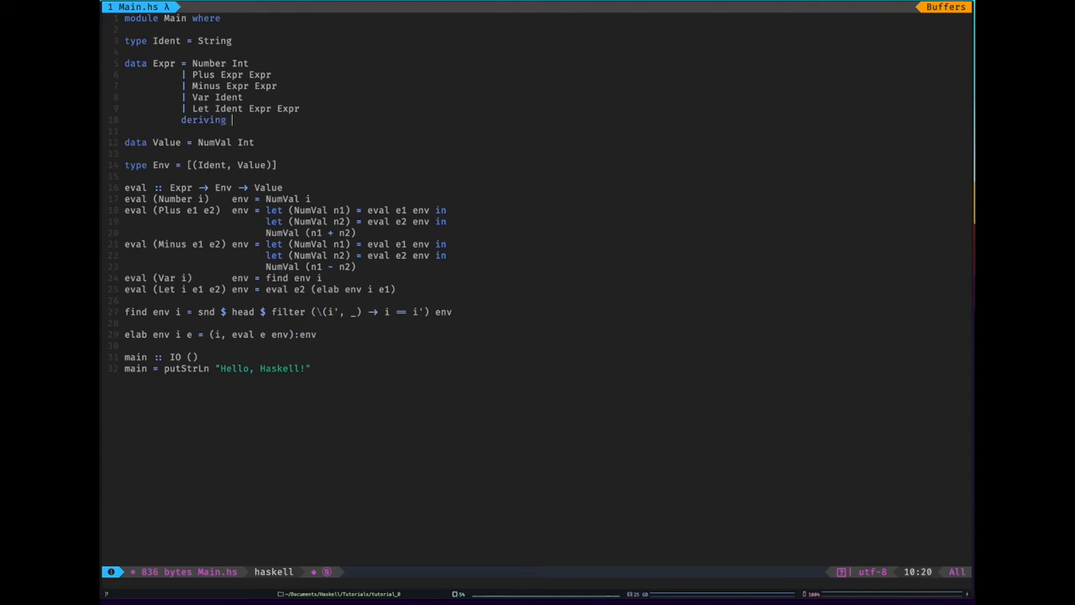
pyautogui.write('Show')
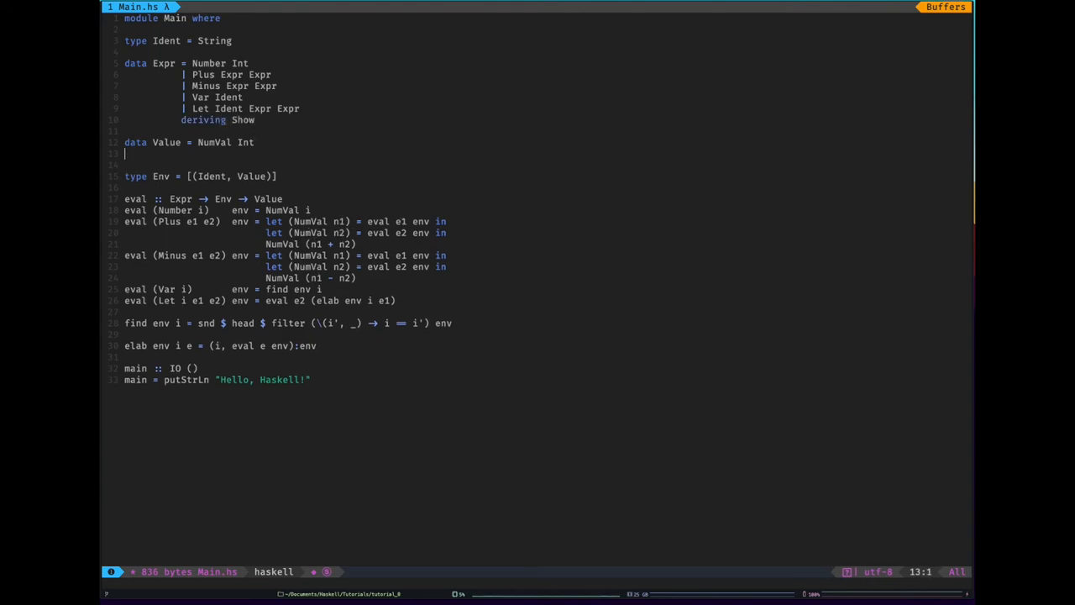
pyautogui.write('deriving (')
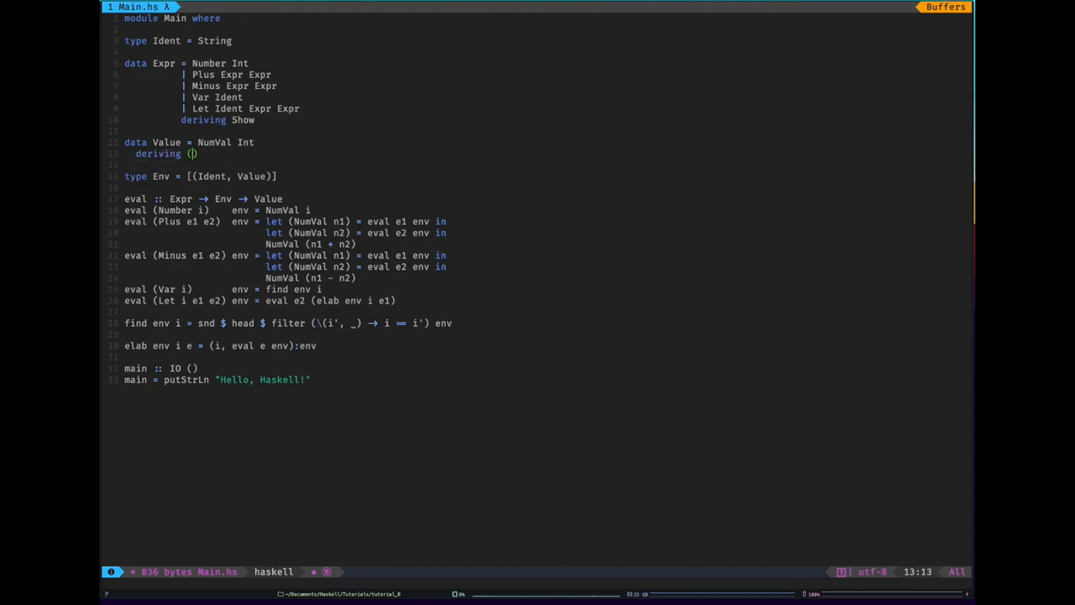
pyautogui.write(':wq')
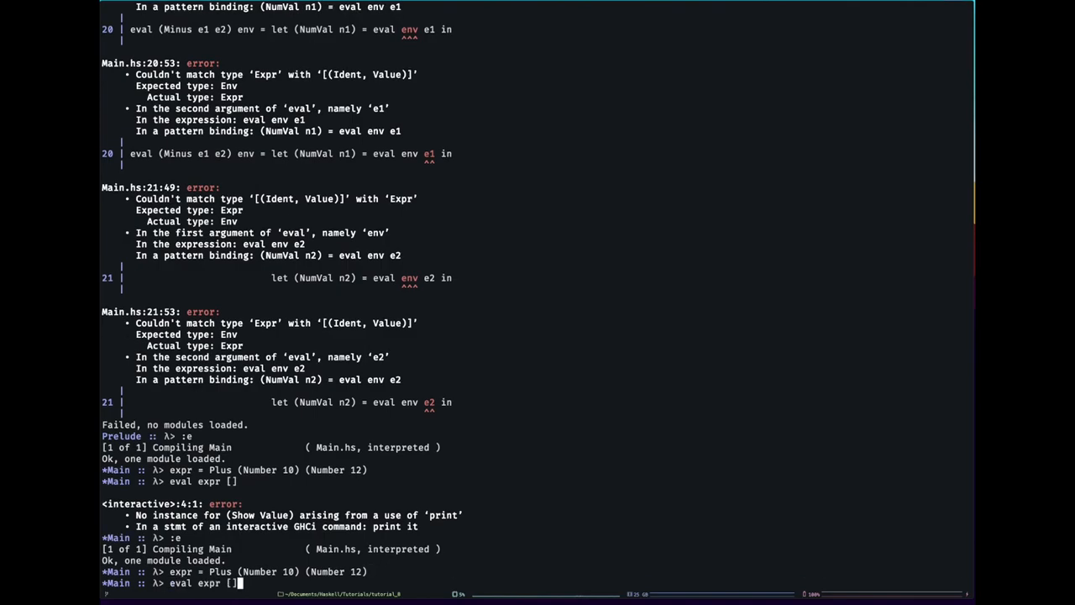
# Evaluate the Plus expression with an empty environment, giving NumVal 22.
pyautogui.press('Return')
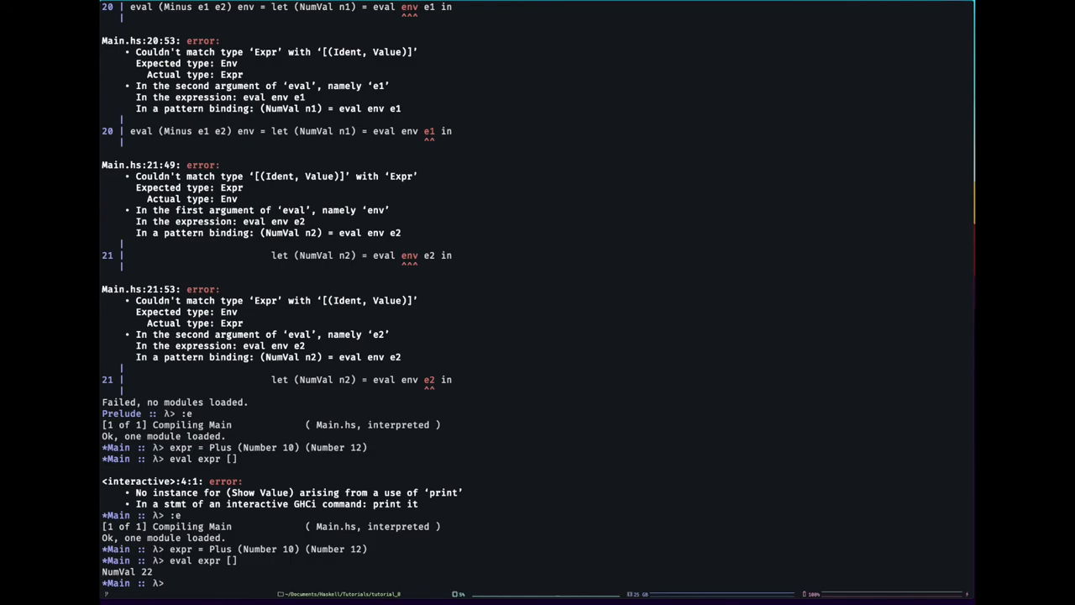
# Bind expr = Let "x" (Number 10) (Minus (Number 22) (Var "x")) and evaluate it to NumVal 12.
pyautogui.write('expr =')
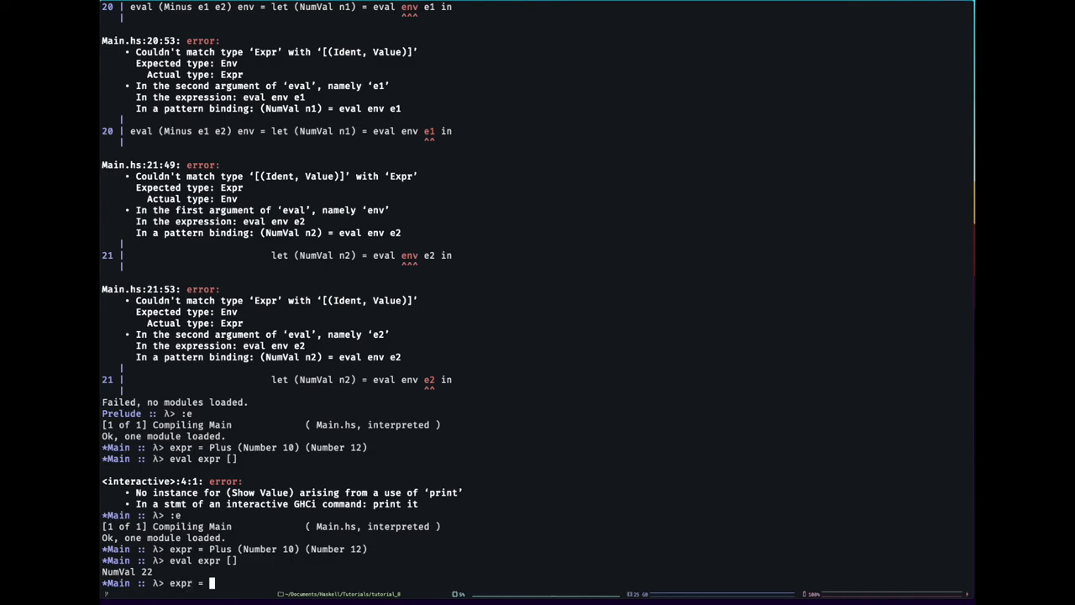
pyautogui.write('Let "')
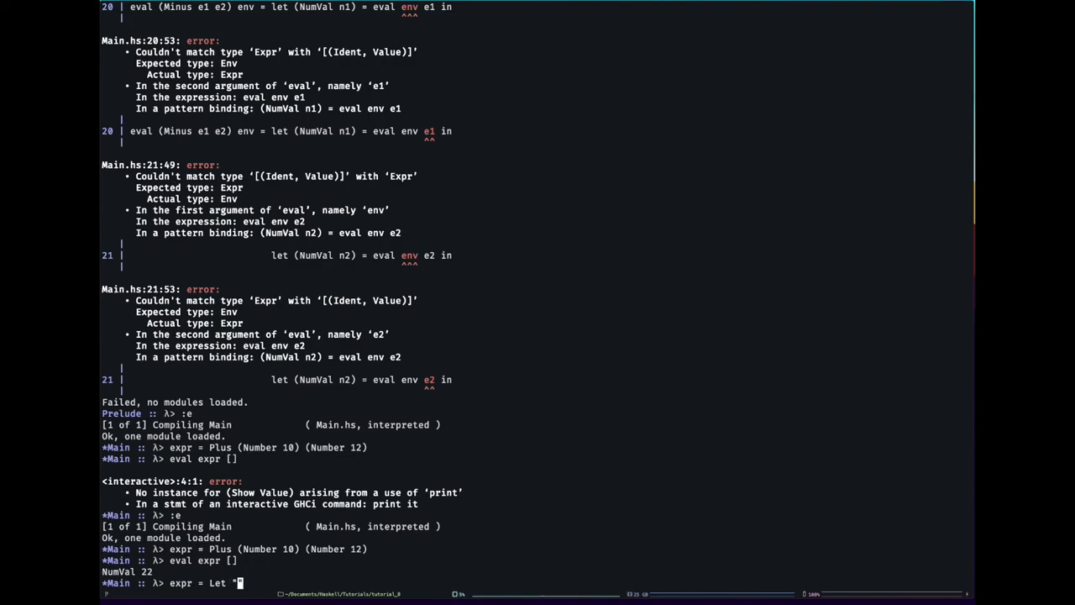
pyautogui.write('x"')
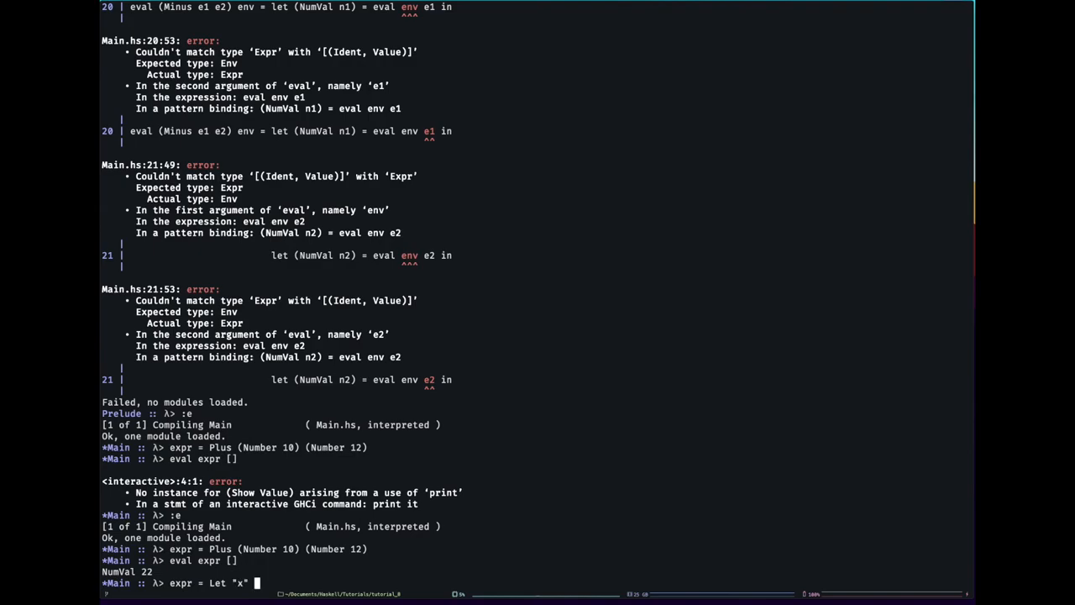
pyautogui.write('Number 10) ()')
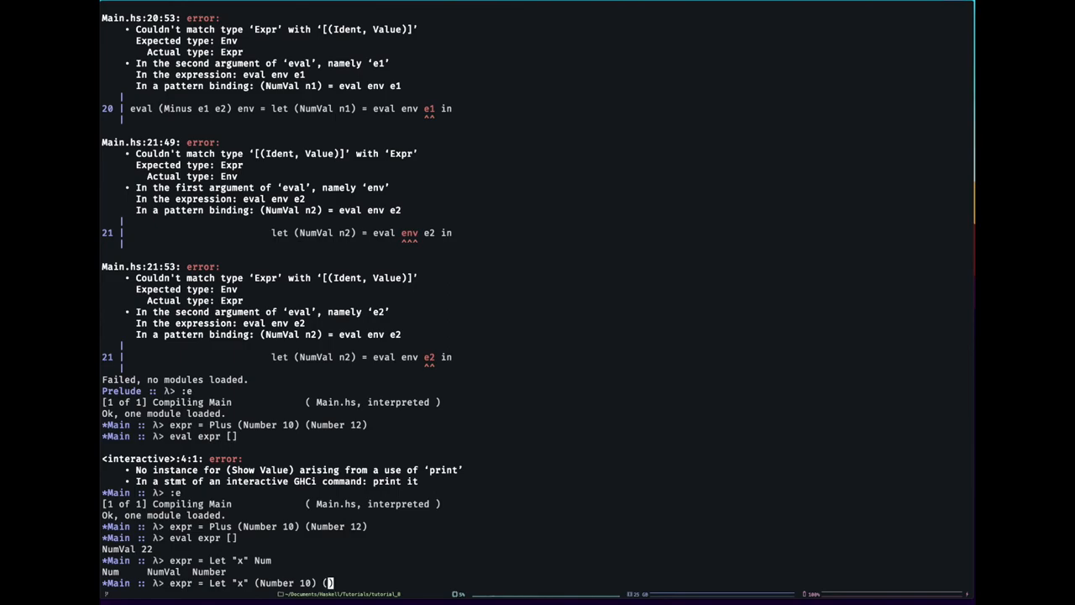
pyautogui.write('Minus')
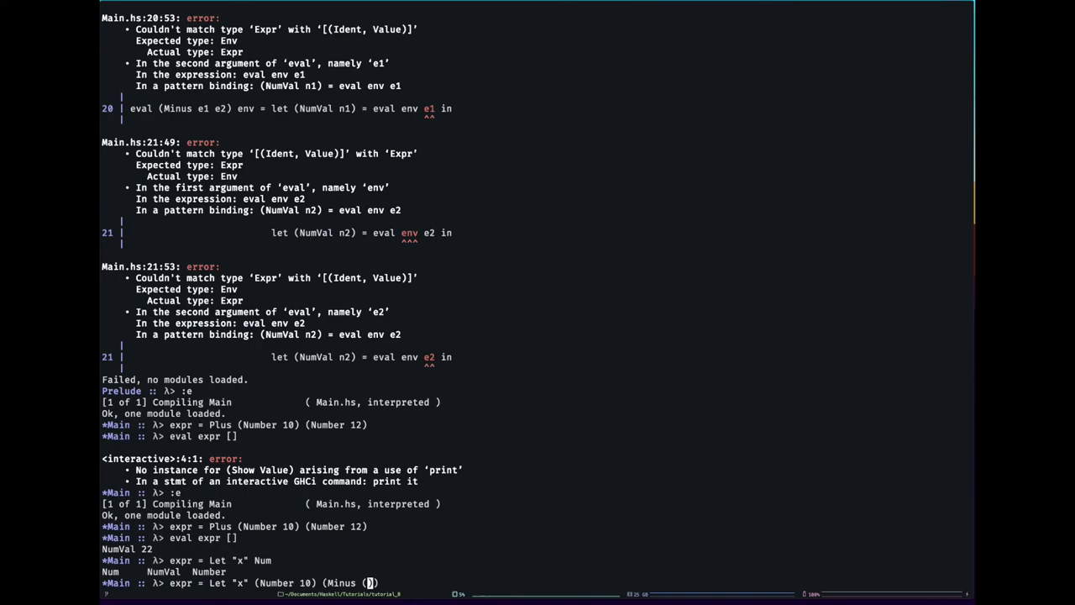
pyautogui.write('(Numval')
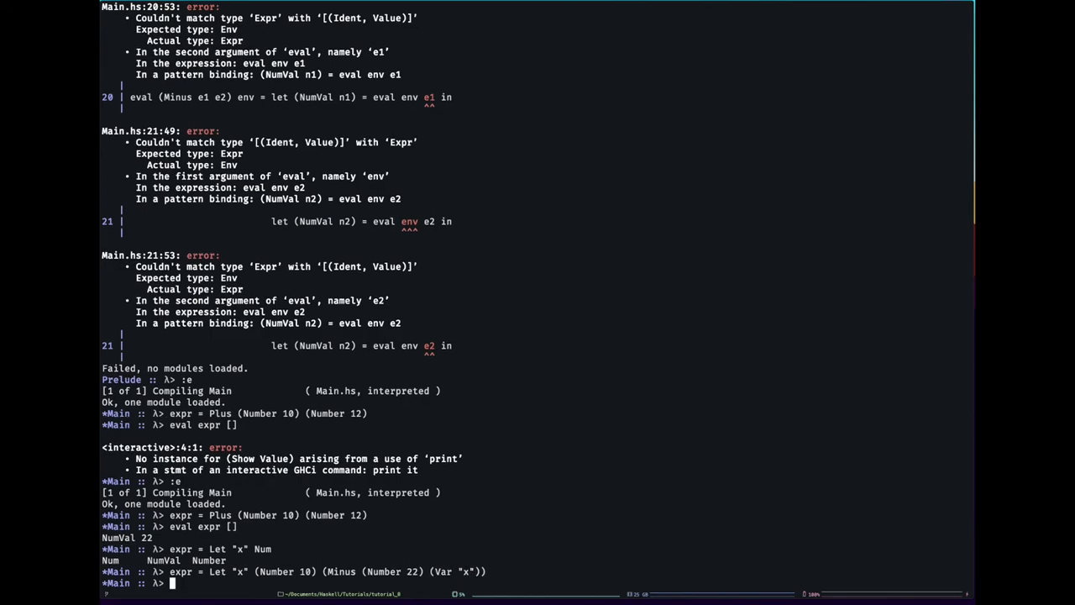
pyautogui.write('eval expr [')
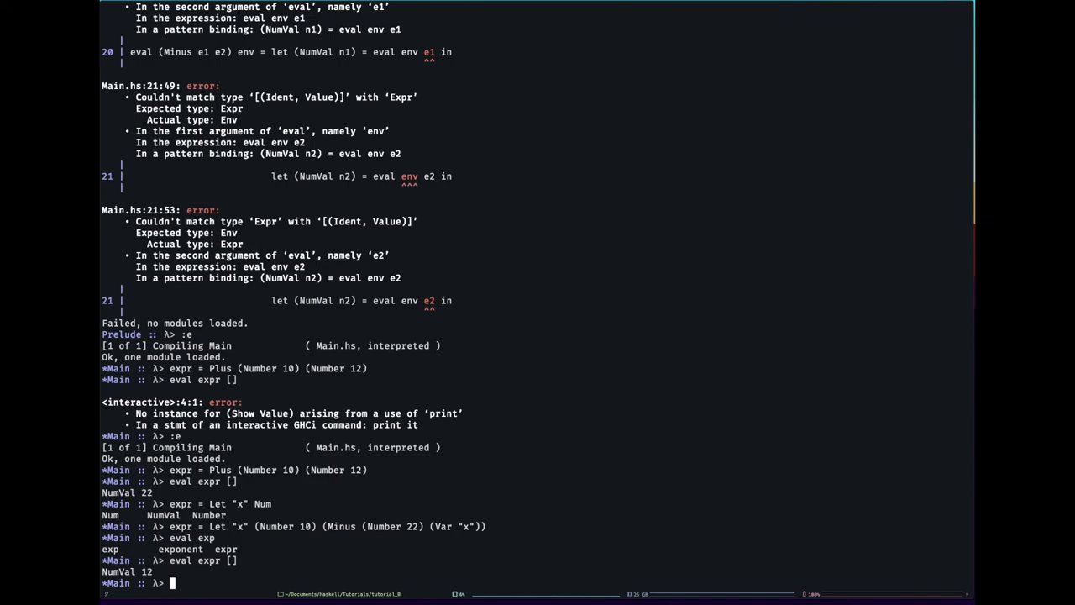
# Rebind expr to Minus (Number 22) (Var "x") and begin eval expr [("x", ...)].
pyautogui.write('eval expr []')
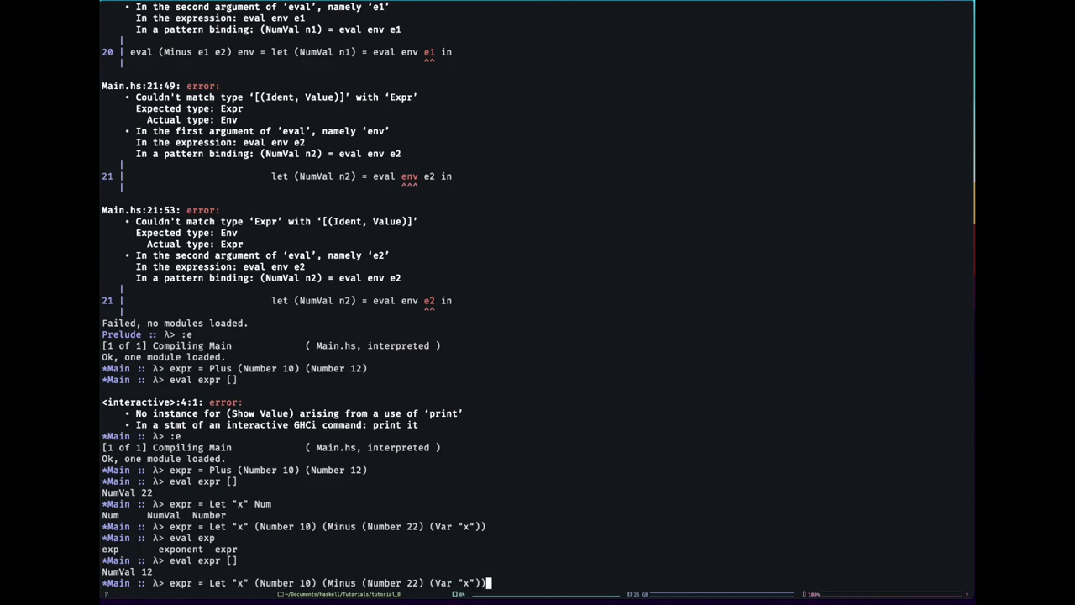
pyautogui.press('Enter')
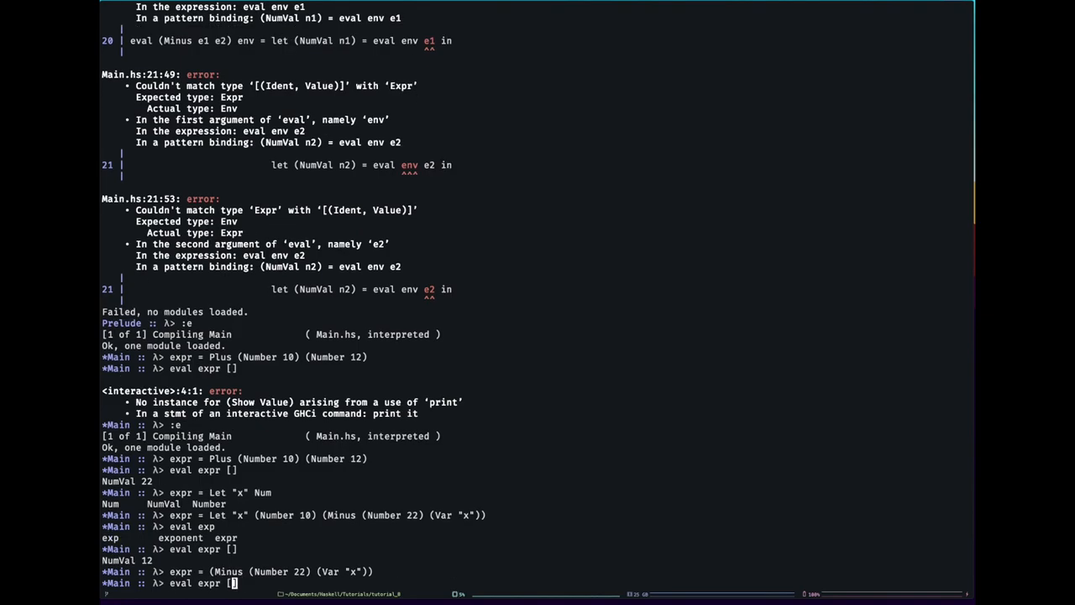
pyautogui.write('(""')
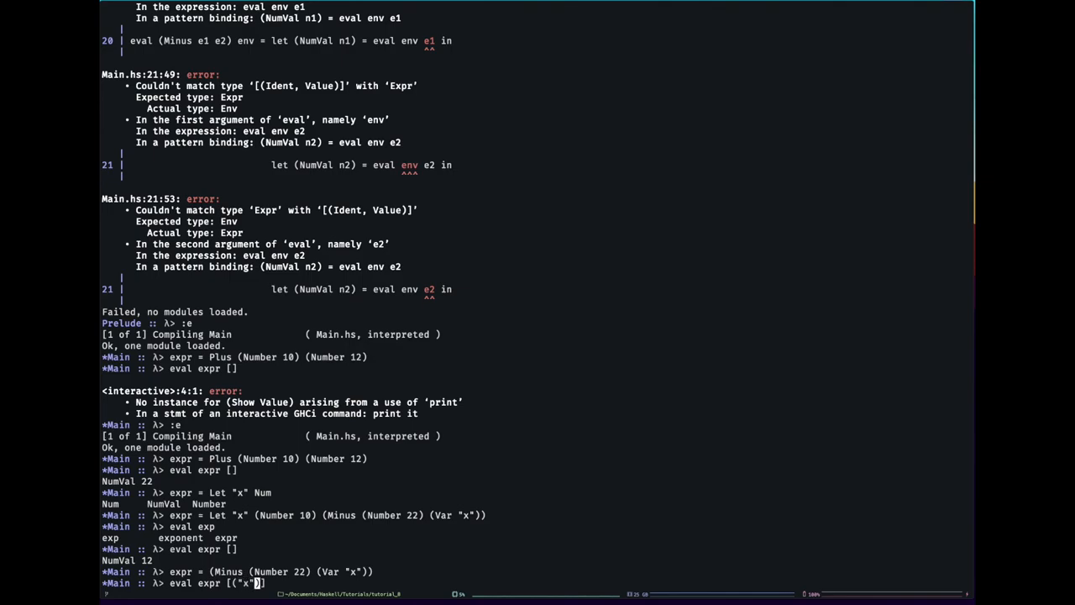
pyautogui.write(',')
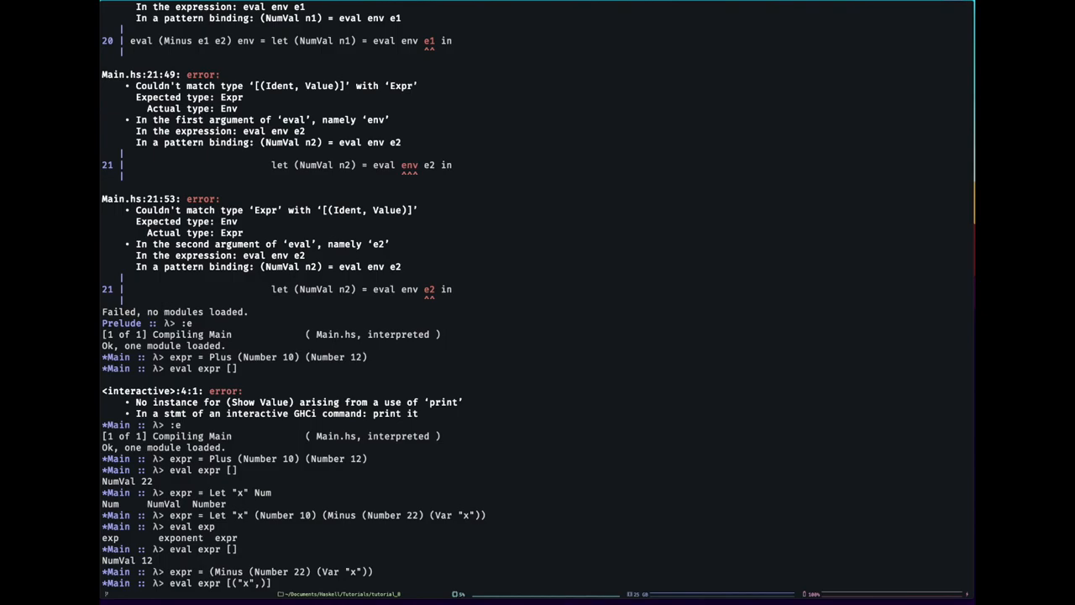